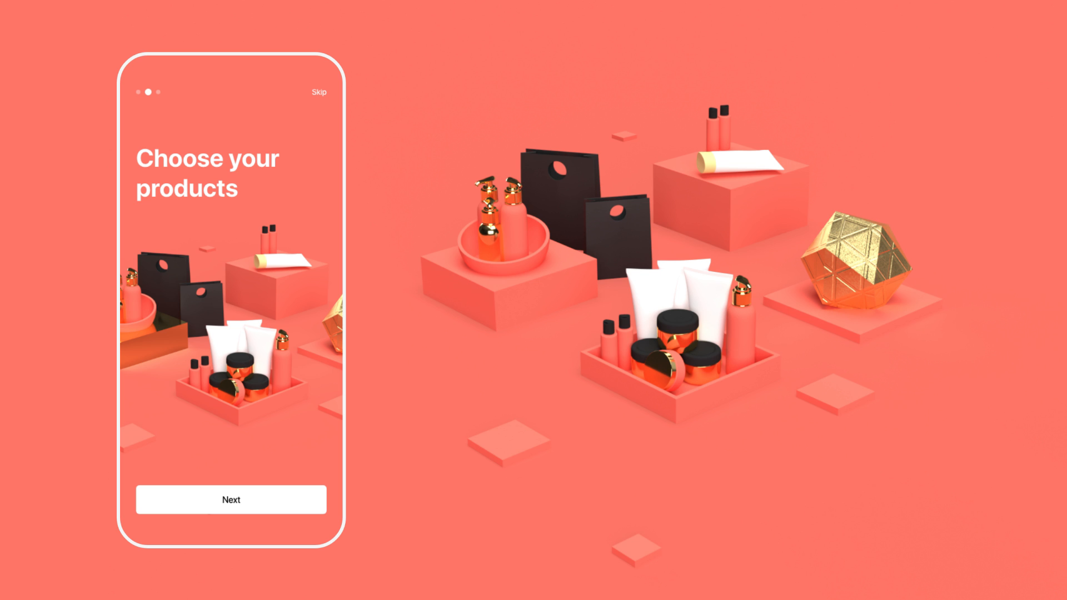
- Drag out vertical guides at the artboard's left and right margins and a horizontal guide near the top
{"action": "left_click", "coordinate": [231, 500]}
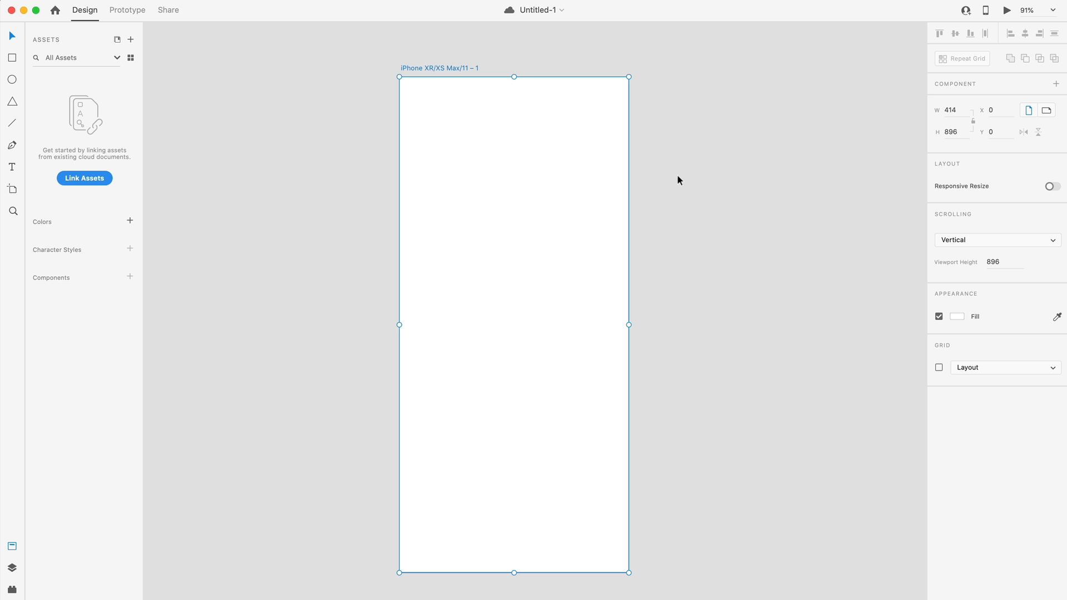
{"action": "mouse_move", "coordinate": [584, 182]}
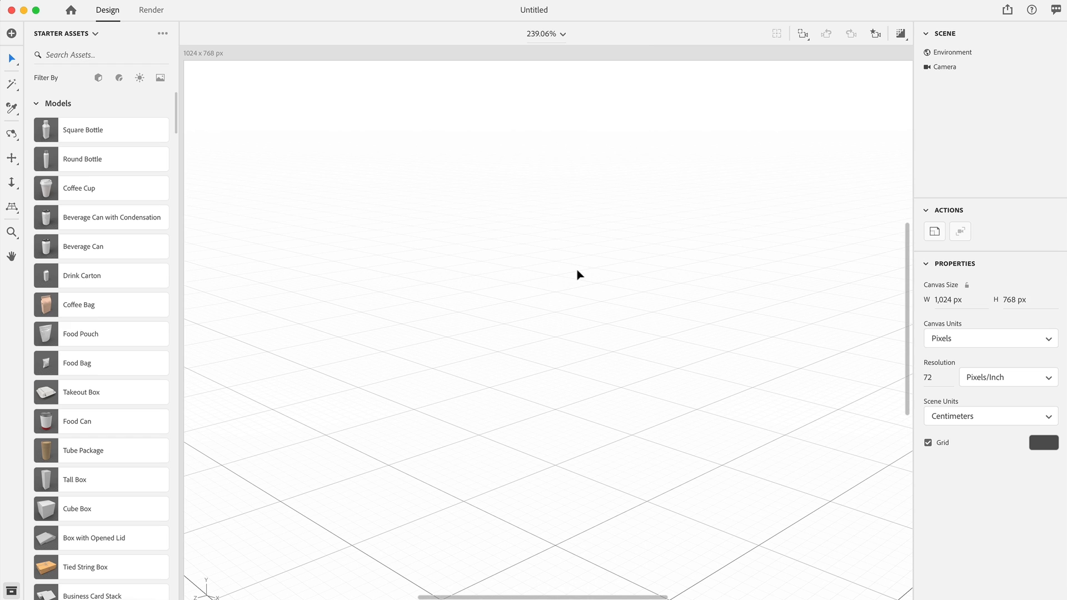
{"action": "mouse_move", "coordinate": [628, 347]}
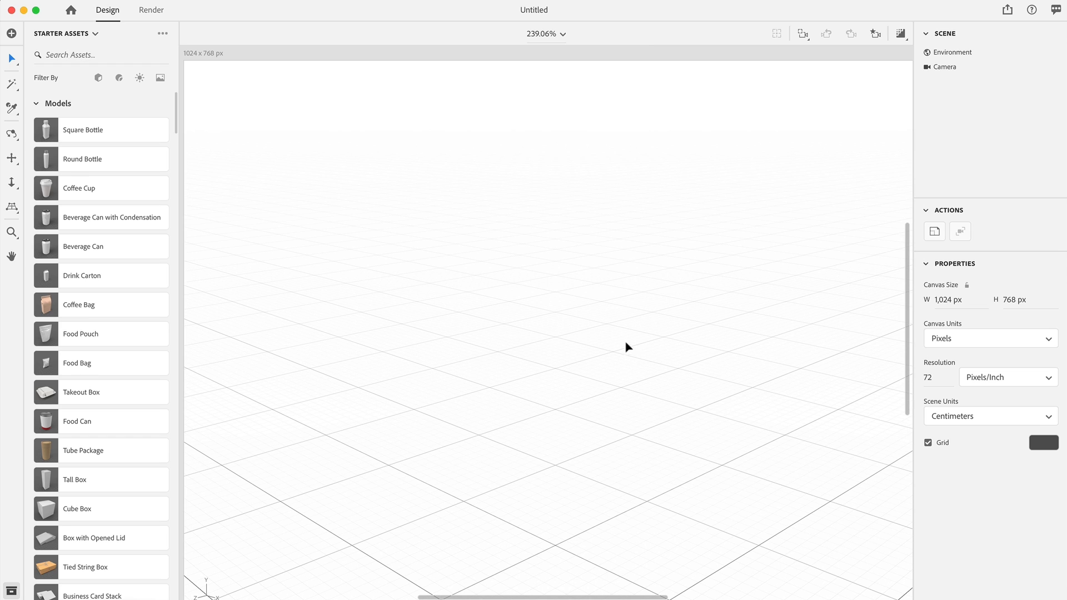
{"action": "mouse_move", "coordinate": [577, 125]}
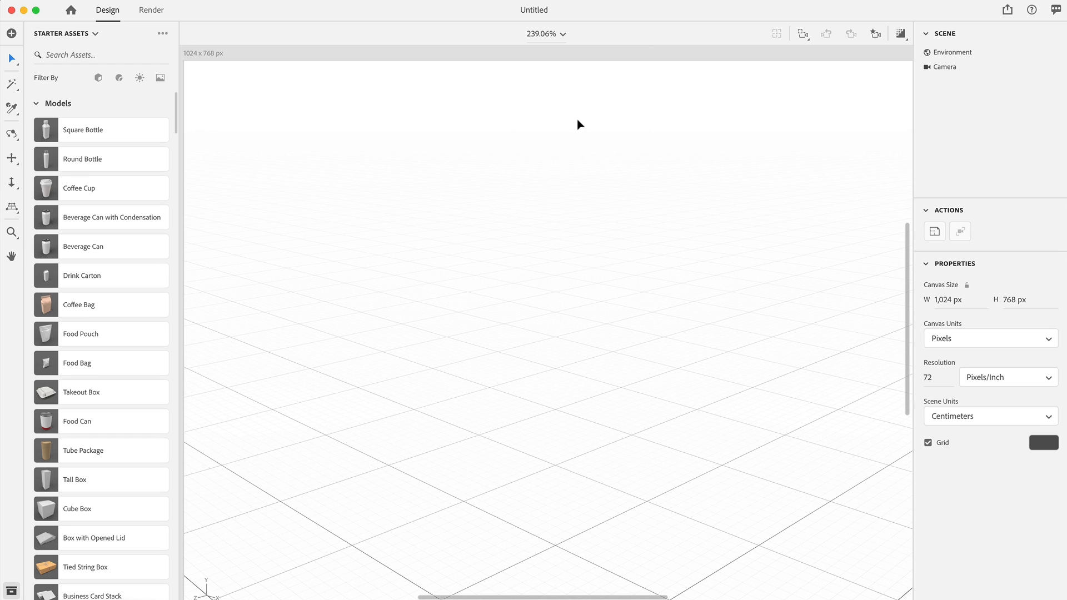
{"action": "mouse_move", "coordinate": [614, 274]}
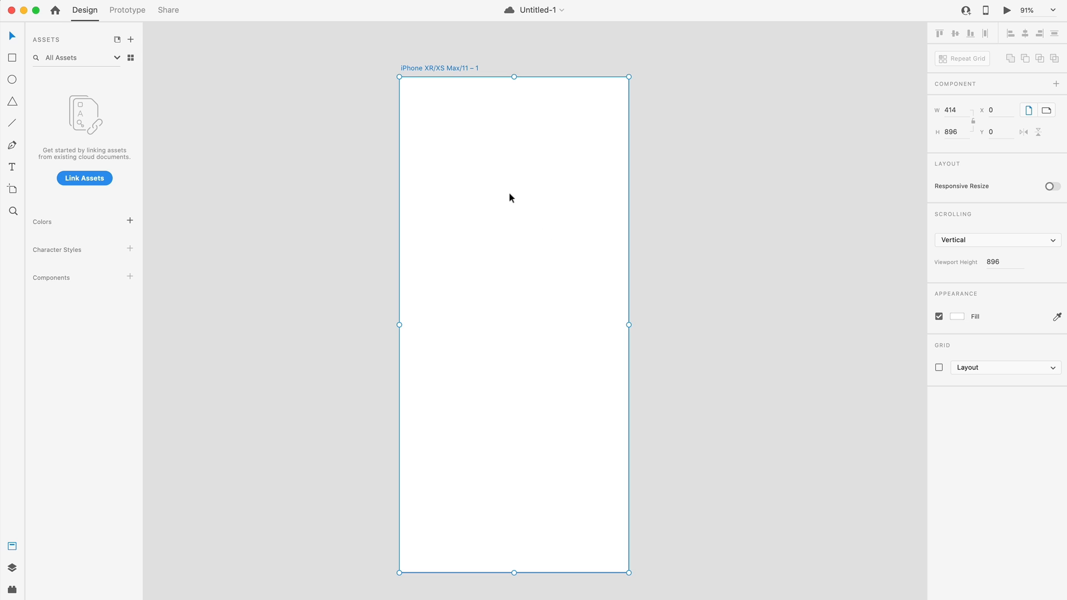
{"action": "mouse_move", "coordinate": [474, 220]}
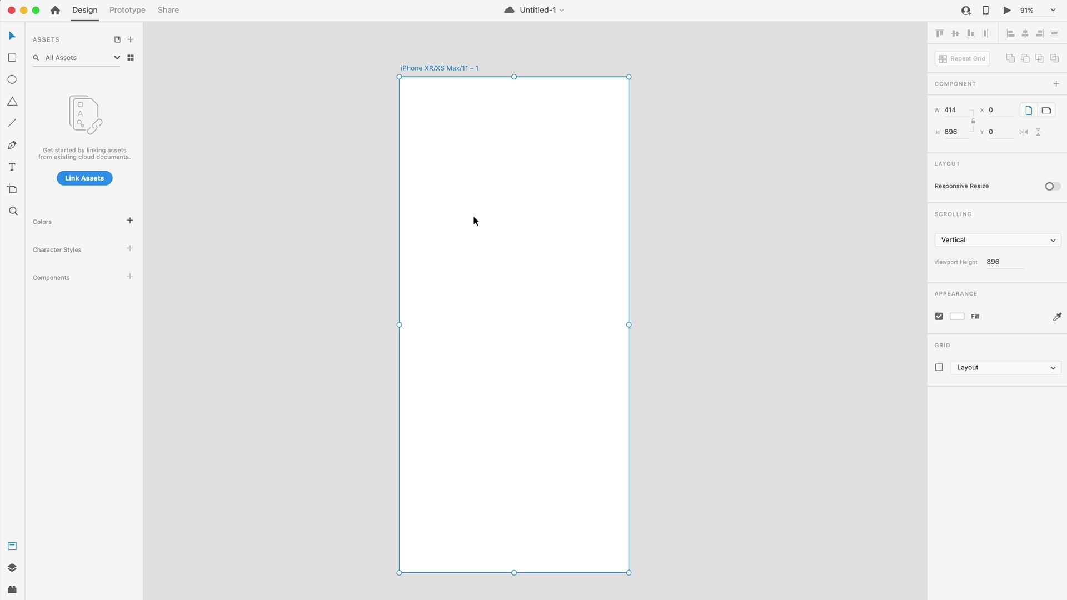
{"action": "mouse_move", "coordinate": [512, 244]}
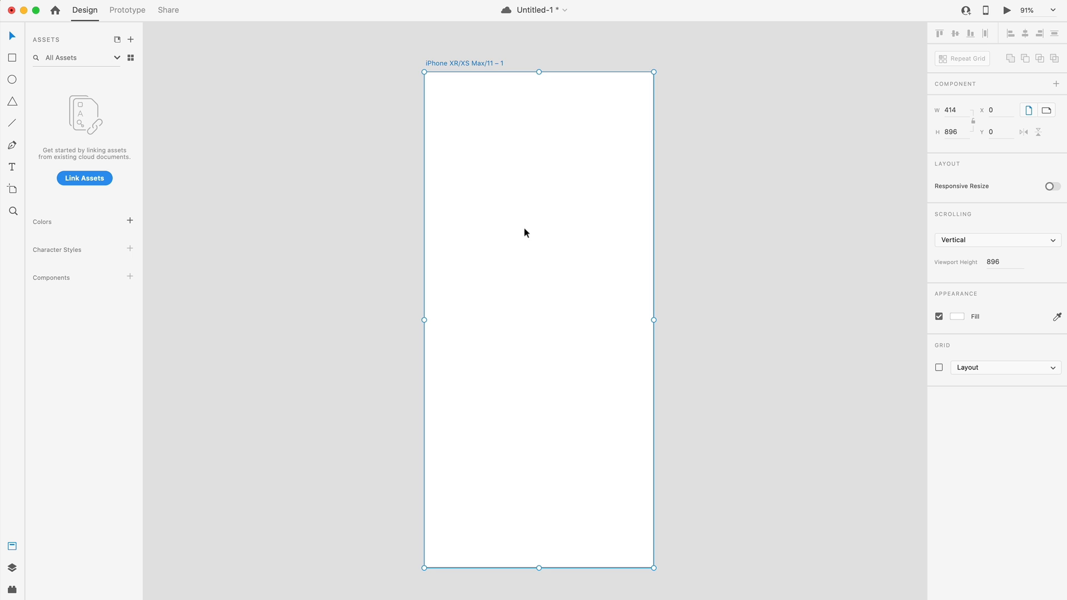
{"action": "mouse_move", "coordinate": [508, 191]}
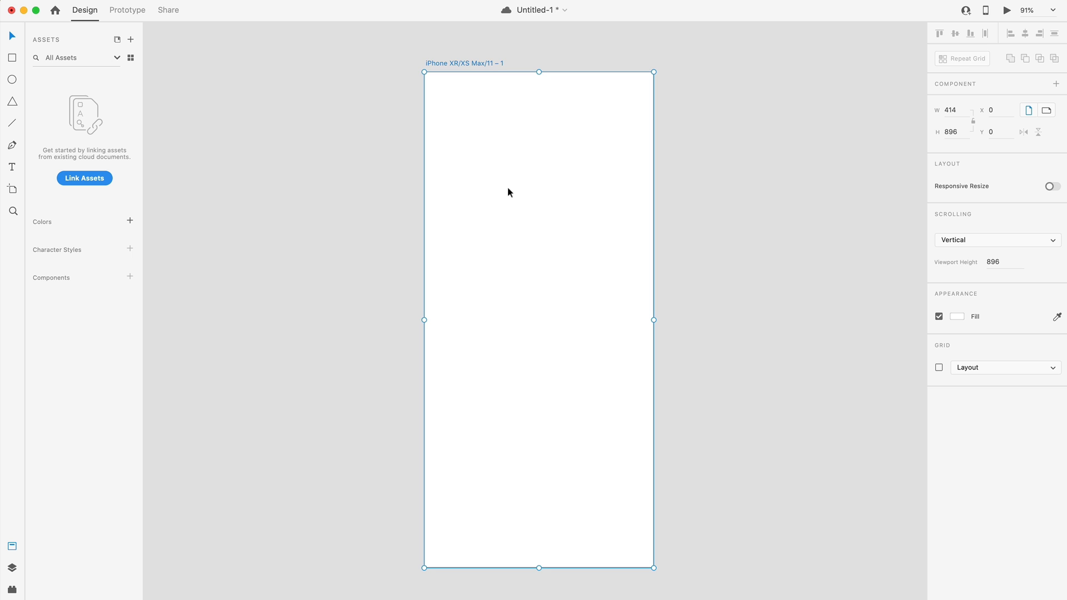
{"action": "mouse_move", "coordinate": [518, 484]}
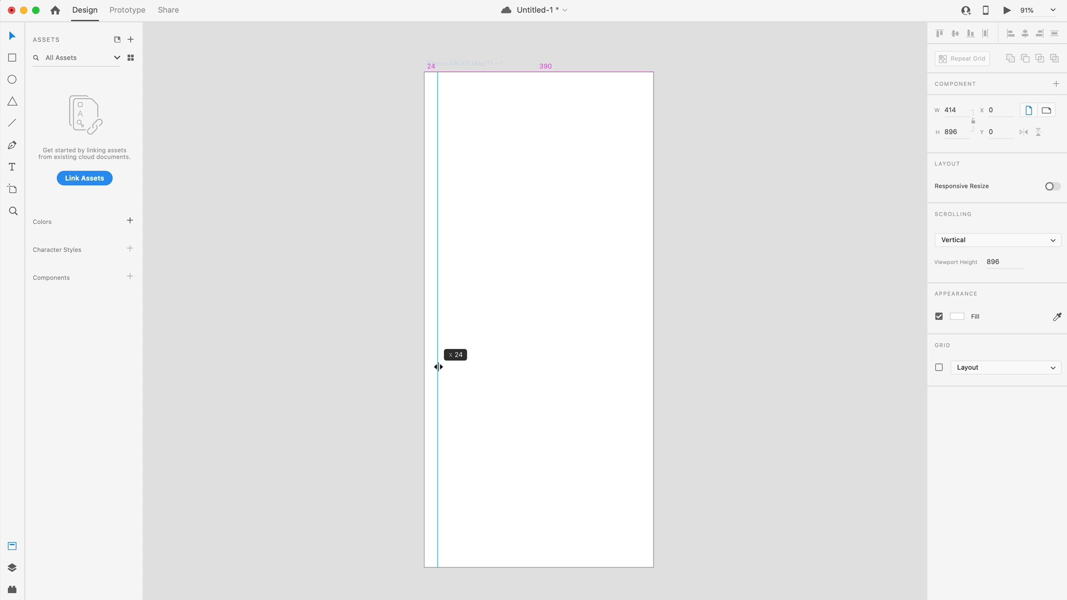
{"action": "left_click_drag", "start_coordinate": [437, 367], "coordinate": [443, 367]}
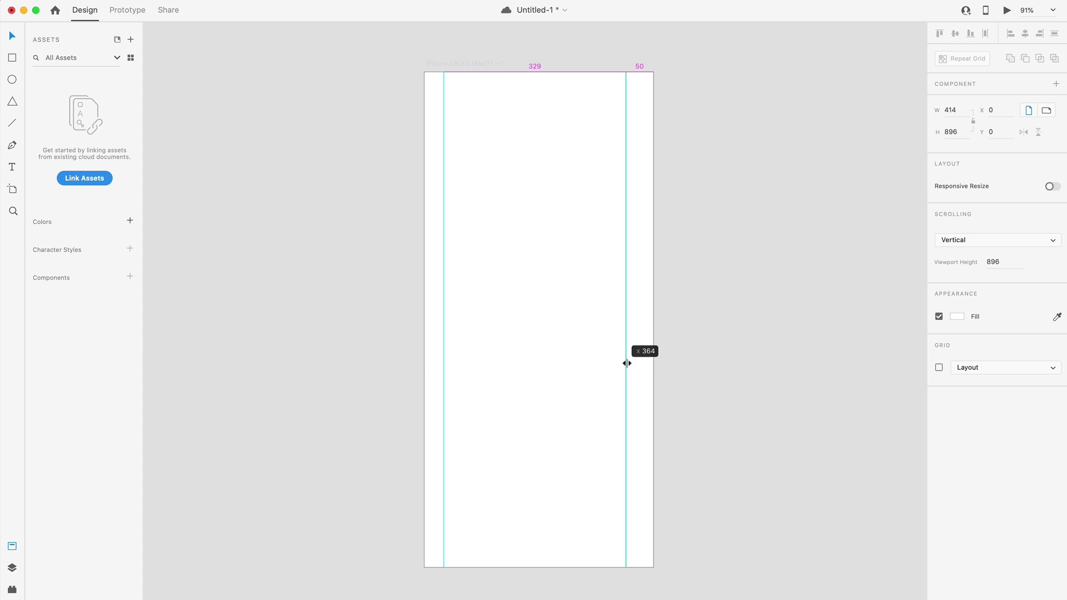
{"action": "left_click_drag", "start_coordinate": [627, 363], "coordinate": [633, 363]}
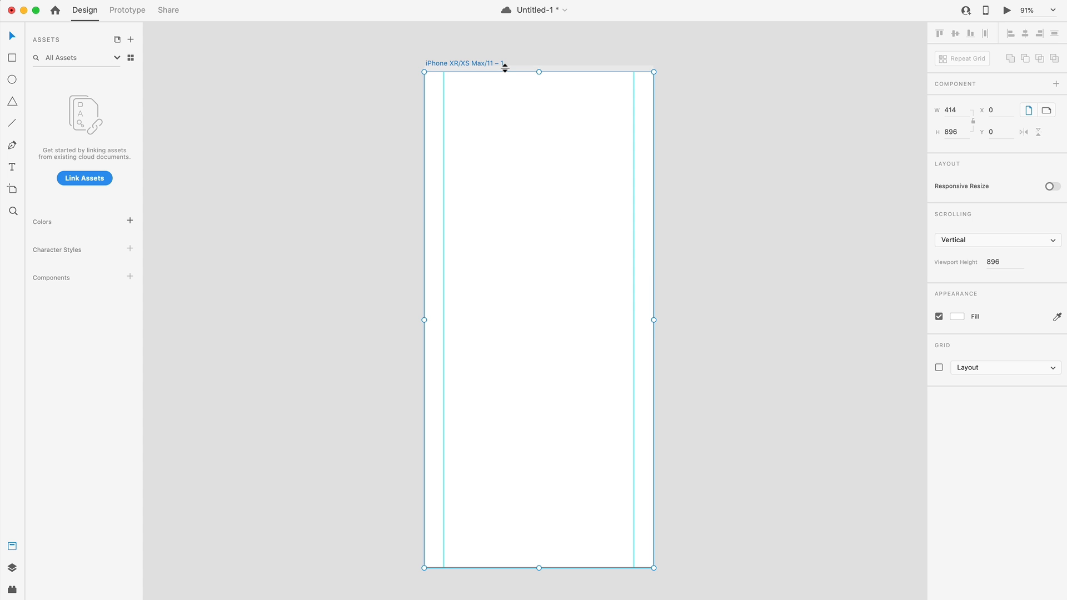
{"action": "mouse_move", "coordinate": [580, 87]}
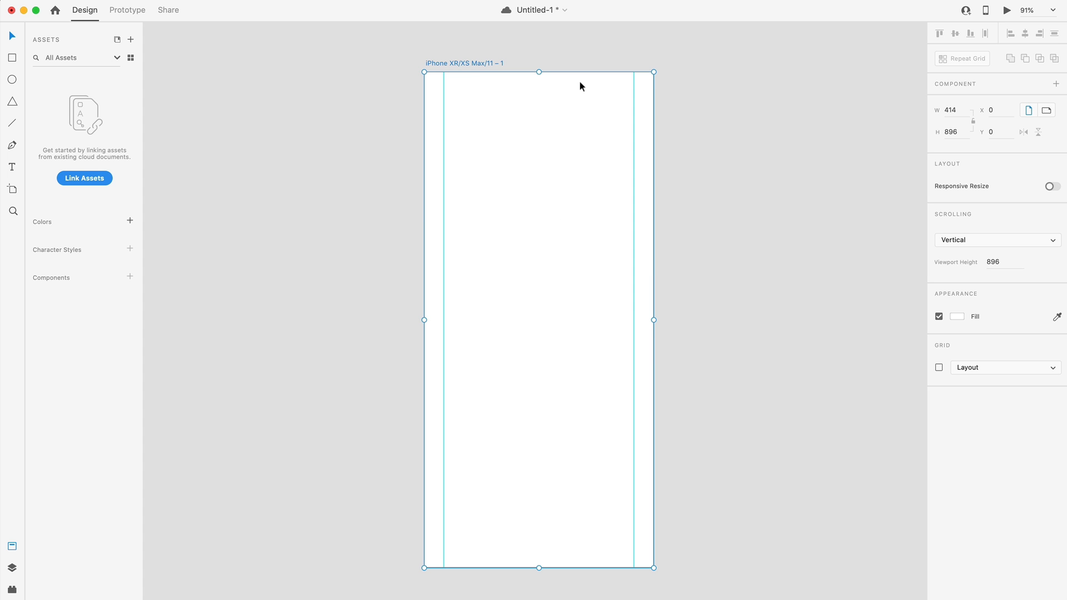
{"action": "mouse_move", "coordinate": [570, 162]}
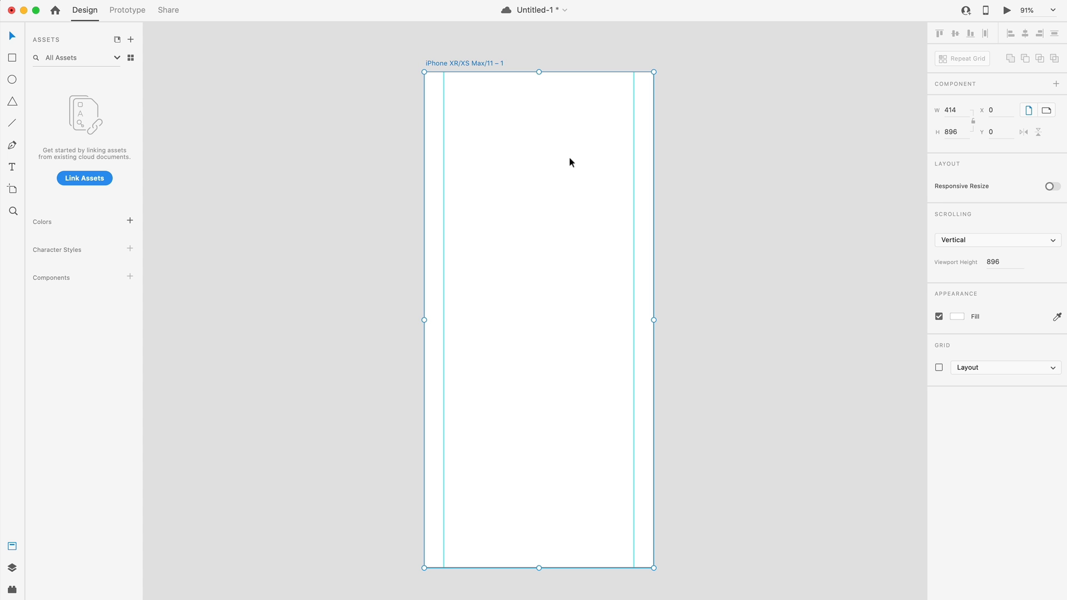
{"action": "mouse_move", "coordinate": [478, 53]}
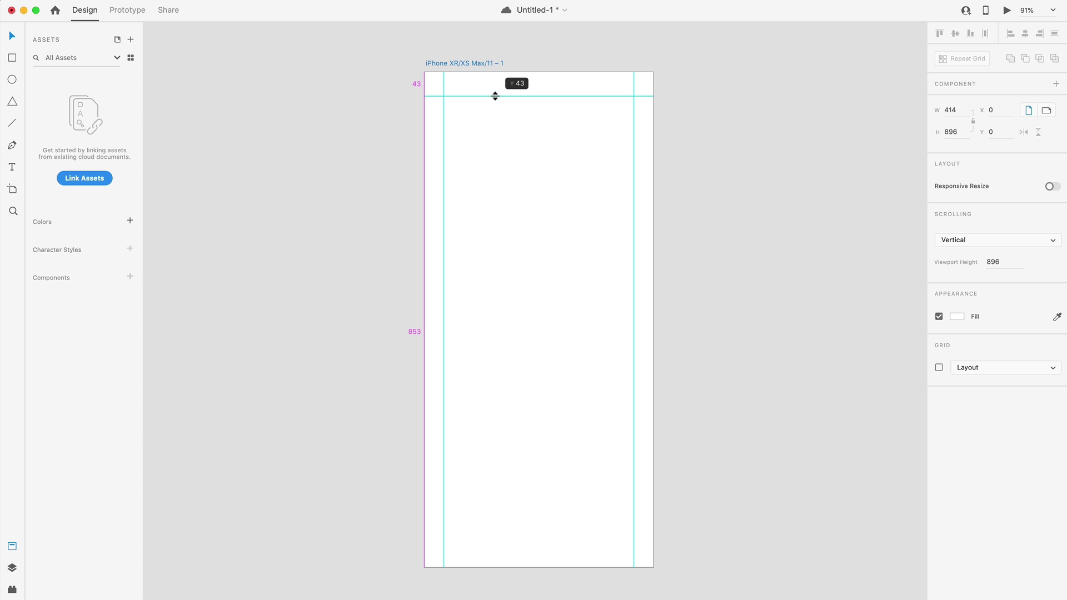
{"action": "left_click_drag", "start_coordinate": [495, 96], "coordinate": [498, 107]}
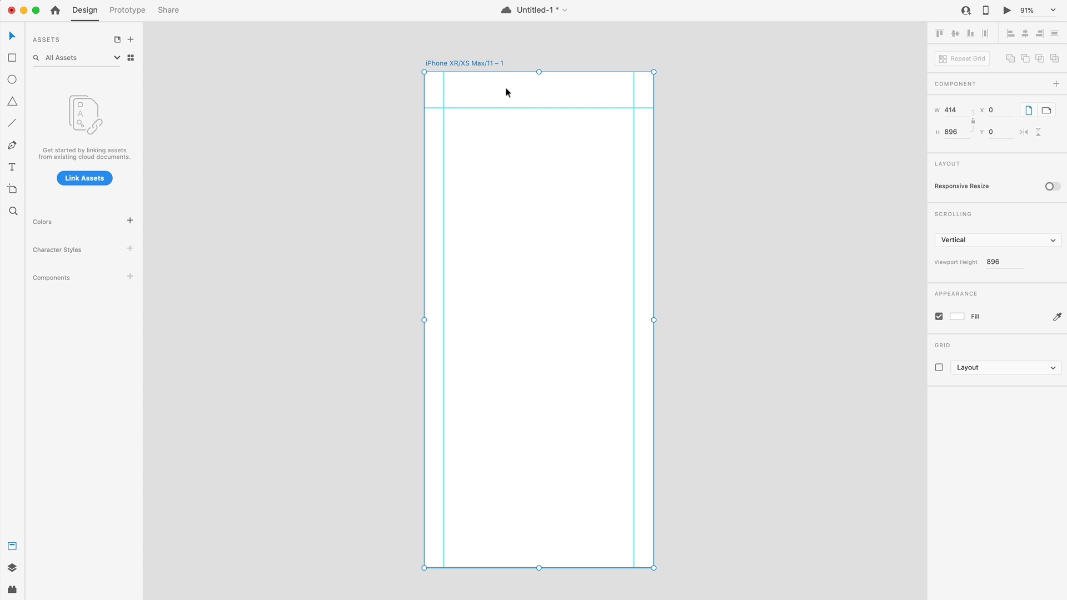
{"action": "mouse_move", "coordinate": [560, 92]}
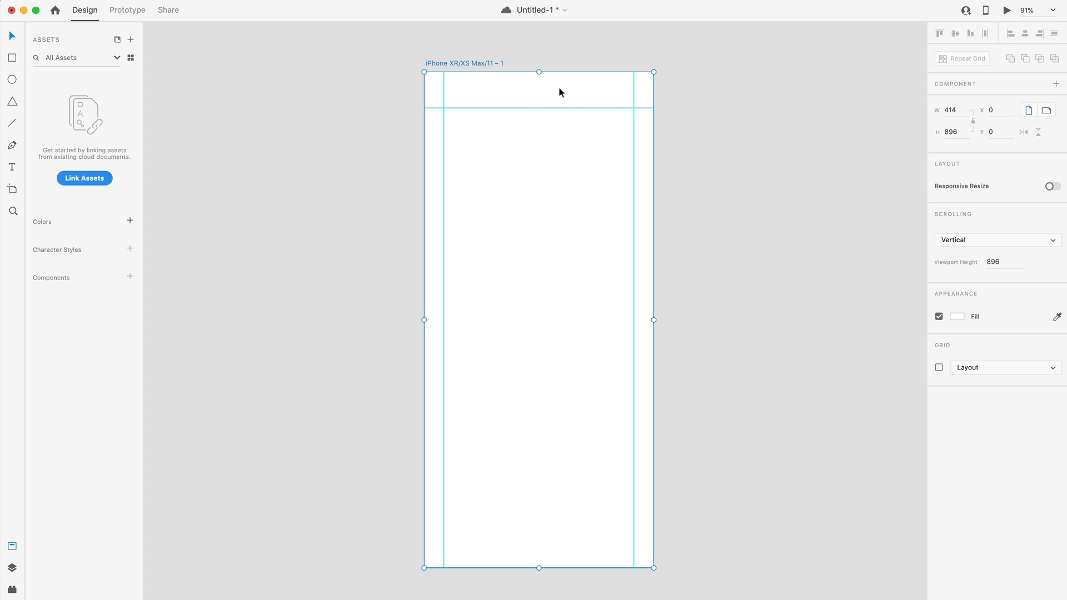
{"action": "mouse_move", "coordinate": [621, 116]}
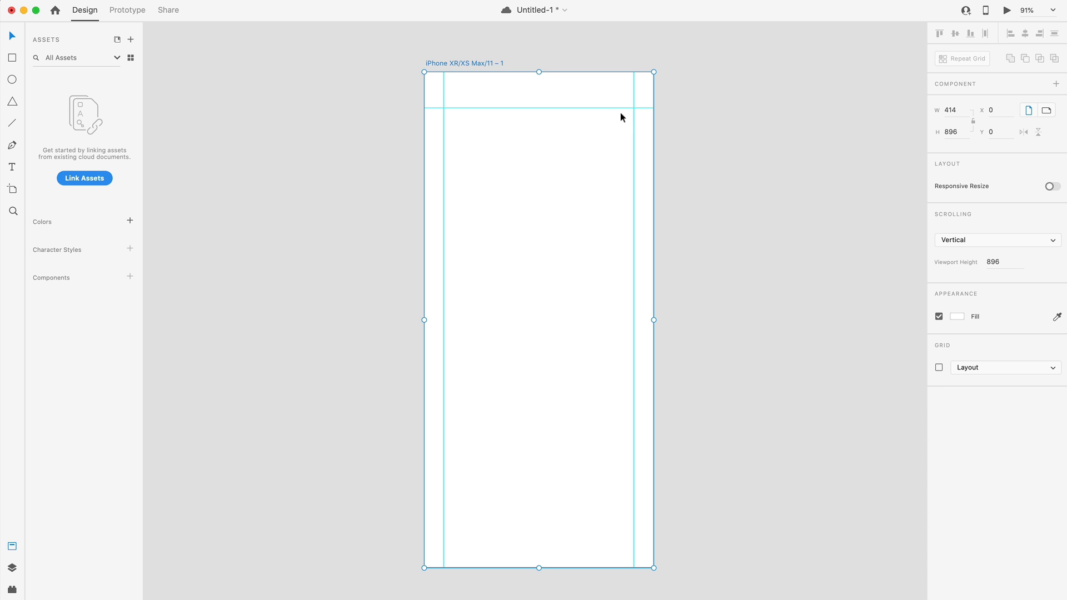
{"action": "mouse_move", "coordinate": [558, 126]}
{"action": "type", "text": "Skip"}
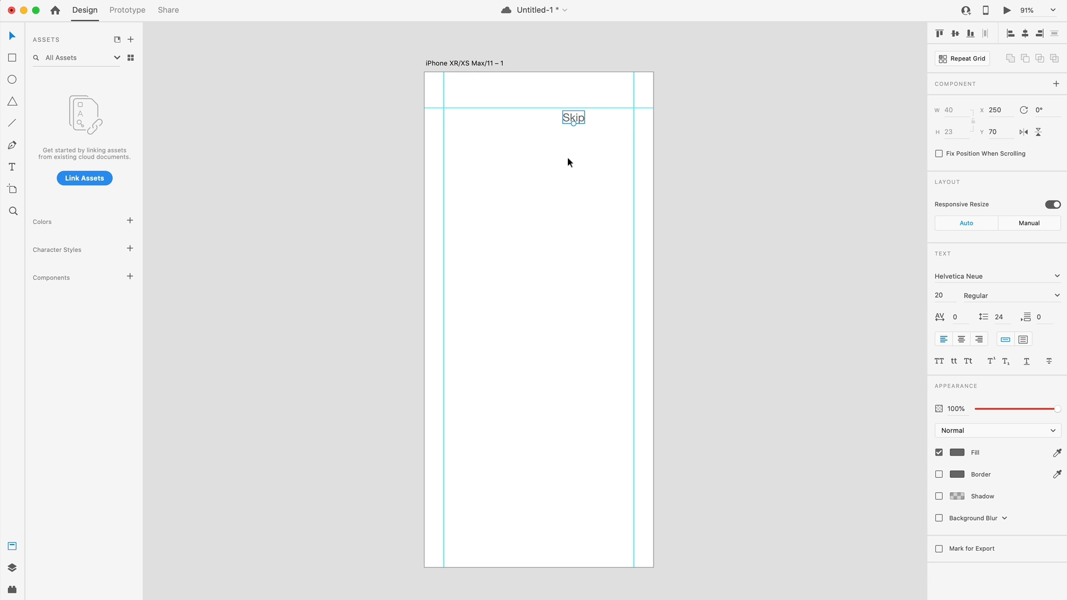
{"action": "mouse_move", "coordinate": [786, 244]}
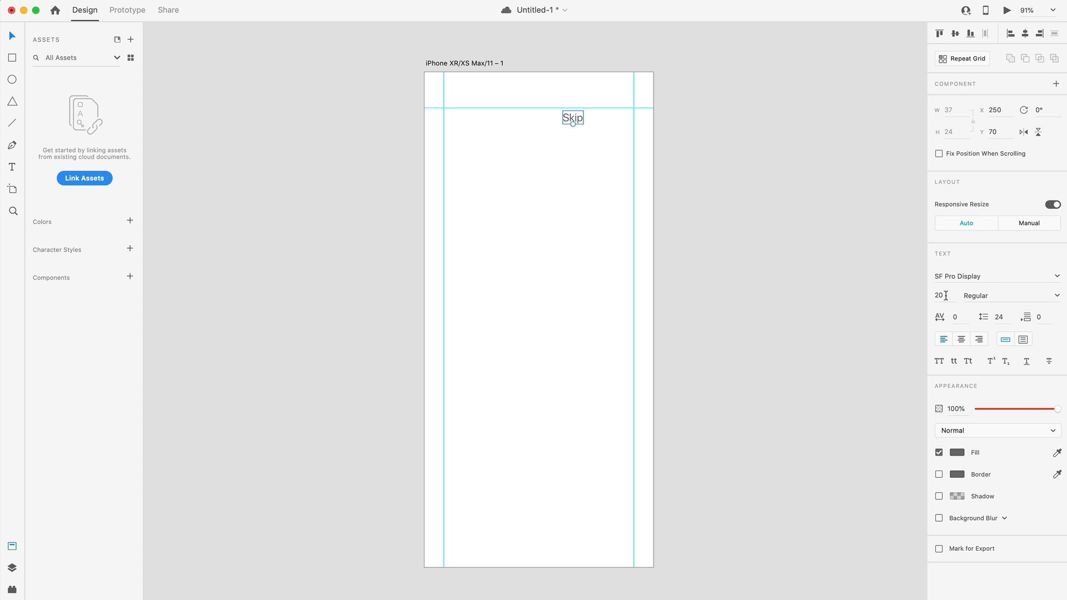
- Make a 14 pt SF Pro Display Medium 'Skip' label at the top right and duplicate it
{"action": "type", "text": "14"}
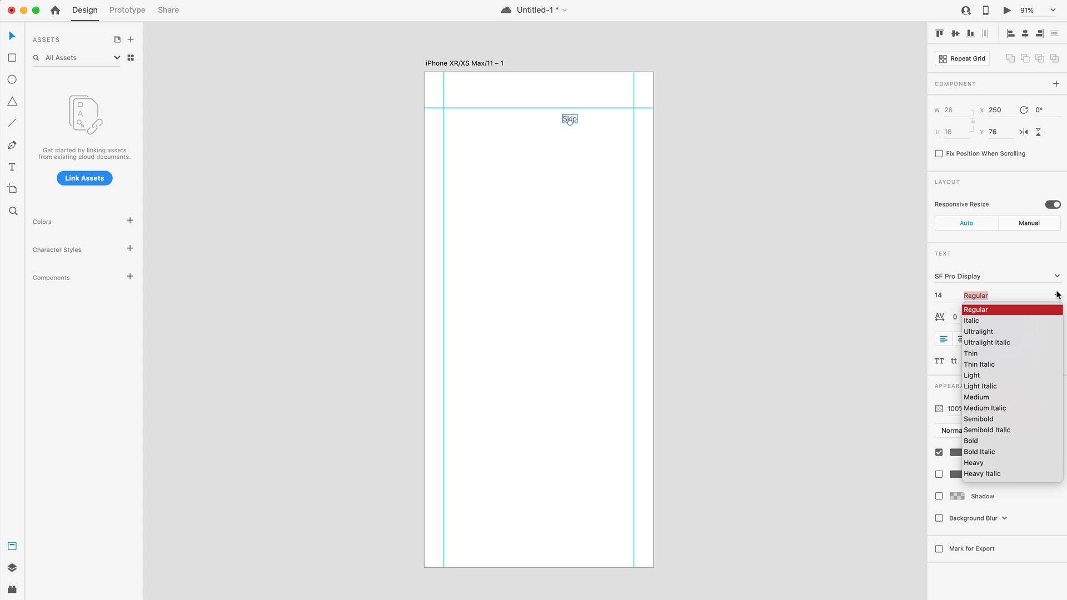
{"action": "left_click", "coordinate": [976, 397]}
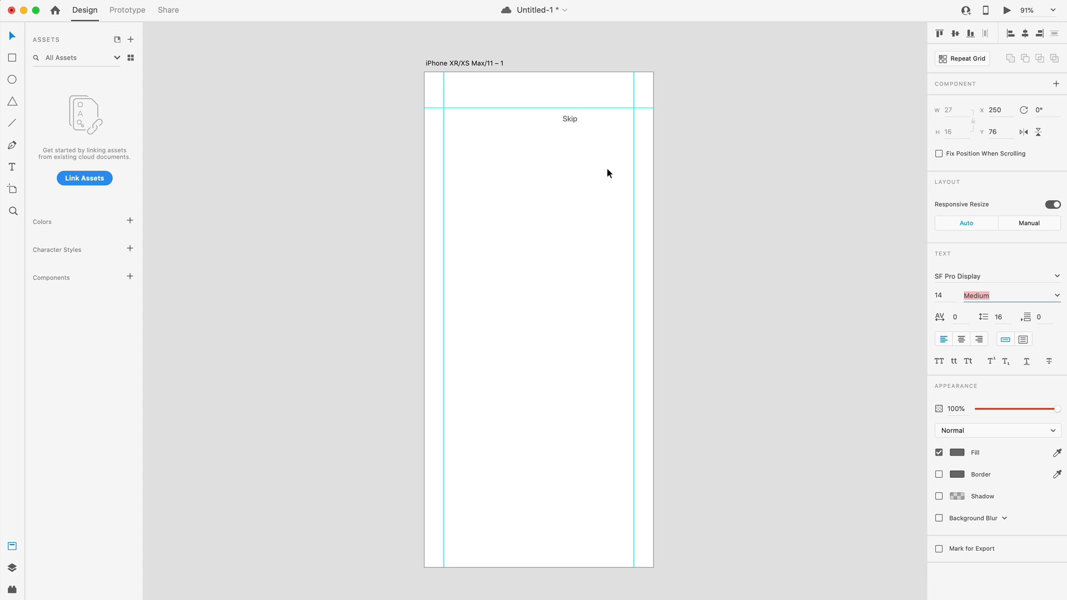
{"action": "left_click_drag", "start_coordinate": [569, 118], "coordinate": [625, 112]}
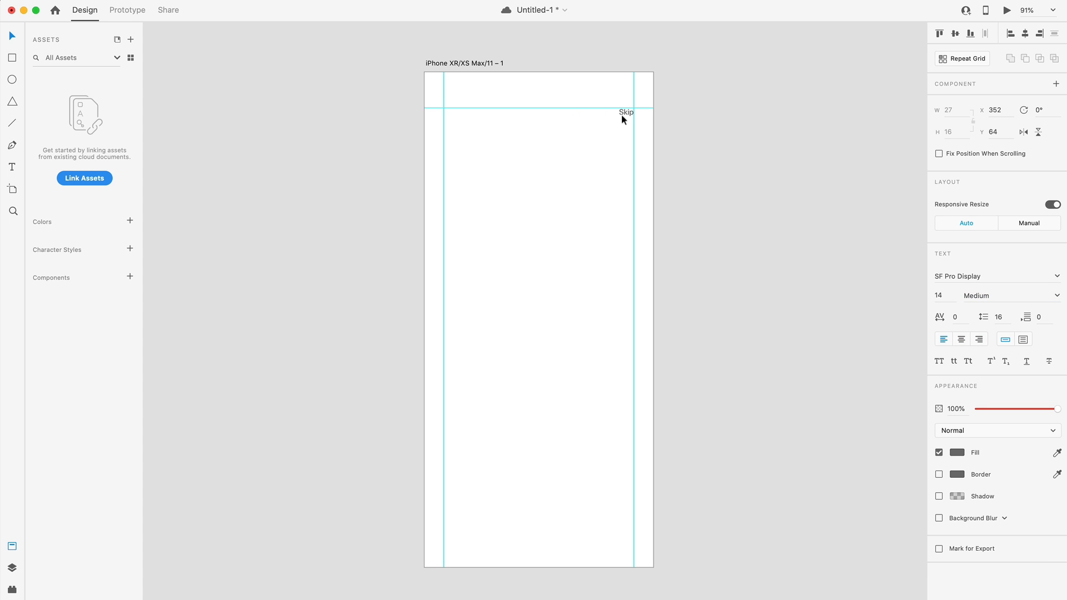
{"action": "left_click", "coordinate": [978, 339]}
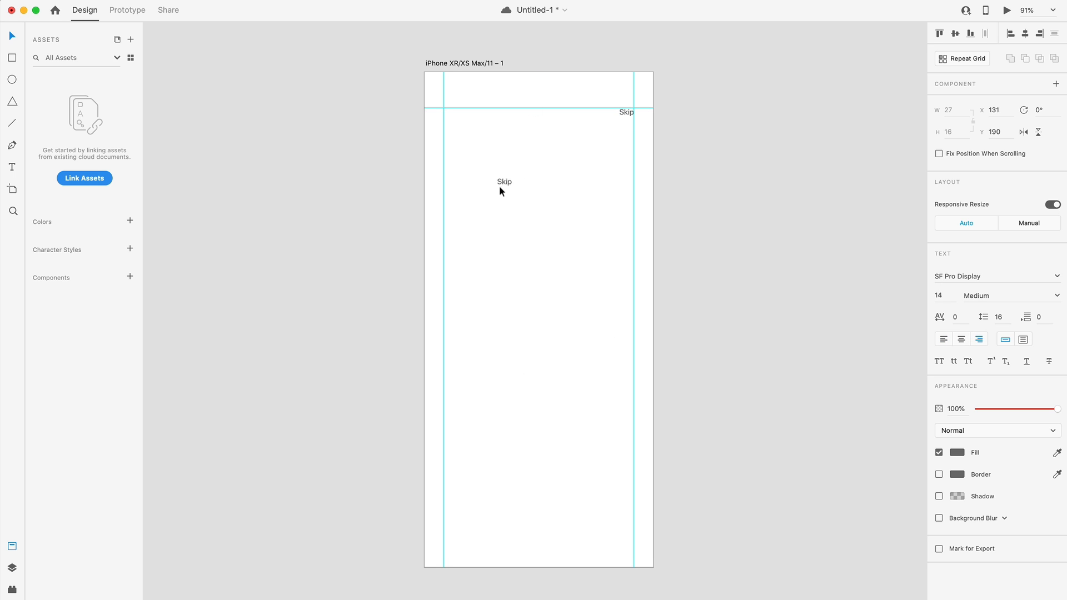
- Move the Skip copy lower, set it to 45 pt Bold, and retype it 'We automate emails for you'
{"action": "left_click_drag", "start_coordinate": [504, 181], "coordinate": [499, 188]}
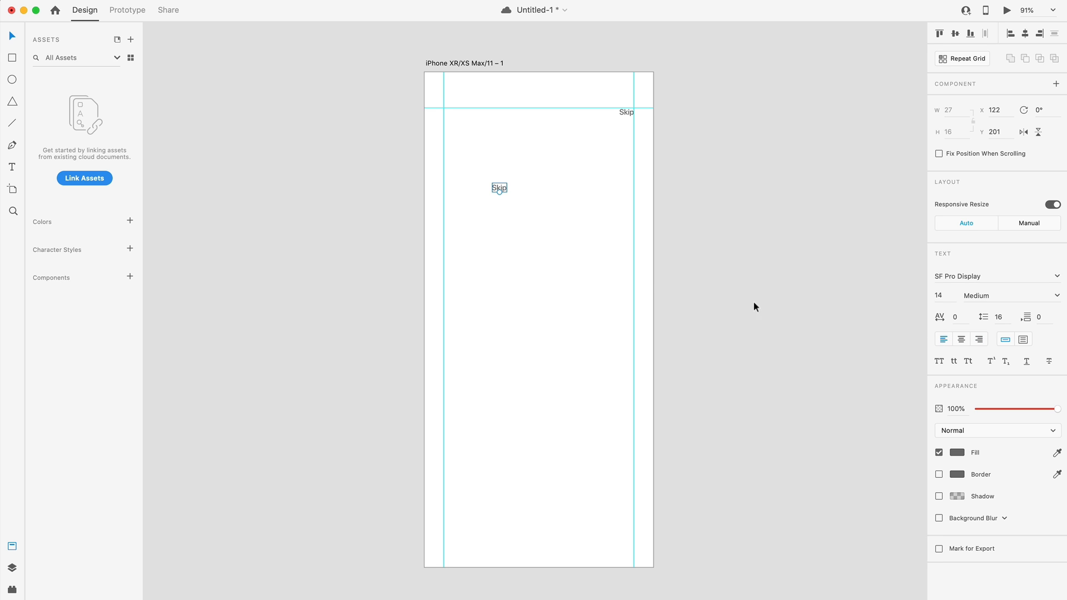
{"action": "mouse_move", "coordinate": [514, 191]}
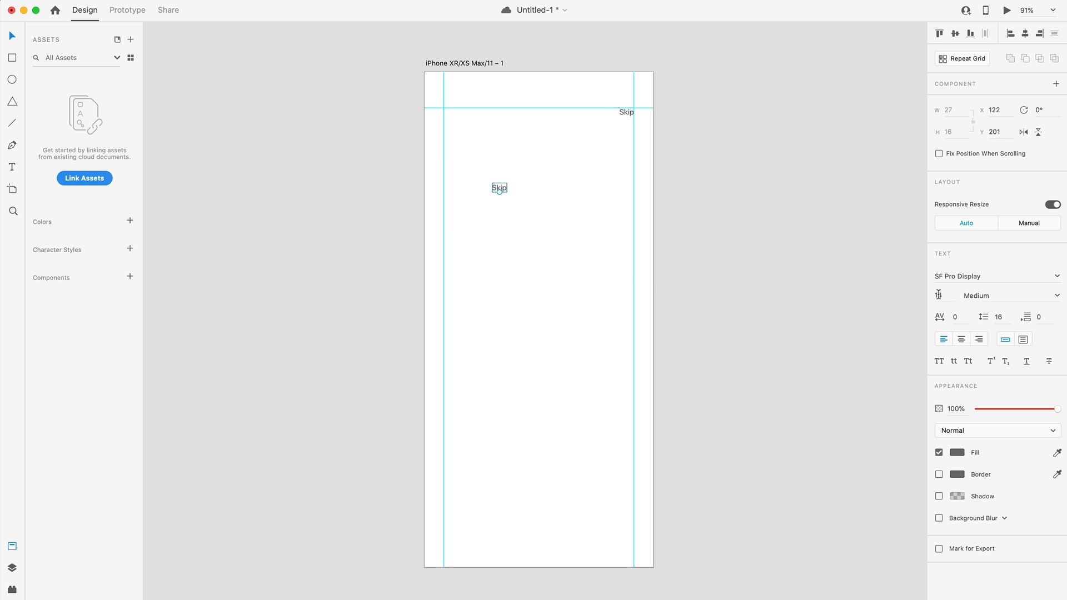
{"action": "left_click", "coordinate": [943, 295]}
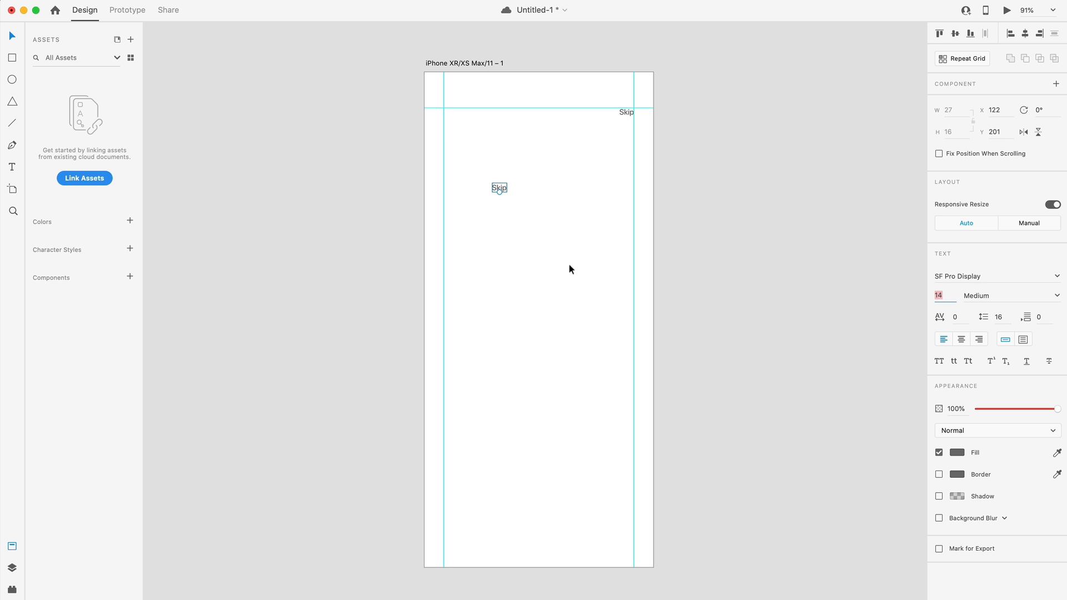
{"action": "mouse_move", "coordinate": [550, 333]}
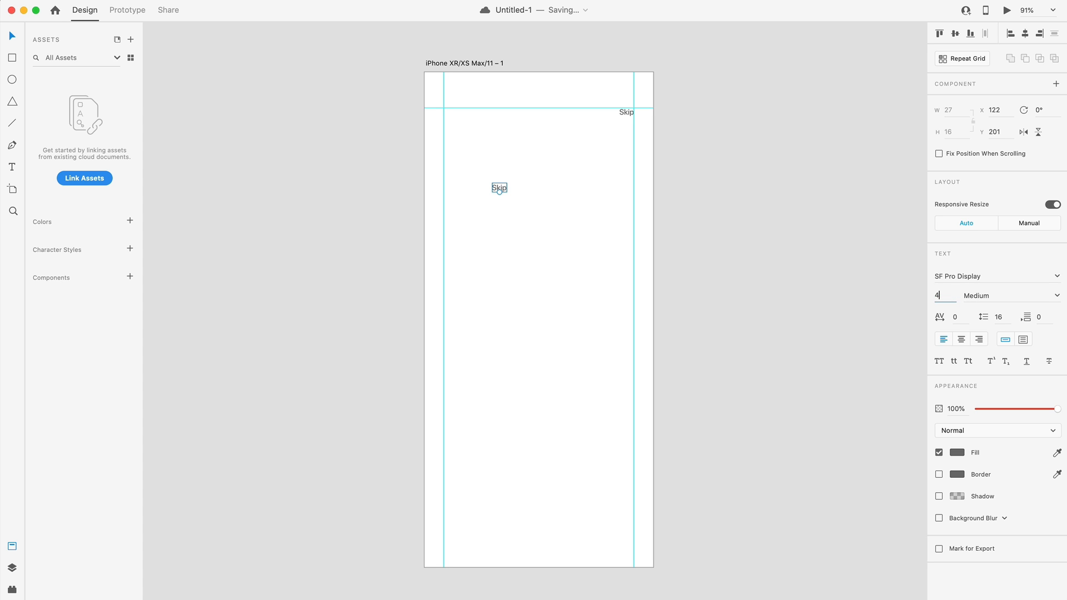
{"action": "type", "text": "45"}
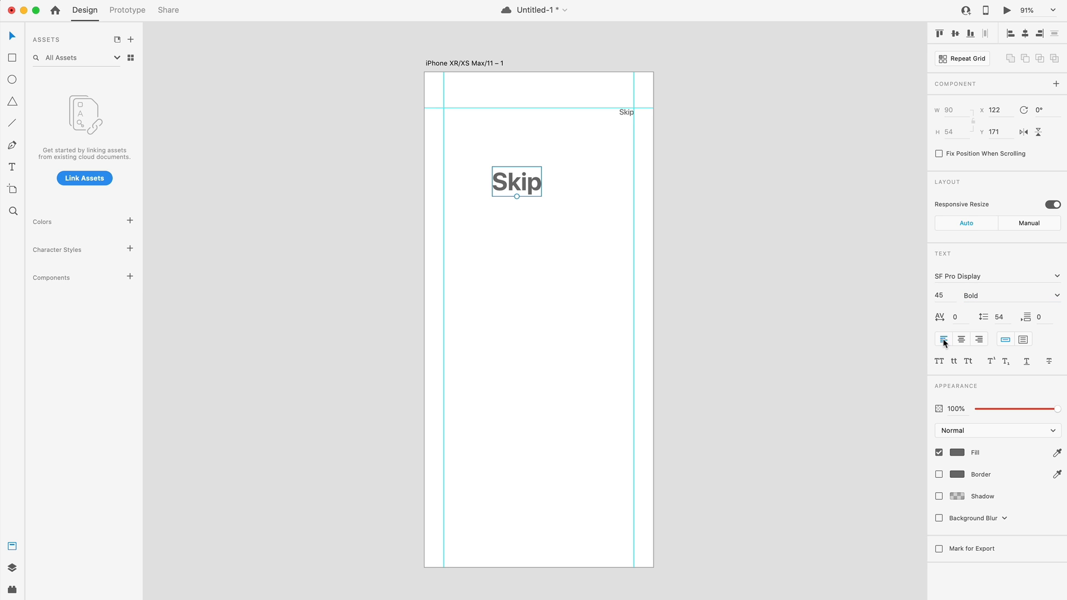
{"action": "type", "text": "We automate emails for you"}
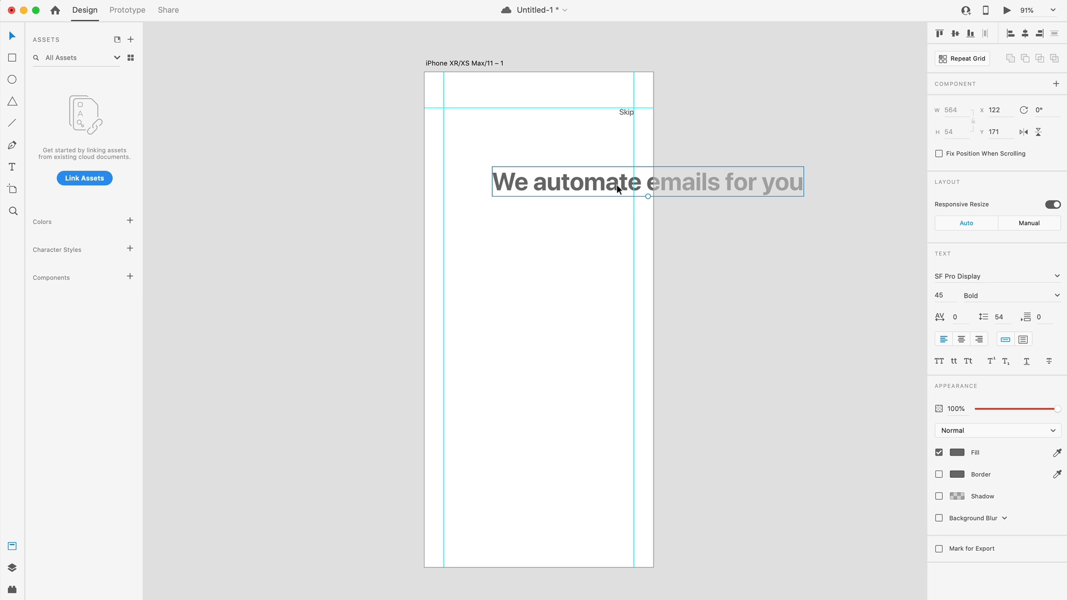
- Align the headline to the left guide, make it fixed width to the right guide, and nudge it up
{"action": "left_click_drag", "start_coordinate": [646, 182], "coordinate": [597, 188]}
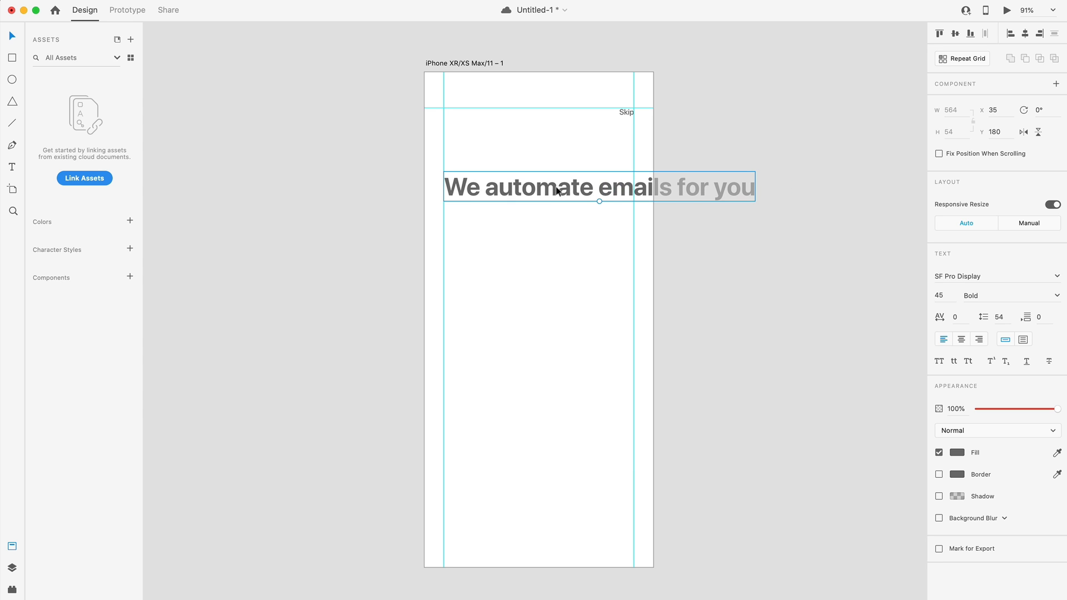
{"action": "left_click", "coordinate": [1027, 339]}
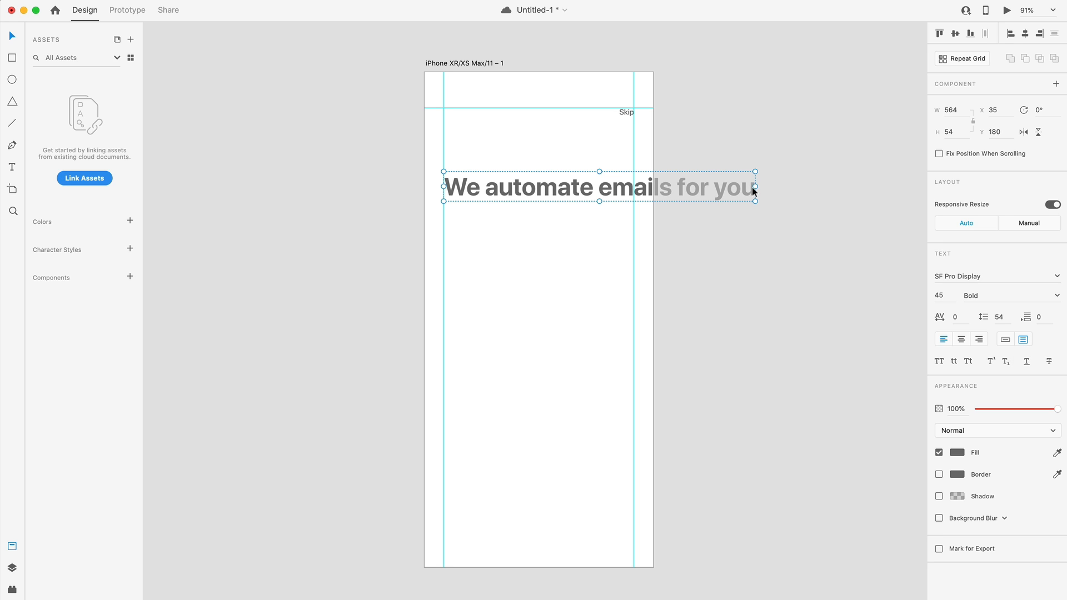
{"action": "left_click_drag", "start_coordinate": [754, 187], "coordinate": [633, 187]}
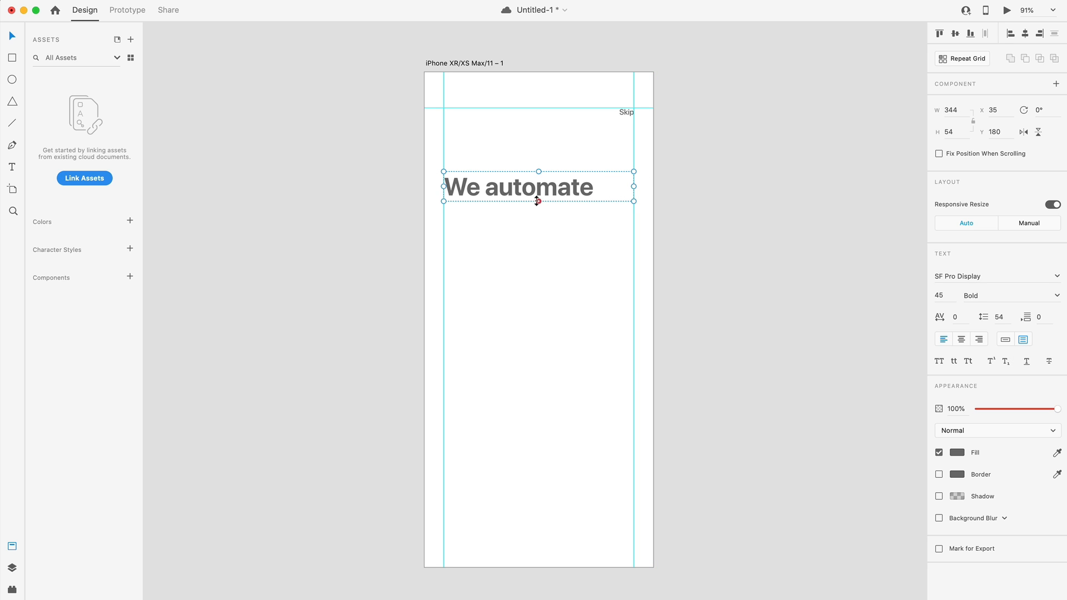
{"action": "type", "text": "emails for you"}
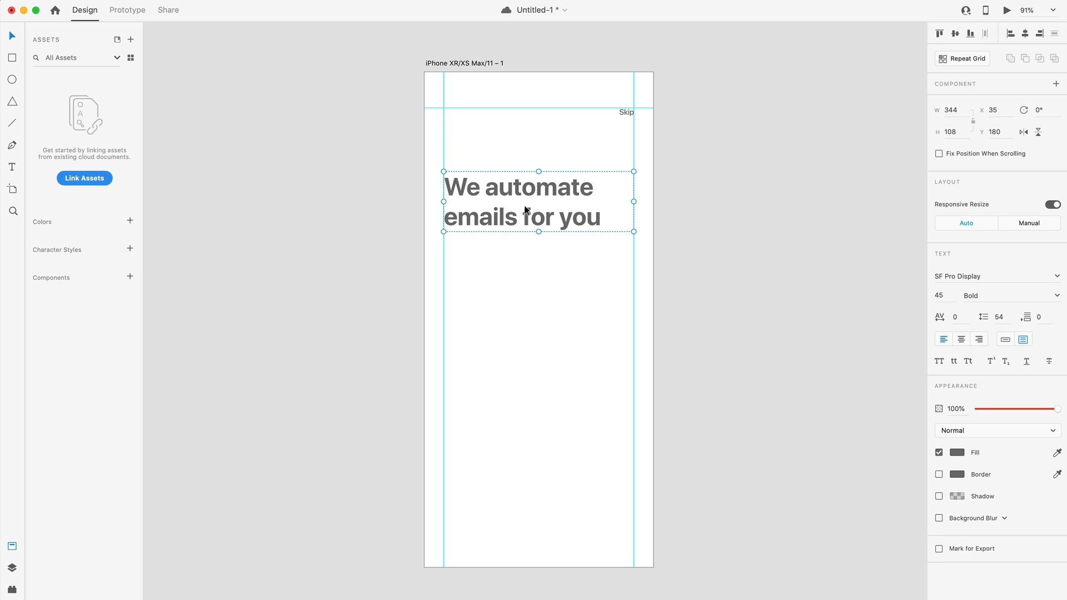
{"action": "mouse_move", "coordinate": [529, 254]}
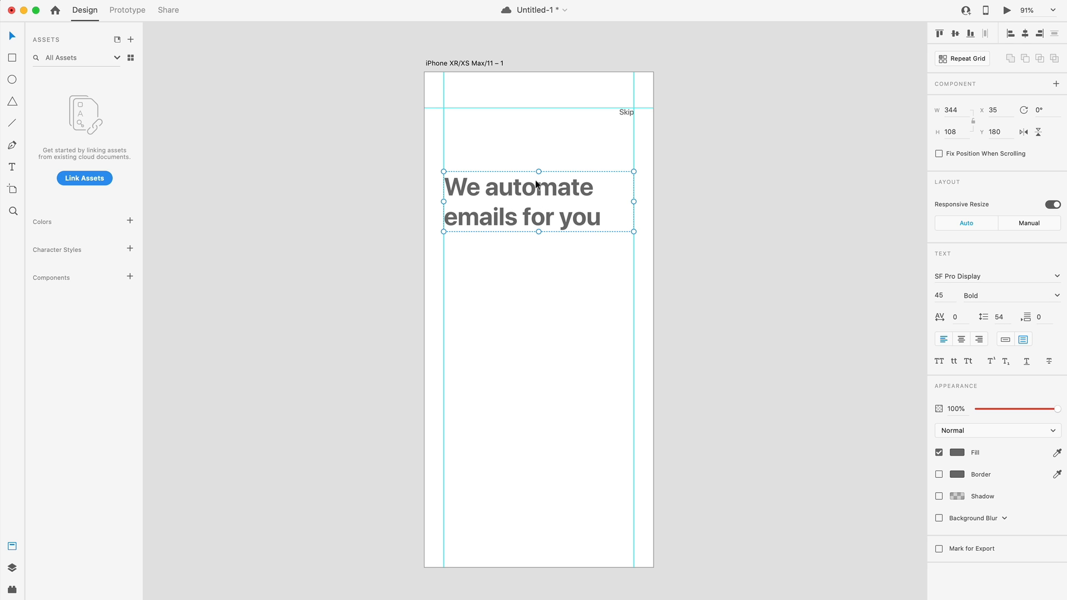
{"action": "mouse_move", "coordinate": [550, 214]}
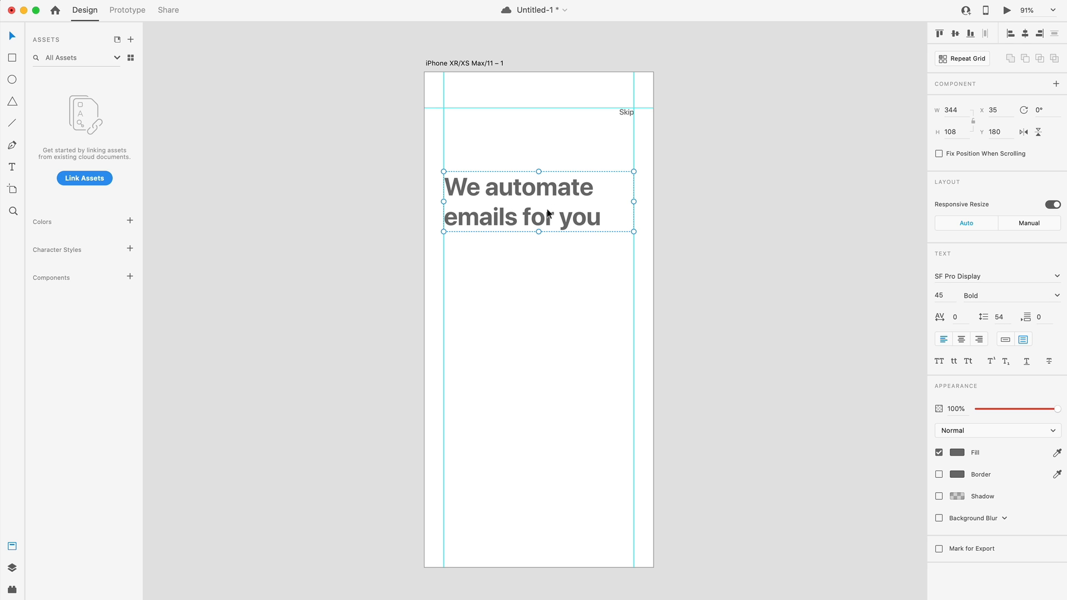
{"action": "left_click_drag", "start_coordinate": [537, 202], "coordinate": [537, 185]}
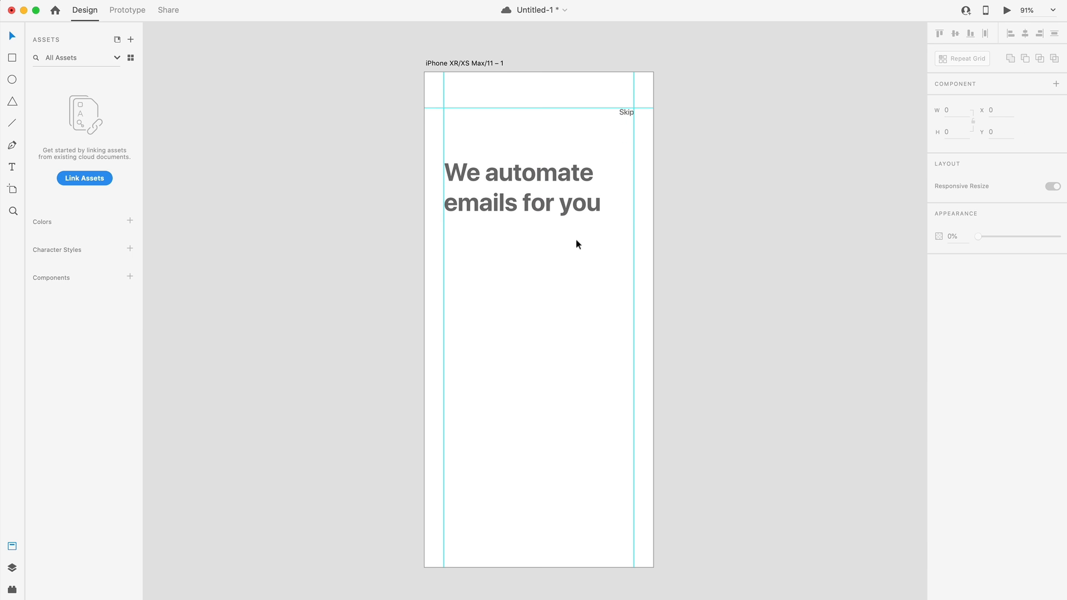
- Retype a copy of the small Skip label as 'Next' near the bottom of the screen
{"action": "left_click", "coordinate": [522, 189]}
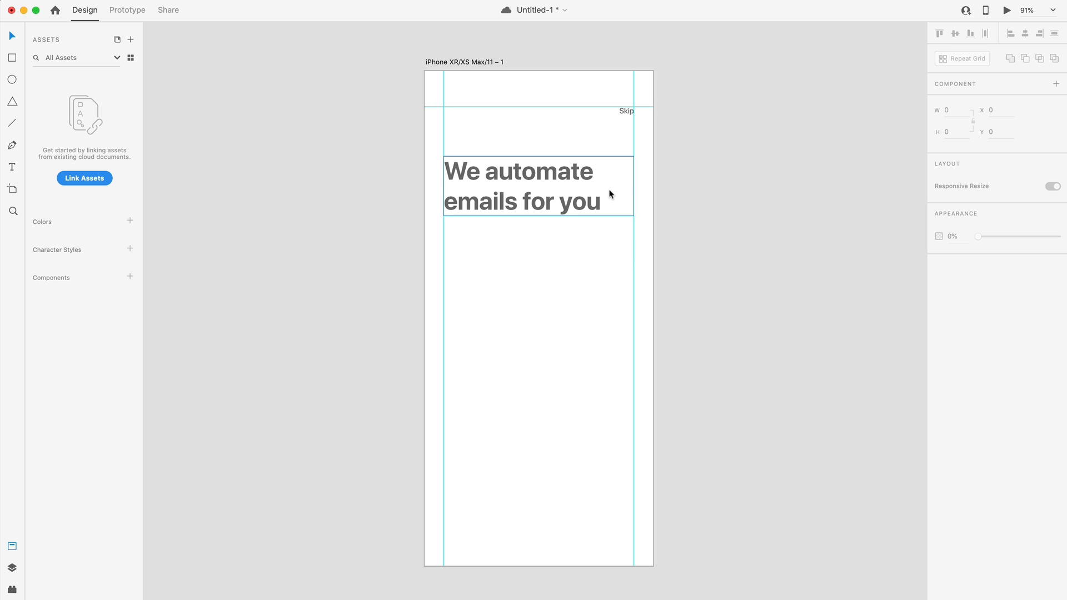
{"action": "left_click", "coordinate": [626, 110]}
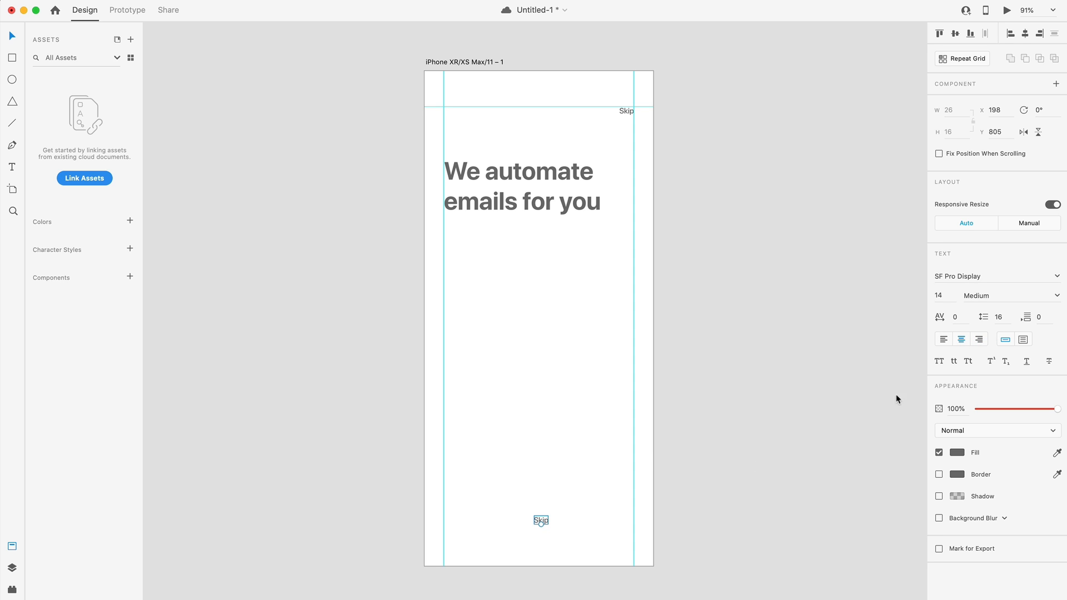
{"action": "type", "text": "Next"}
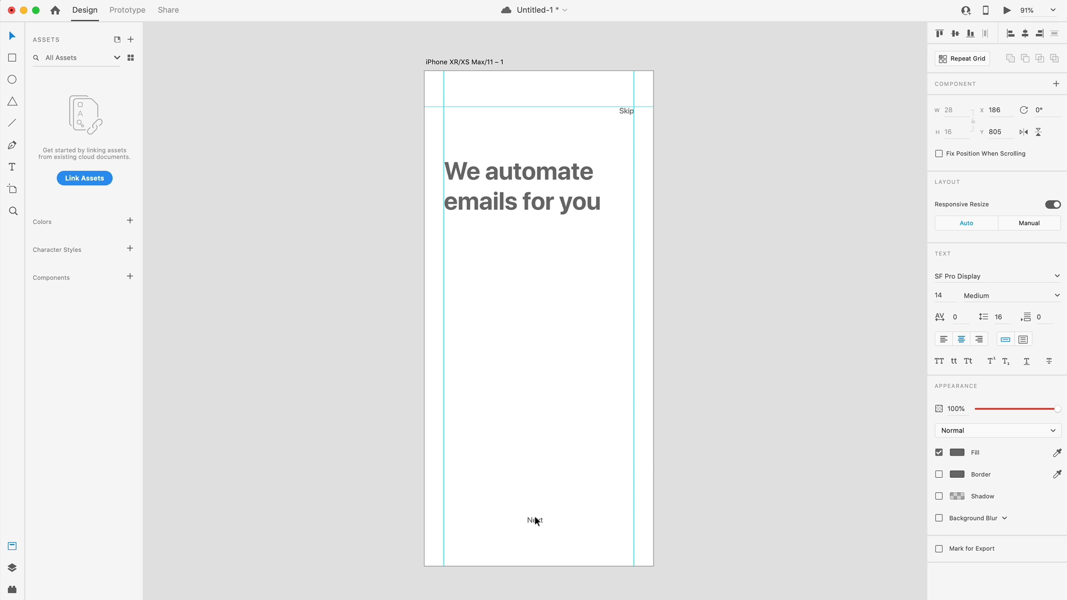
{"action": "left_click", "coordinate": [535, 520]}
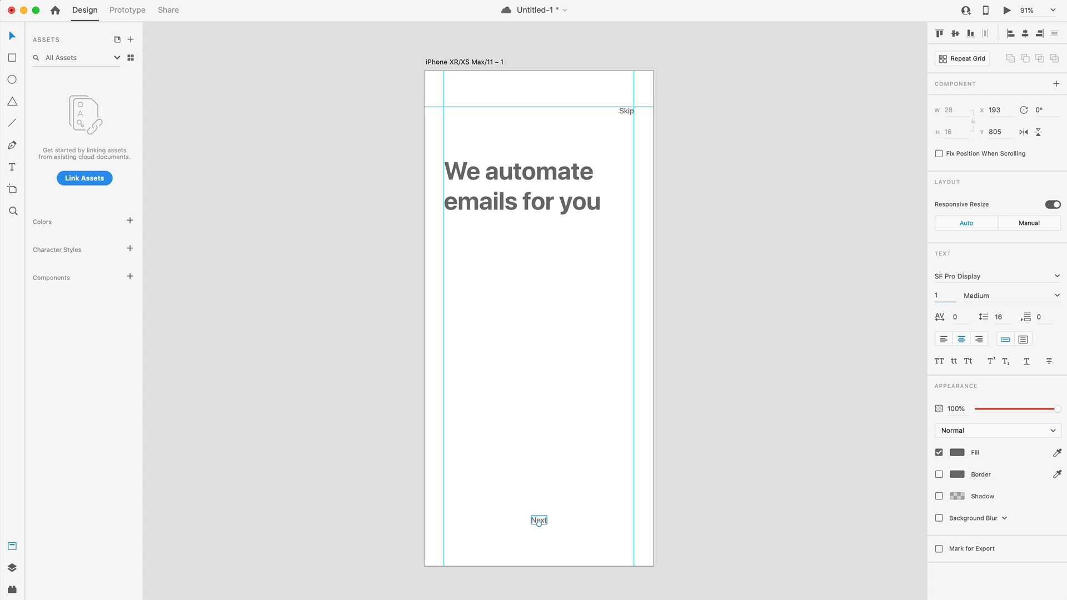
{"action": "left_click", "coordinate": [159, 204]}
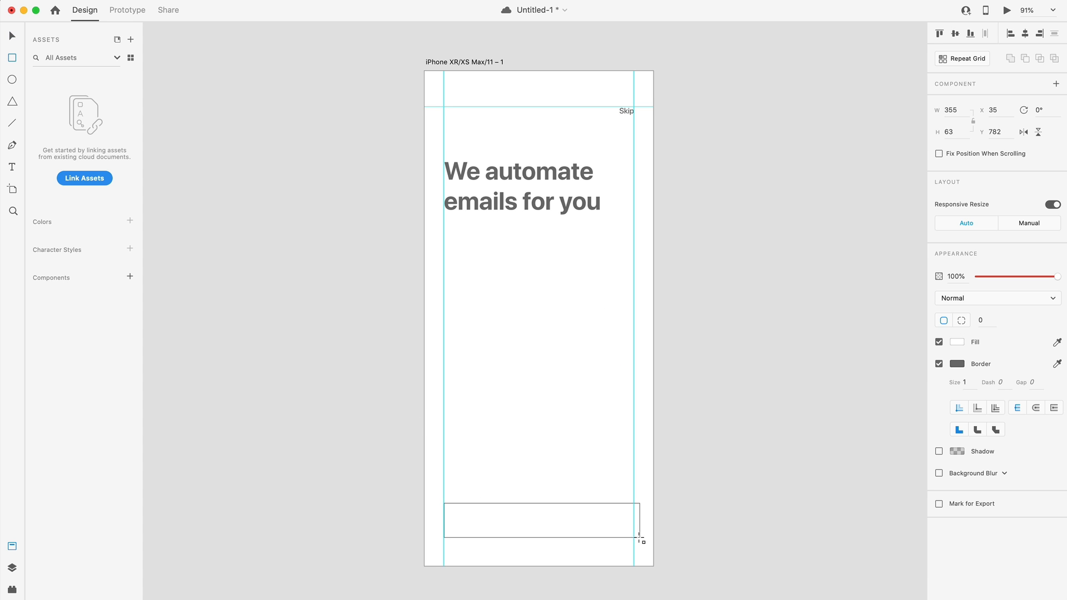
- Draw the bottom button rectangle with height 51 and corner radius 6 under 'Next'
{"action": "left_click_drag", "start_coordinate": [639, 537], "coordinate": [632, 534]}
{"action": "type", "text": "Next"}
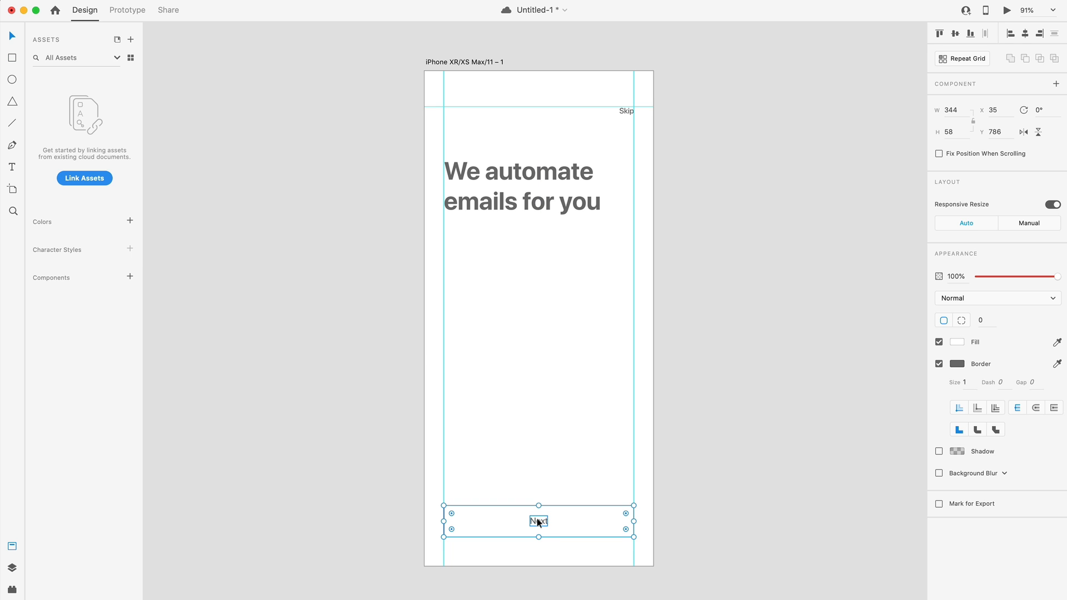
{"action": "double_click", "coordinate": [538, 522]}
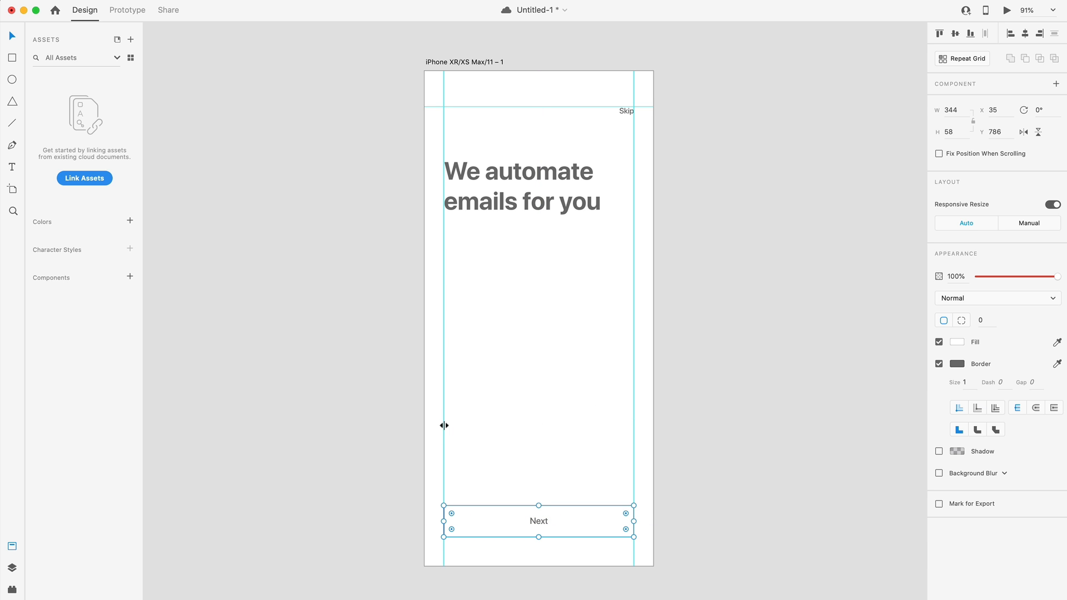
{"action": "left_click", "coordinate": [951, 132]}
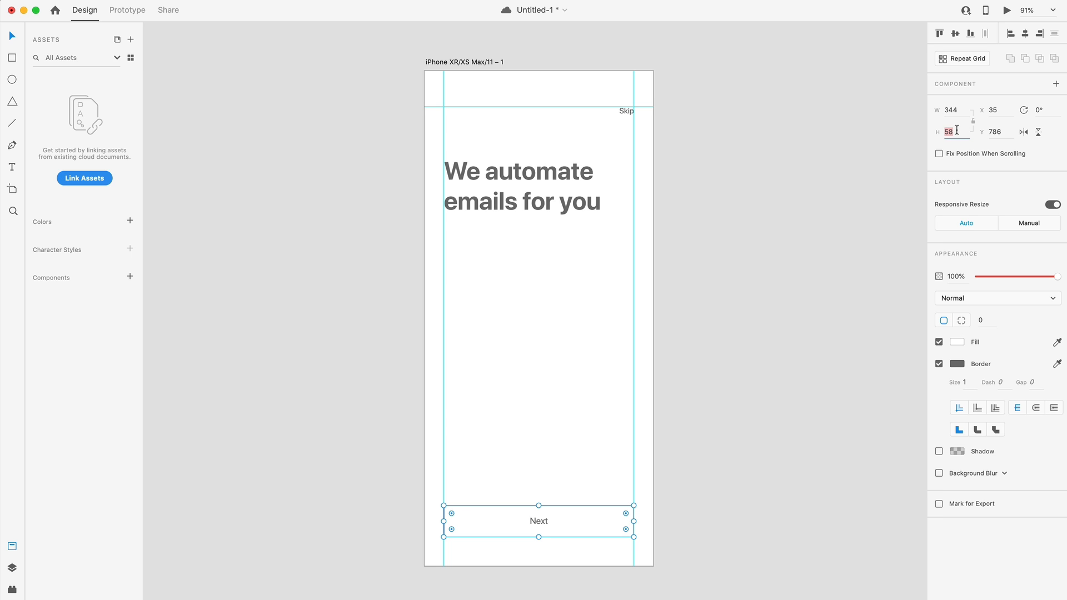
{"action": "type", "text": "51"}
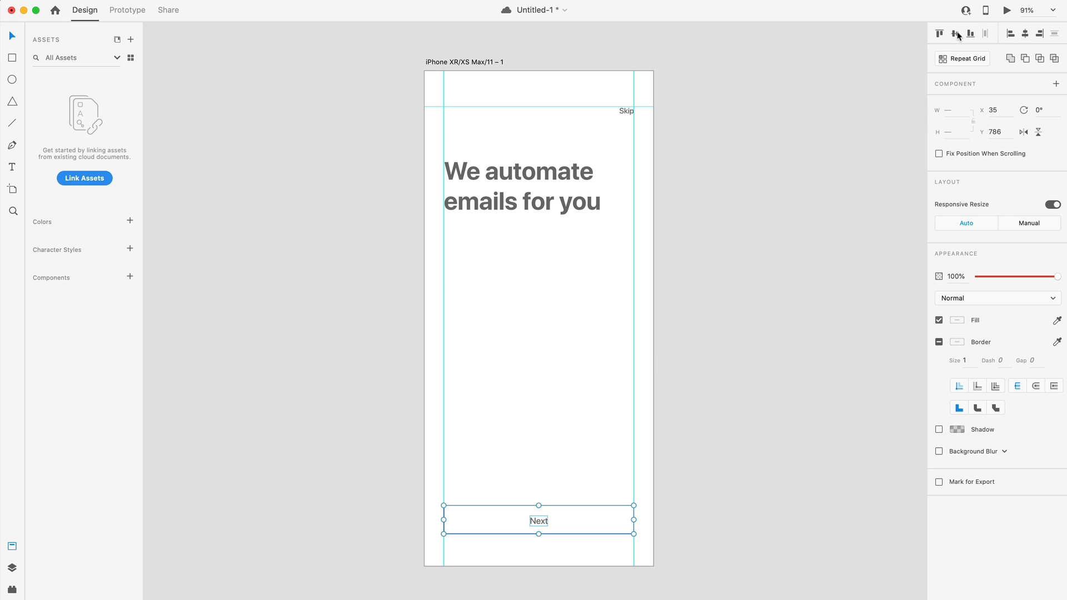
{"action": "mouse_move", "coordinate": [623, 362]}
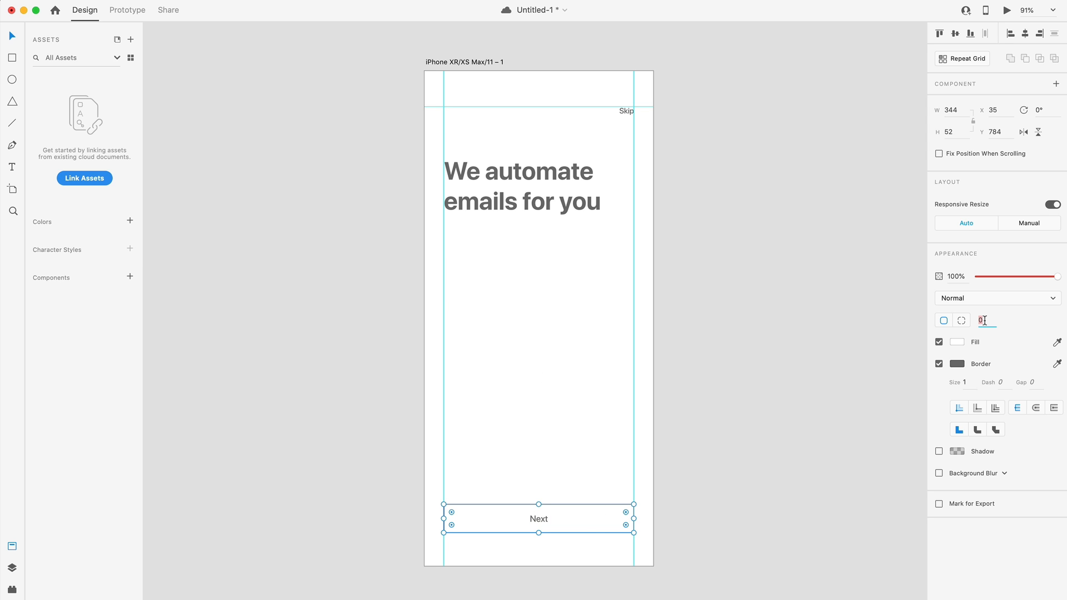
{"action": "type", "text": "6"}
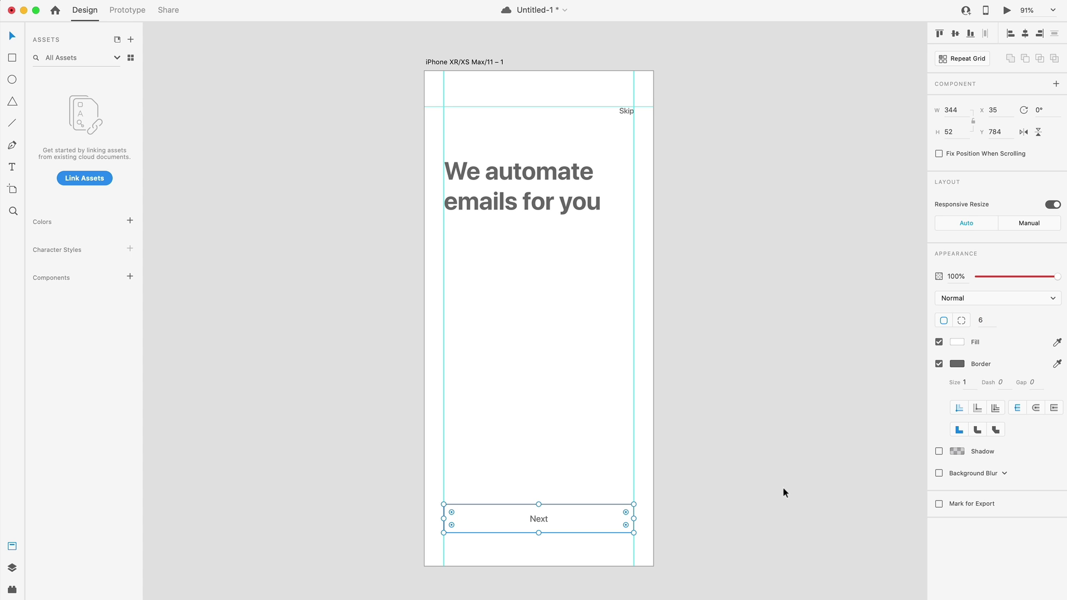
{"action": "left_click", "coordinate": [957, 342]}
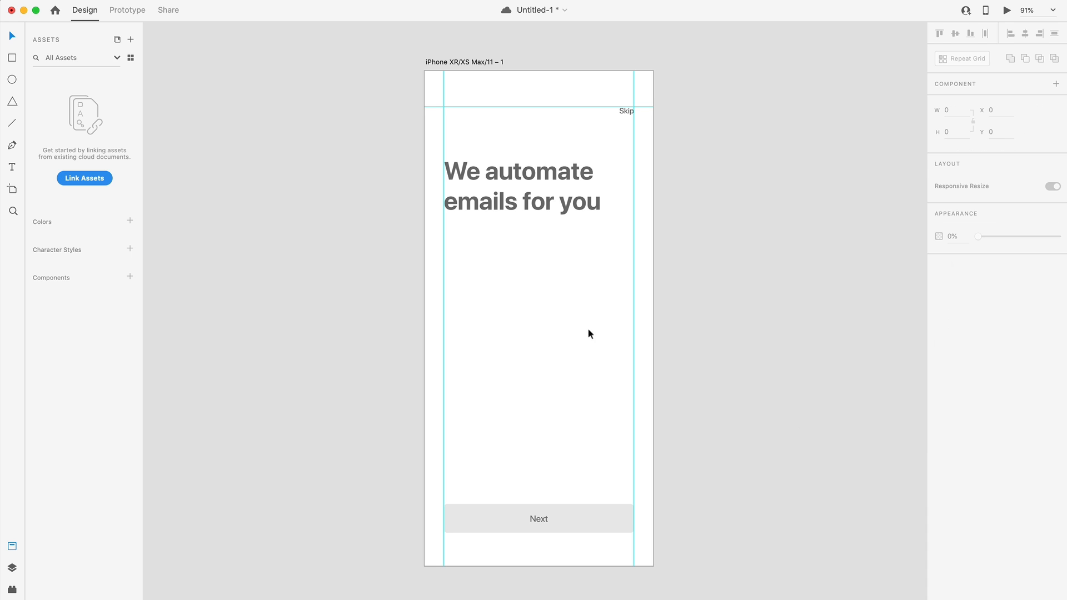
{"action": "mouse_move", "coordinate": [599, 342]}
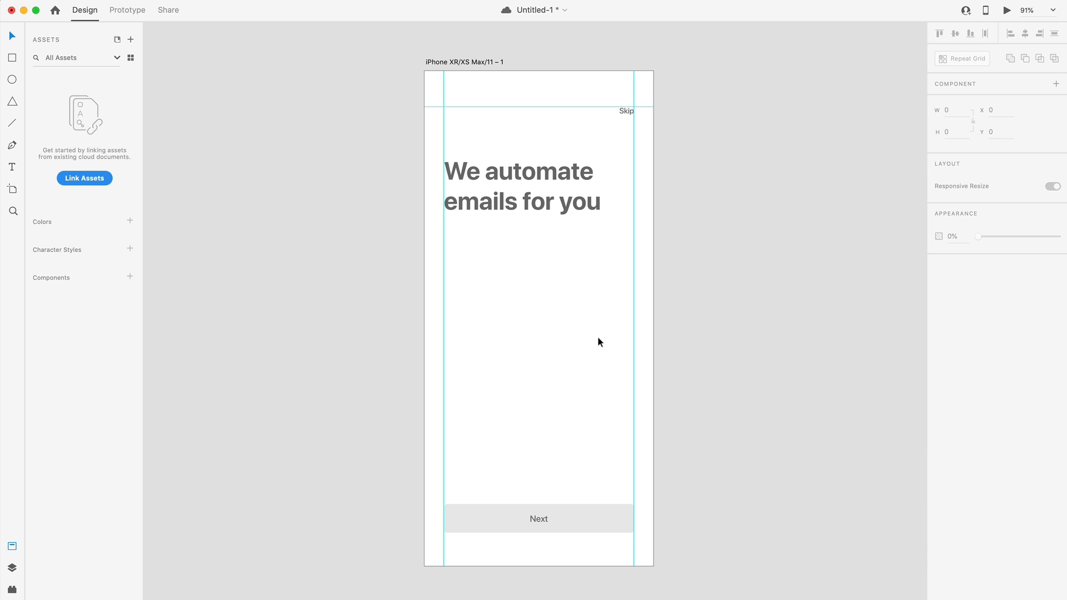
- Make the indicator dot 8 px wide with no outline and move it onto the left margin
{"action": "left_click", "coordinate": [521, 187]}
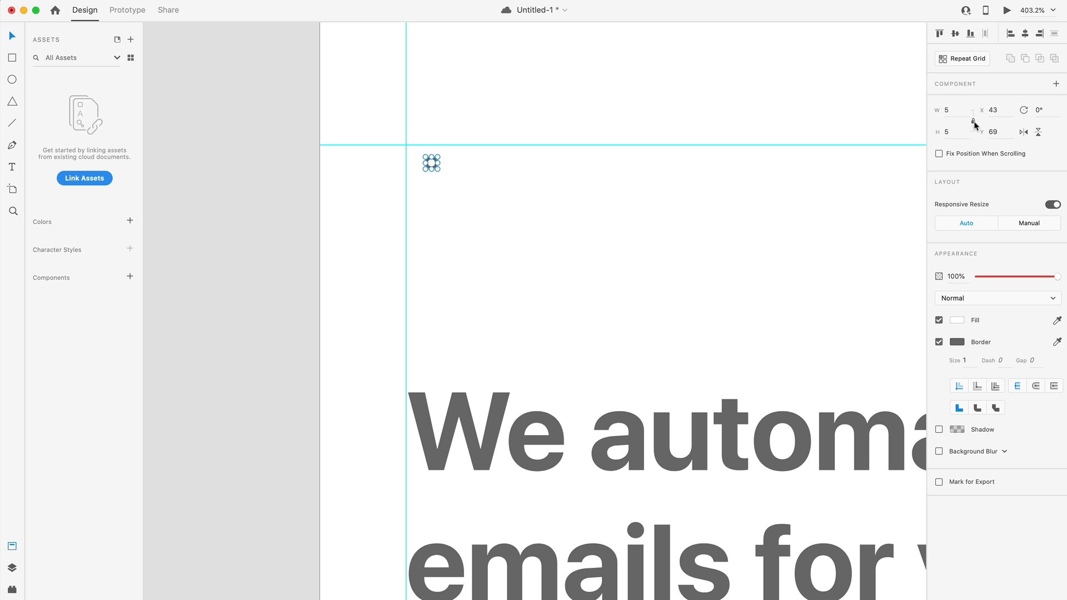
{"action": "left_click", "coordinate": [948, 110]}
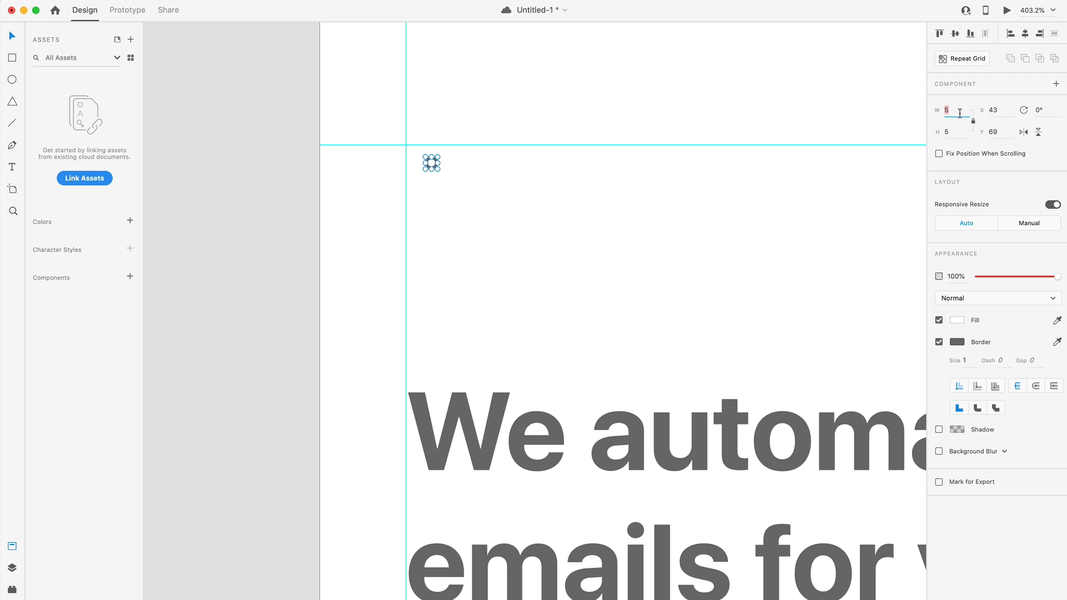
{"action": "type", "text": "8"}
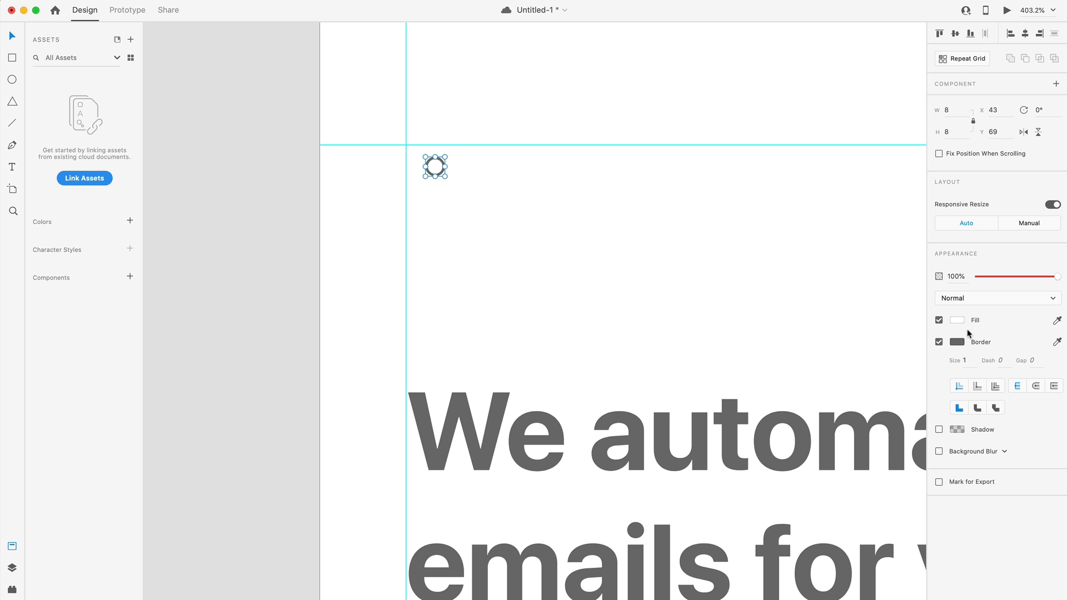
{"action": "left_click", "coordinate": [954, 320]}
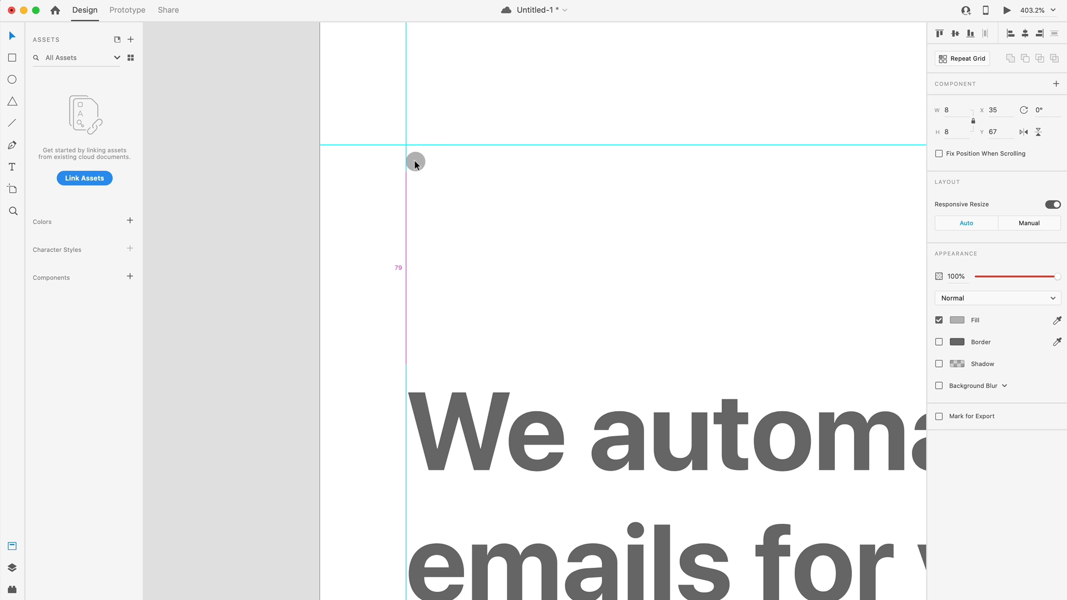
{"action": "left_click_drag", "start_coordinate": [415, 162], "coordinate": [439, 154]}
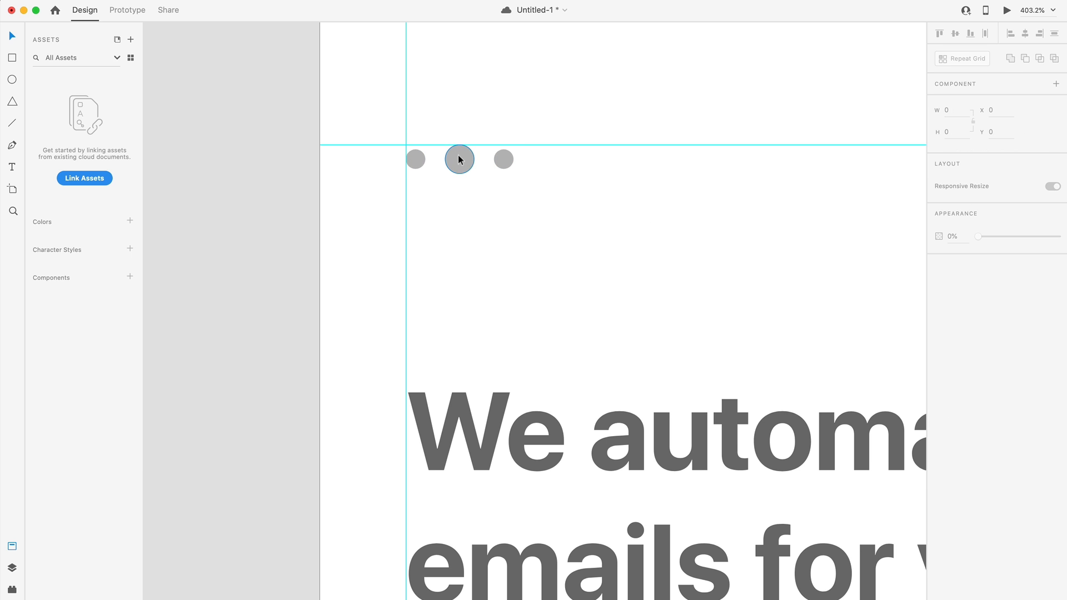
- Fill the middle page-indicator dot with solid black
{"action": "left_click", "coordinate": [459, 160]}
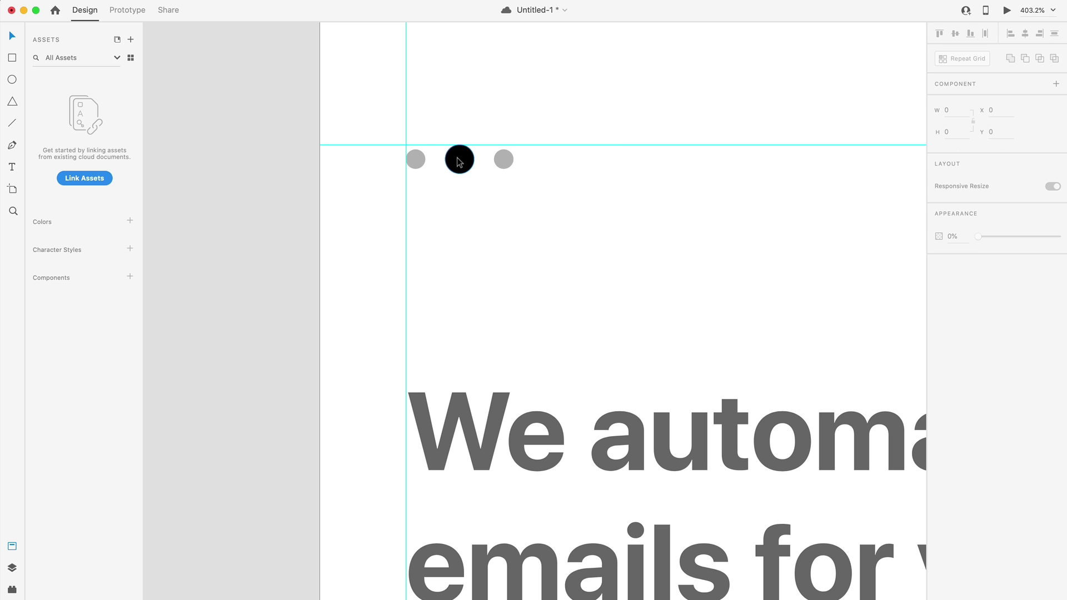
{"action": "left_click", "coordinate": [459, 160]}
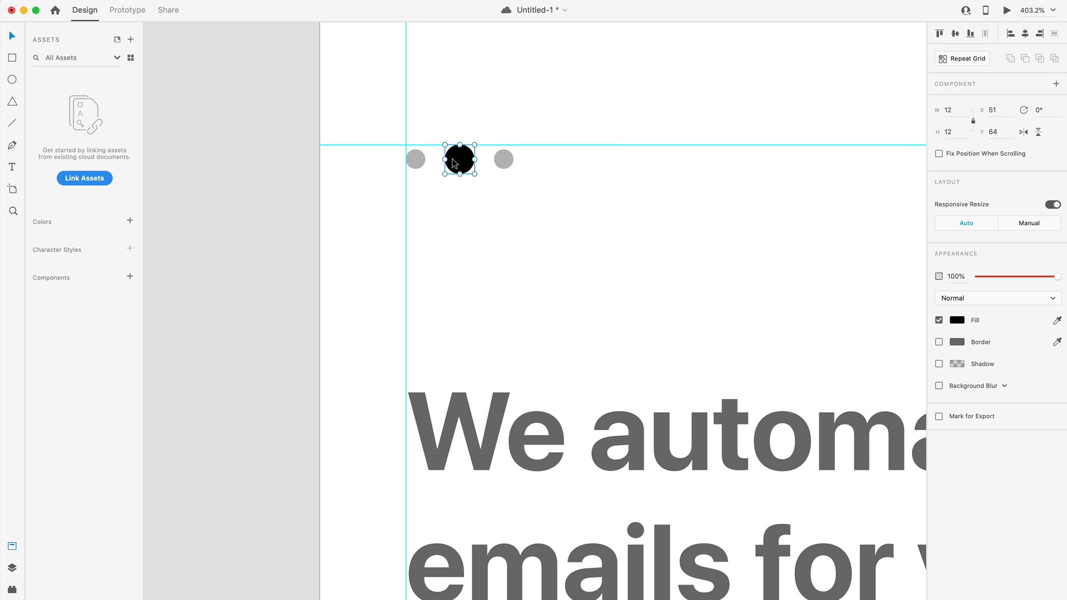
{"action": "mouse_move", "coordinate": [540, 173]}
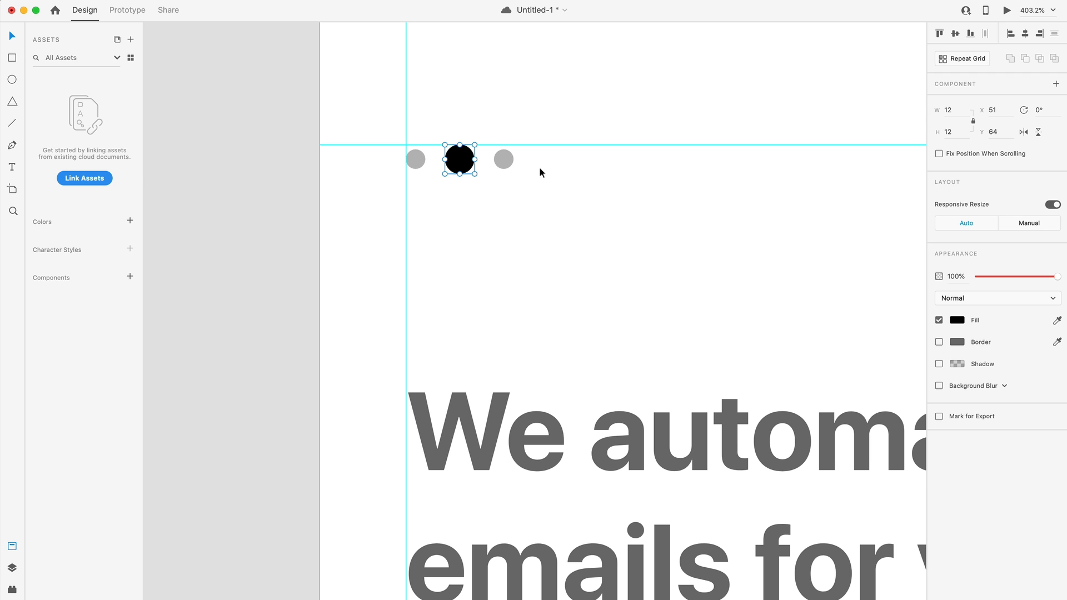
{"action": "mouse_move", "coordinate": [414, 161]}
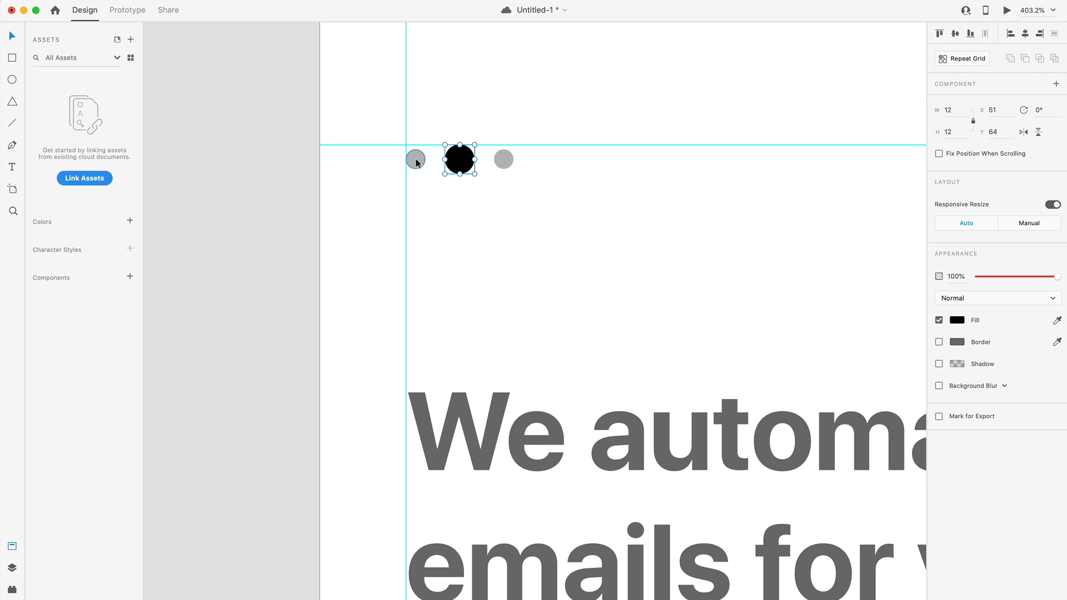
{"action": "mouse_move", "coordinate": [583, 232]}
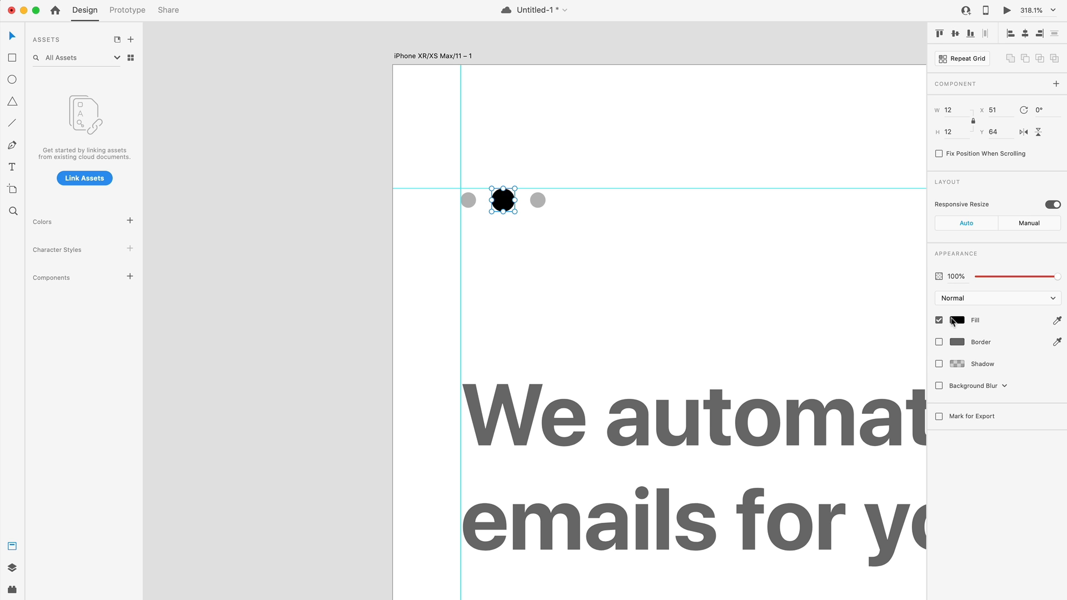
{"action": "left_click", "coordinate": [957, 320]}
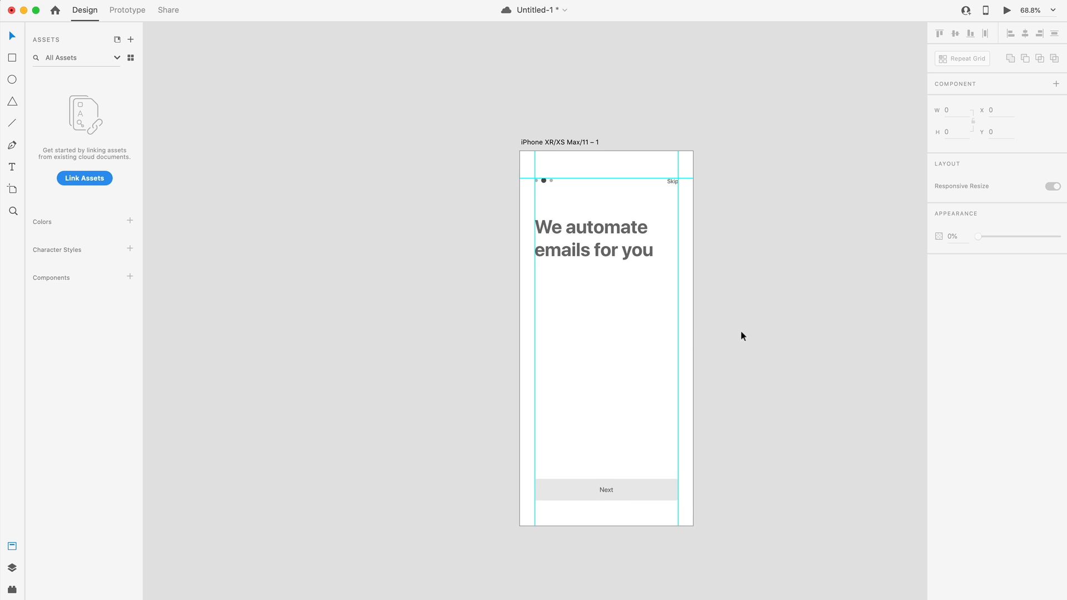
{"action": "mouse_move", "coordinate": [663, 307]}
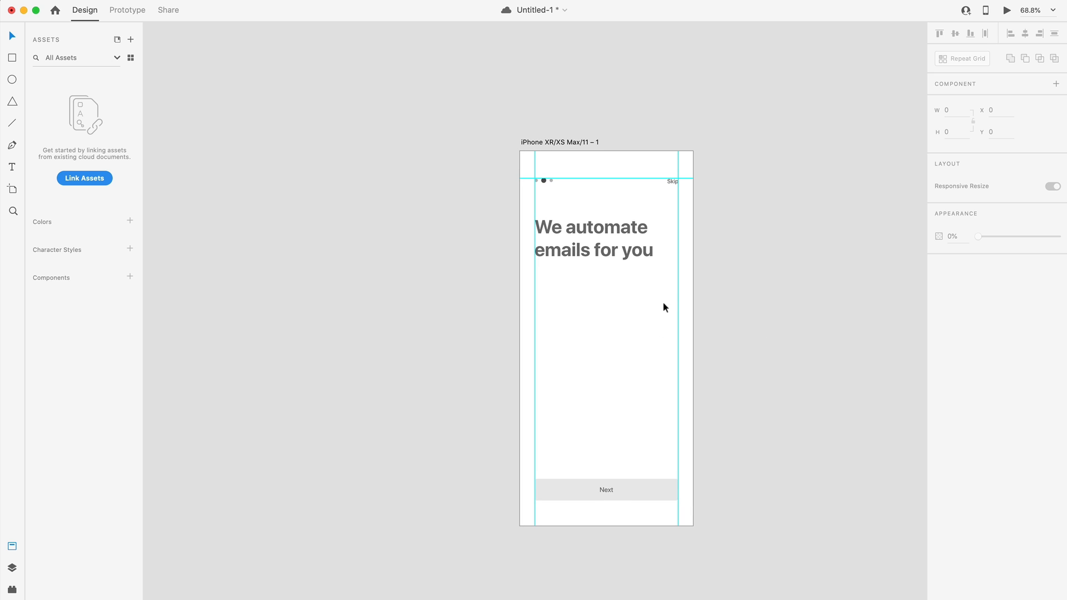
{"action": "mouse_move", "coordinate": [663, 263]}
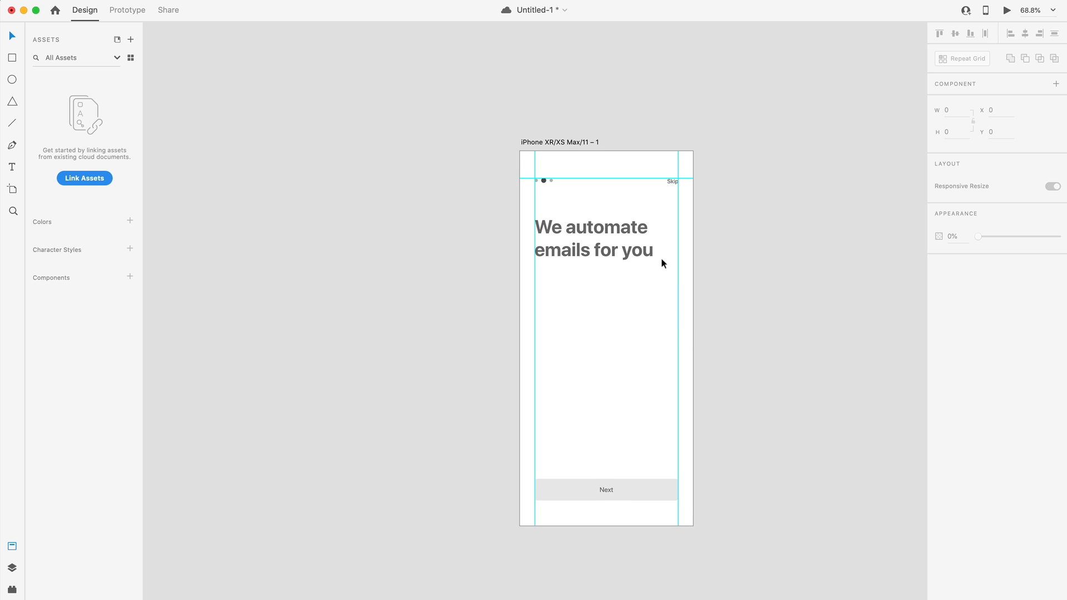
- Export the onboarding artboard as PNG 'image-001' into the assets folder
{"action": "left_click", "coordinate": [560, 142]}
{"action": "type", "text": "image-001"}
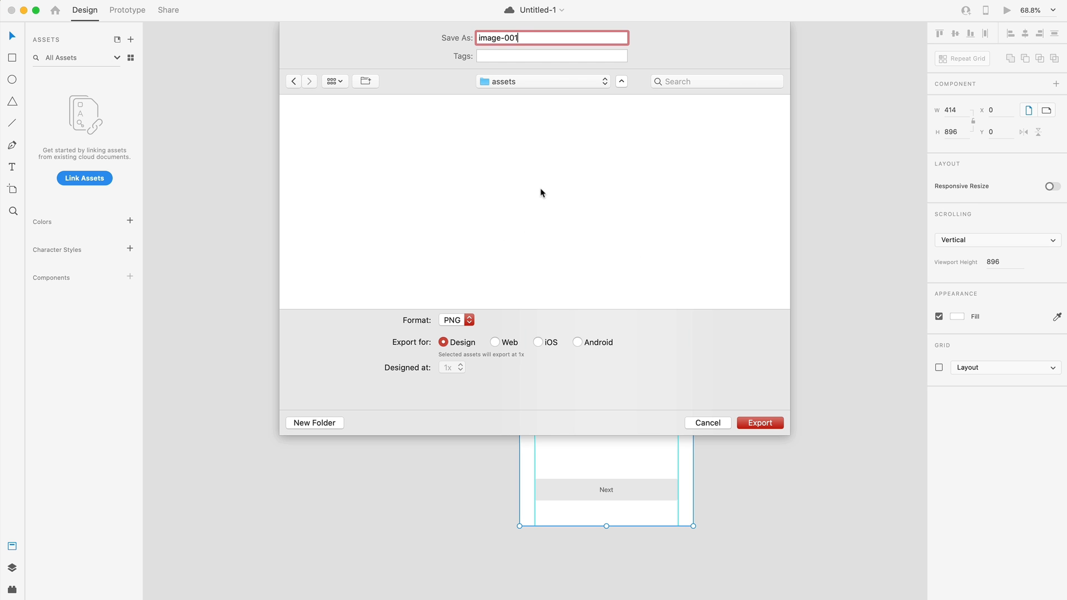
{"action": "mouse_move", "coordinate": [561, 226]}
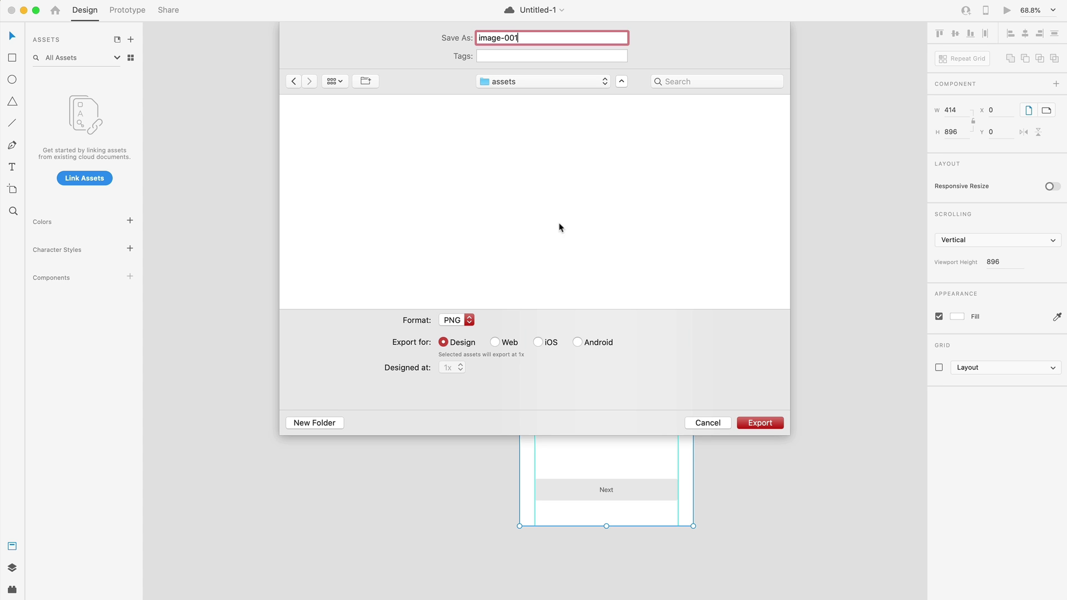
{"action": "left_click", "coordinate": [760, 423]}
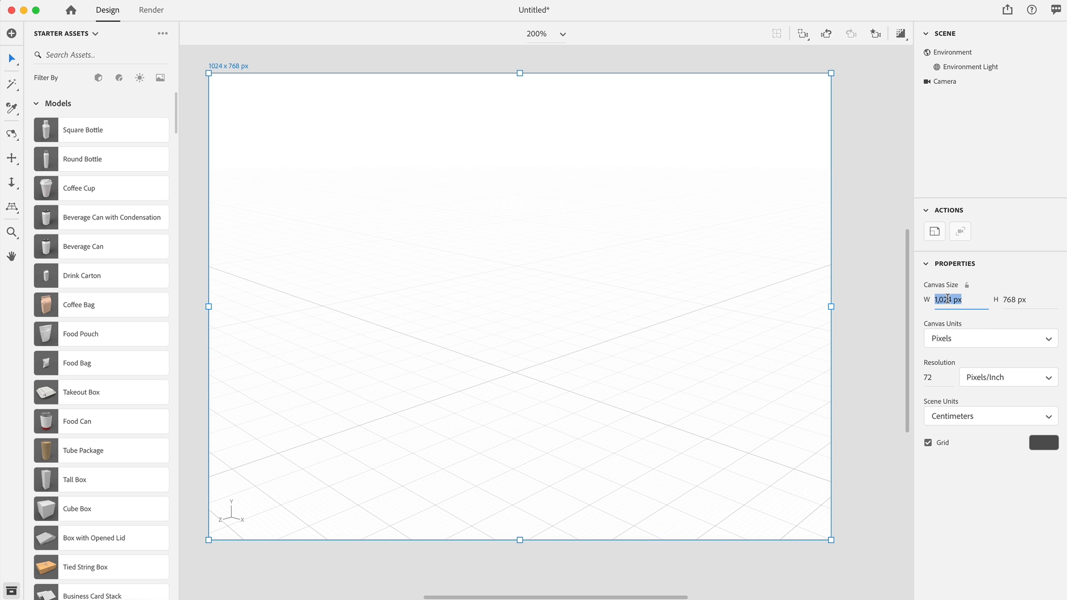
- Set the canvas to 1920 × 1080 px at 300 pixels per inch and refit the view
{"action": "type", "text": "1920"}
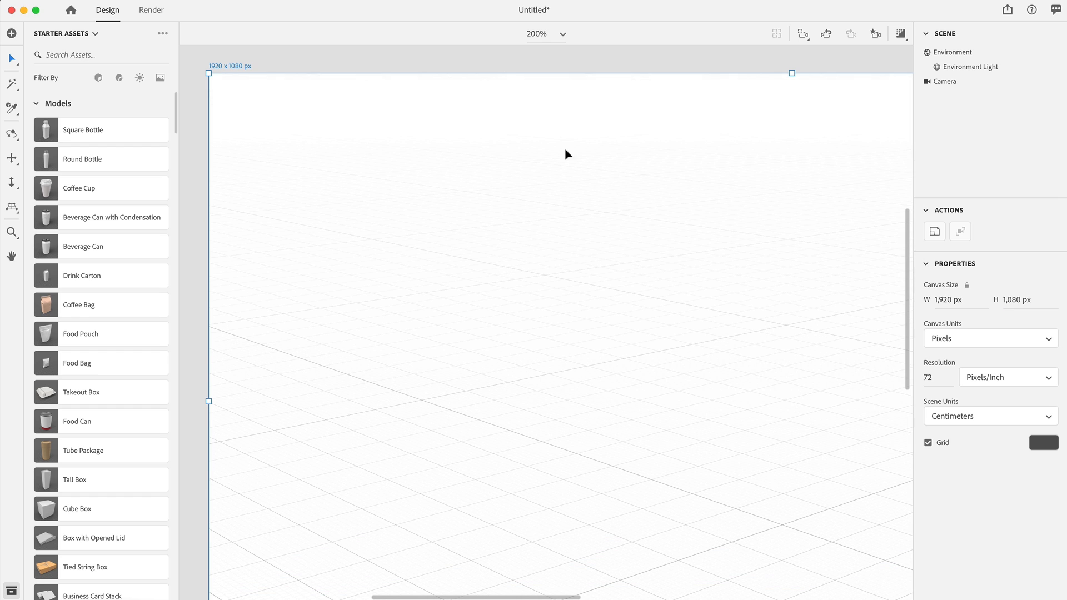
{"action": "mouse_move", "coordinate": [909, 409]}
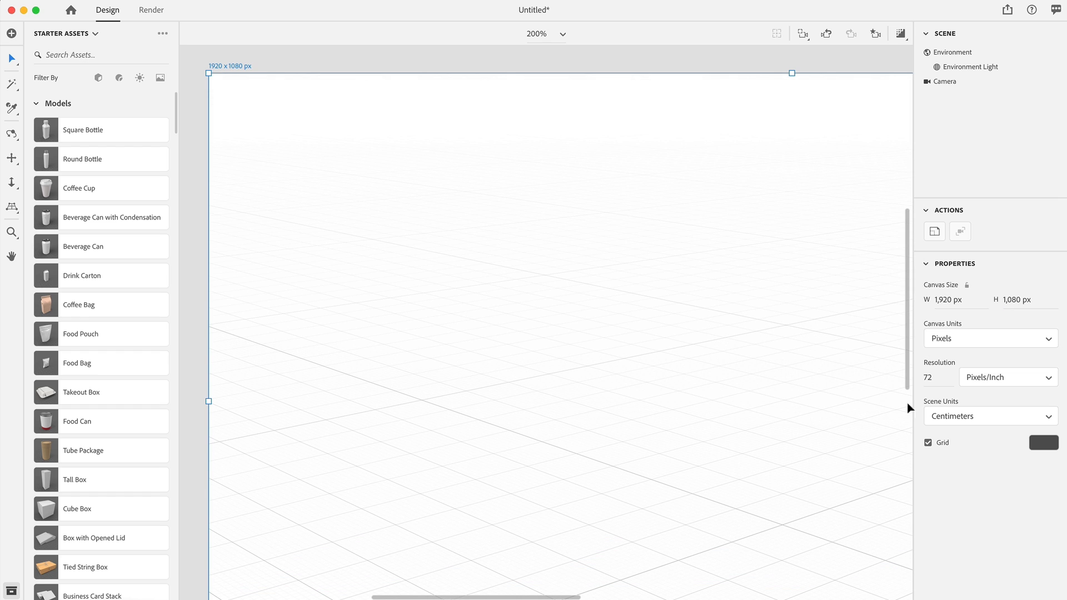
{"action": "double_click", "coordinate": [928, 378]}
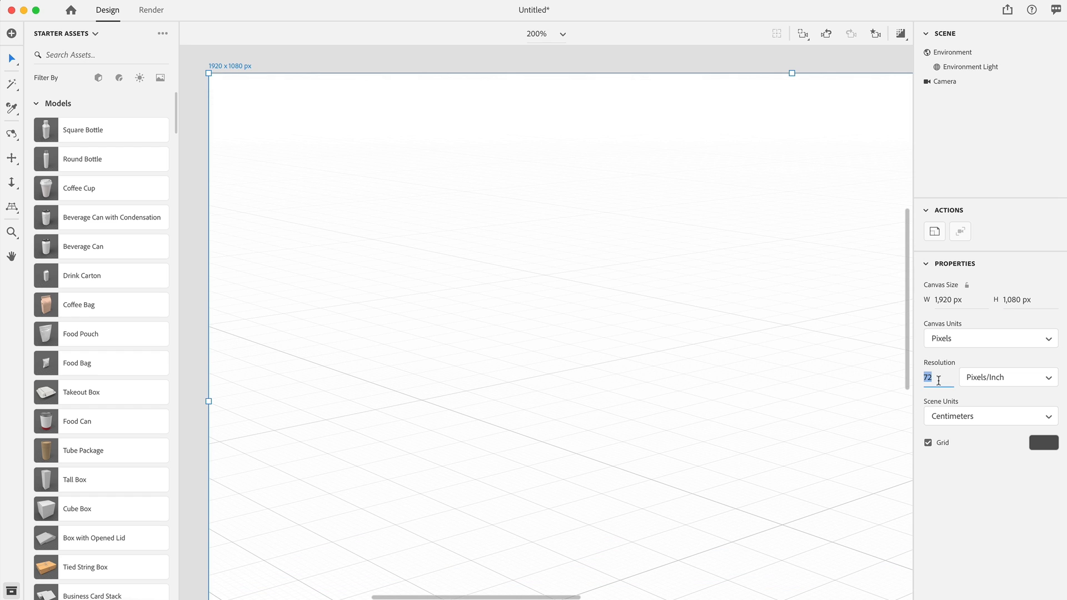
{"action": "type", "text": "300"}
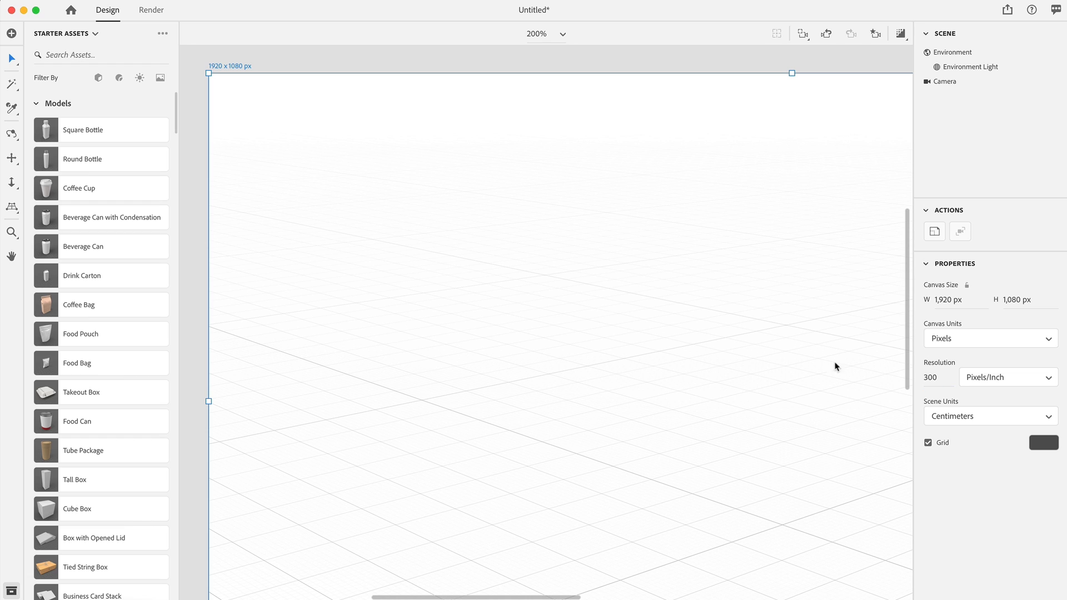
{"action": "mouse_move", "coordinate": [228, 100]}
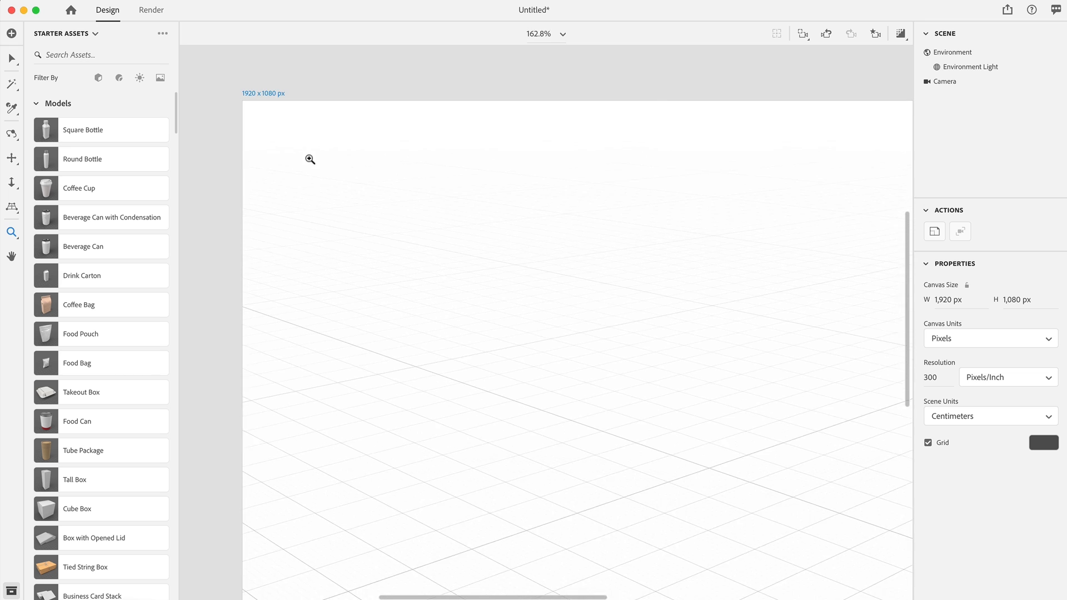
{"action": "scroll", "scroll_direction": "down", "scroll_amount": 3}
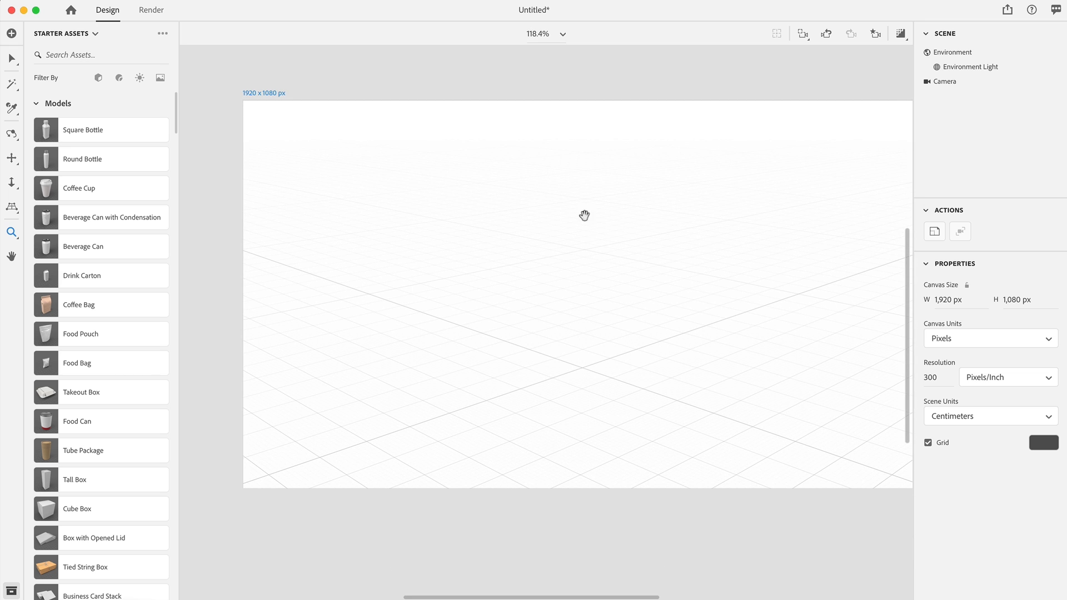
{"action": "left_click_drag", "start_coordinate": [584, 216], "coordinate": [555, 221]}
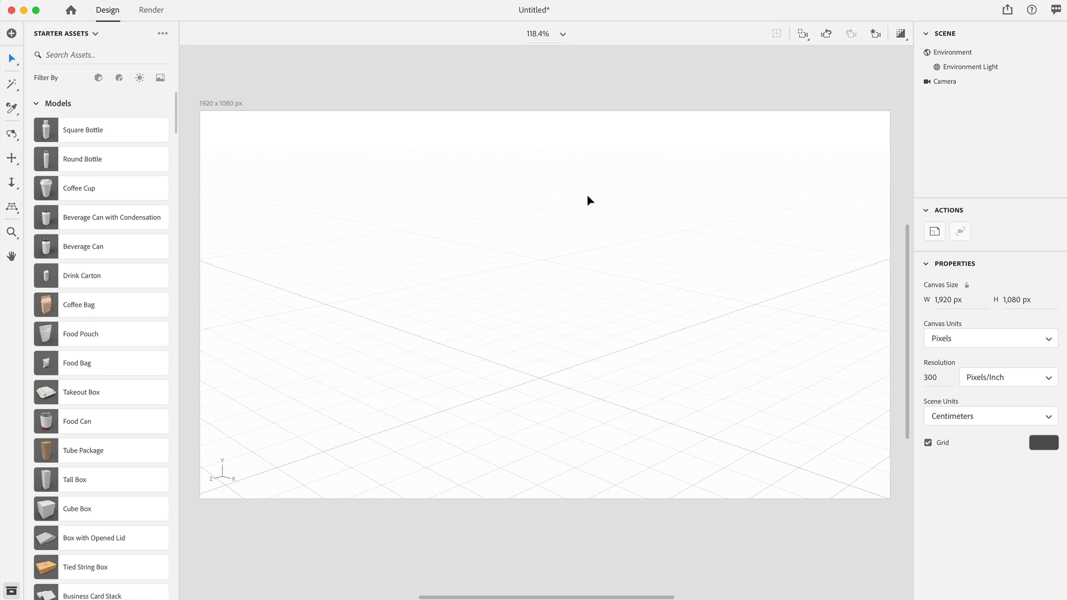
{"action": "mouse_move", "coordinate": [70, 160]}
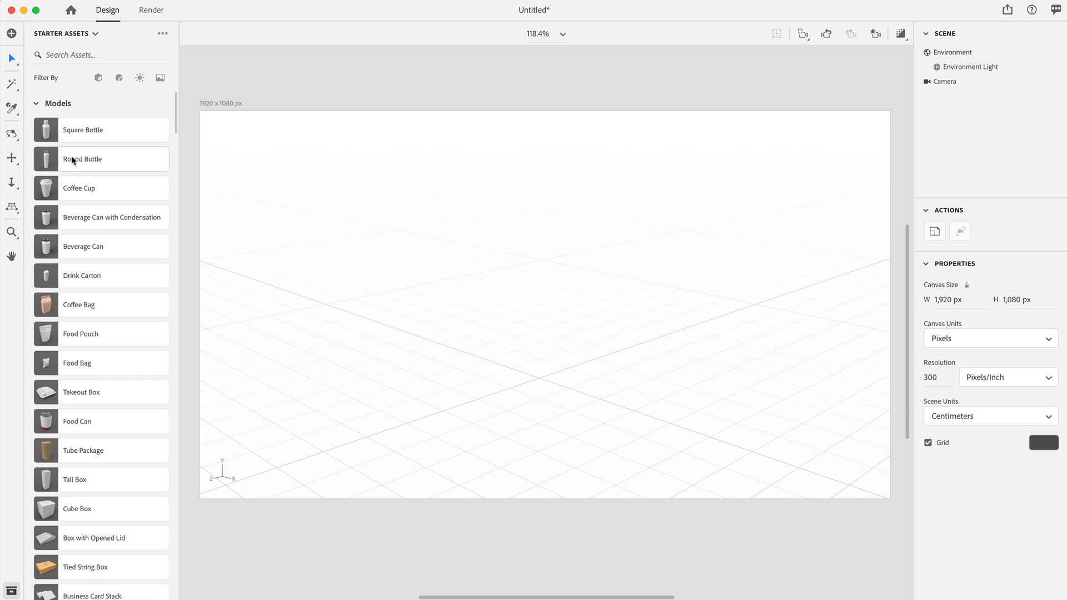
{"action": "scroll", "scroll_direction": "down", "scroll_amount": 3}
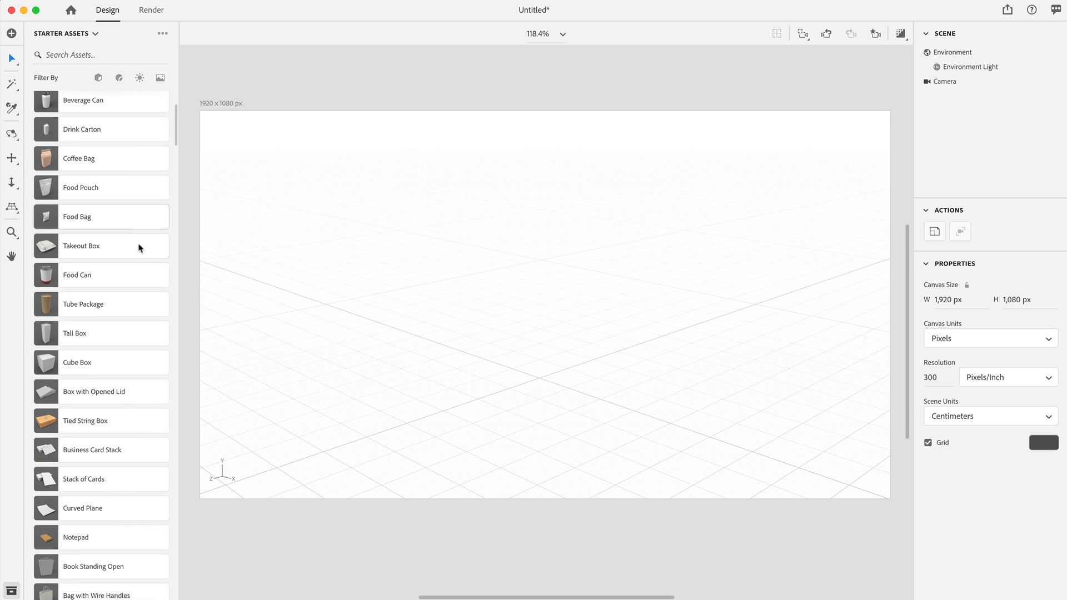
{"action": "scroll", "scroll_direction": "down", "scroll_amount": 3}
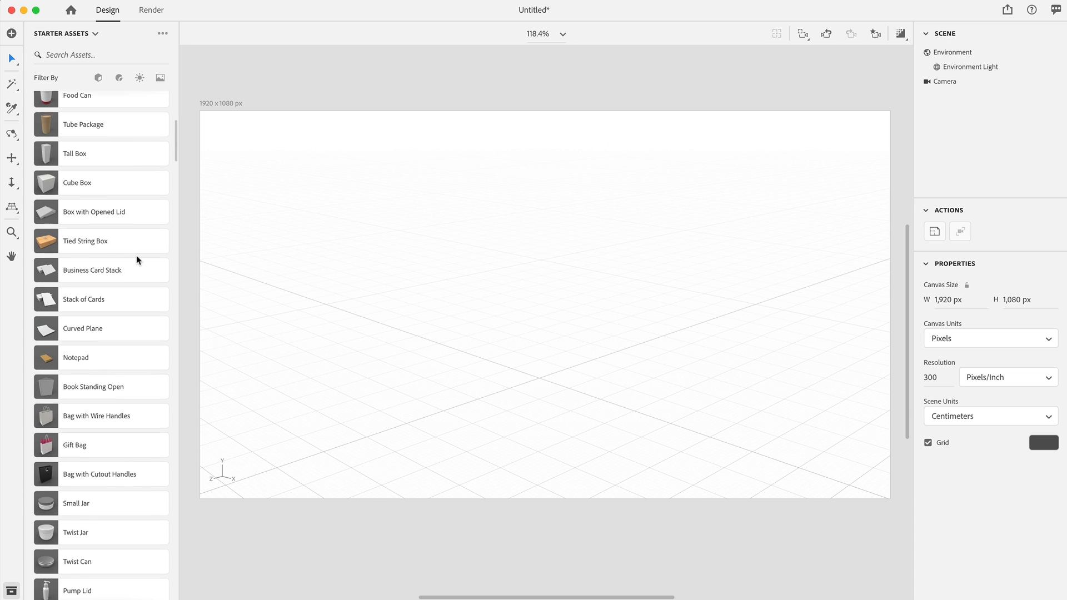
{"action": "scroll", "scroll_direction": "down", "scroll_amount": 3}
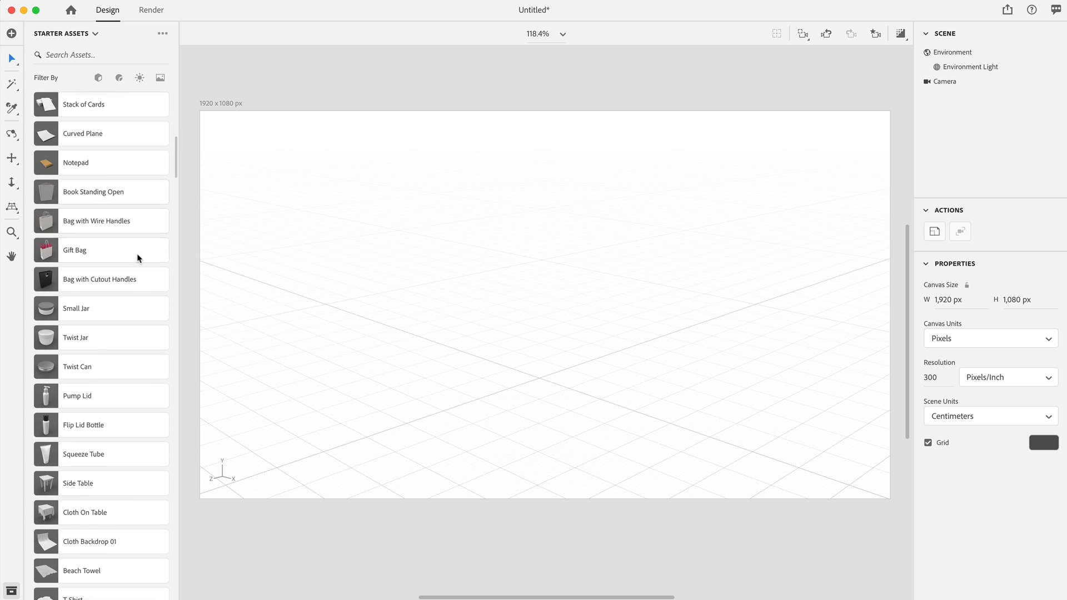
{"action": "scroll", "scroll_direction": "down", "scroll_amount": 3}
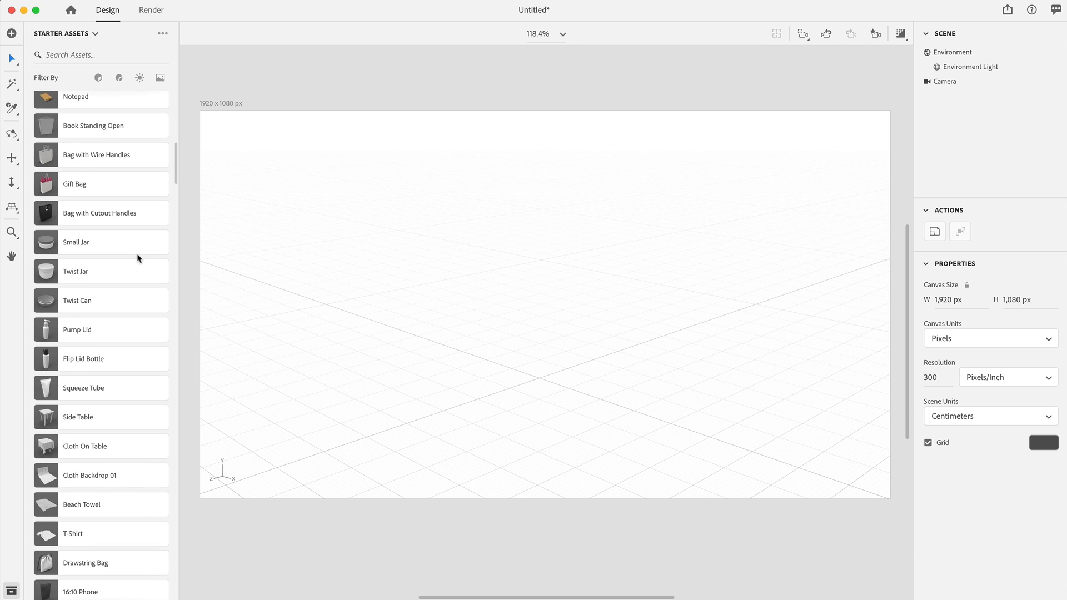
{"action": "scroll", "scroll_direction": "down", "scroll_amount": 3}
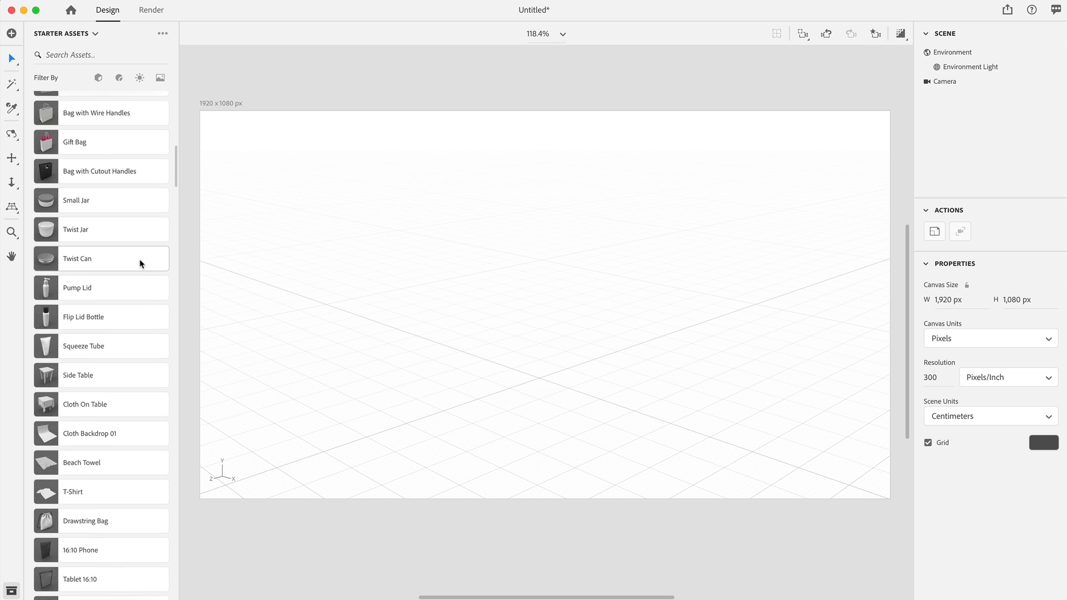
- Add the Squeeze Tube starter asset and rotate it -90° on X to lie flat
{"action": "scroll", "scroll_direction": "down", "scroll_amount": 3}
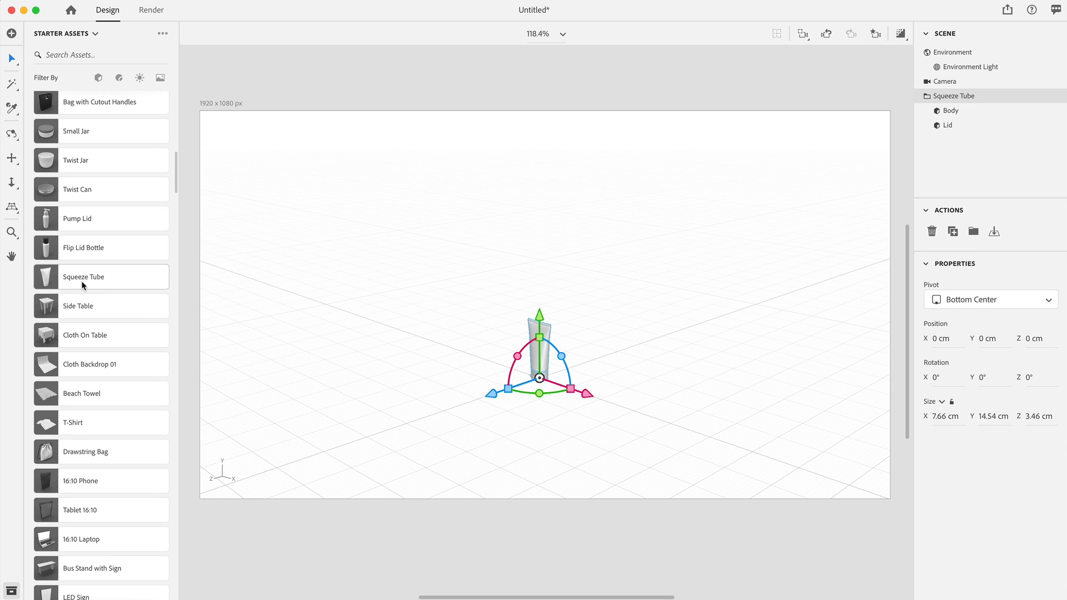
{"action": "left_click", "coordinate": [953, 53]}
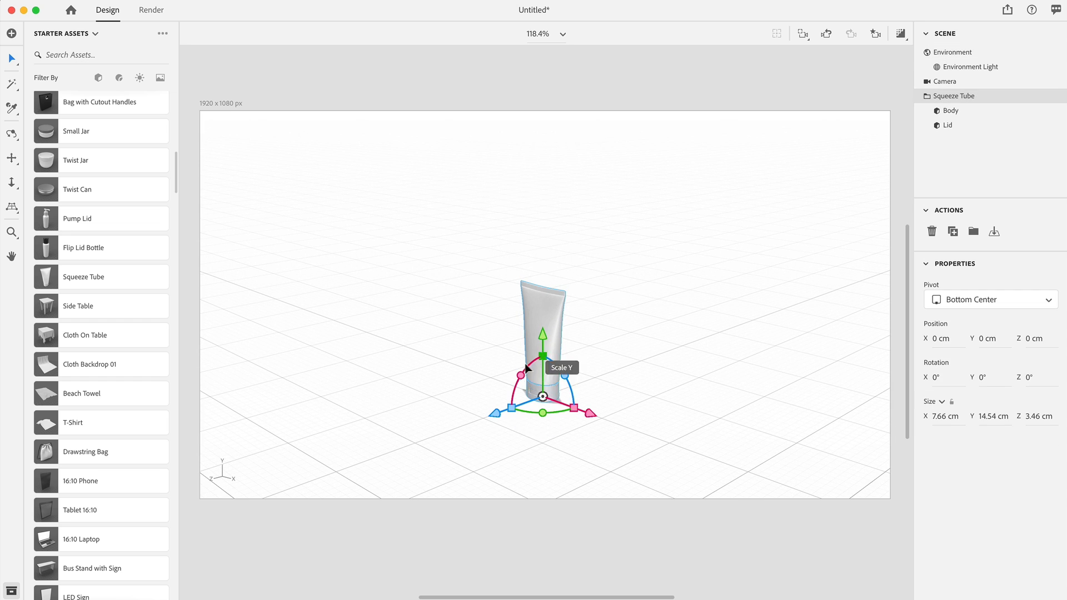
{"action": "left_click_drag", "start_coordinate": [527, 371], "coordinate": [541, 382]}
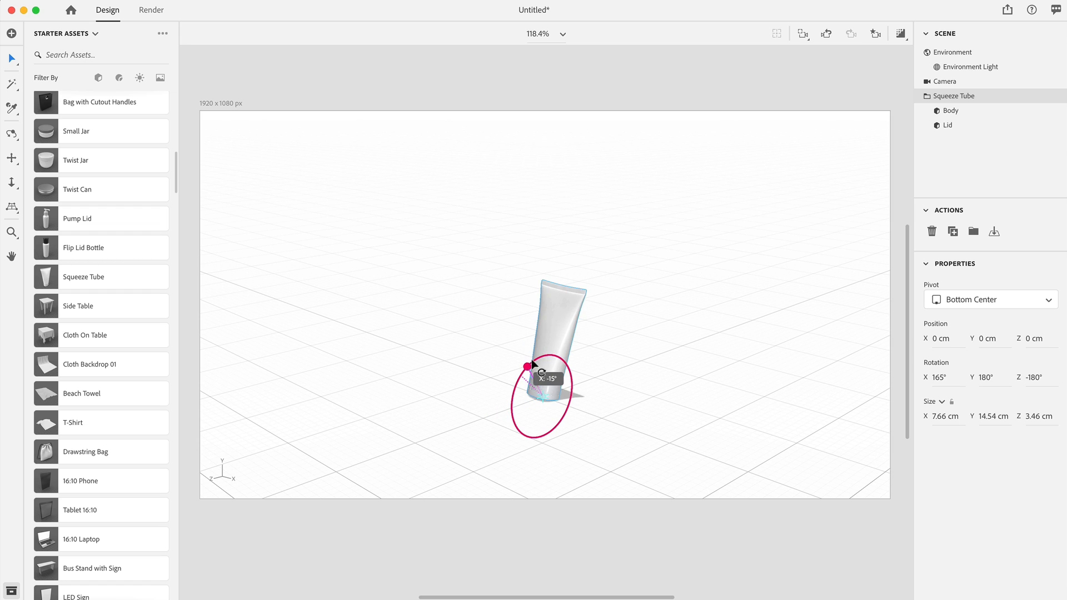
{"action": "left_click_drag", "start_coordinate": [527, 368], "coordinate": [581, 343]}
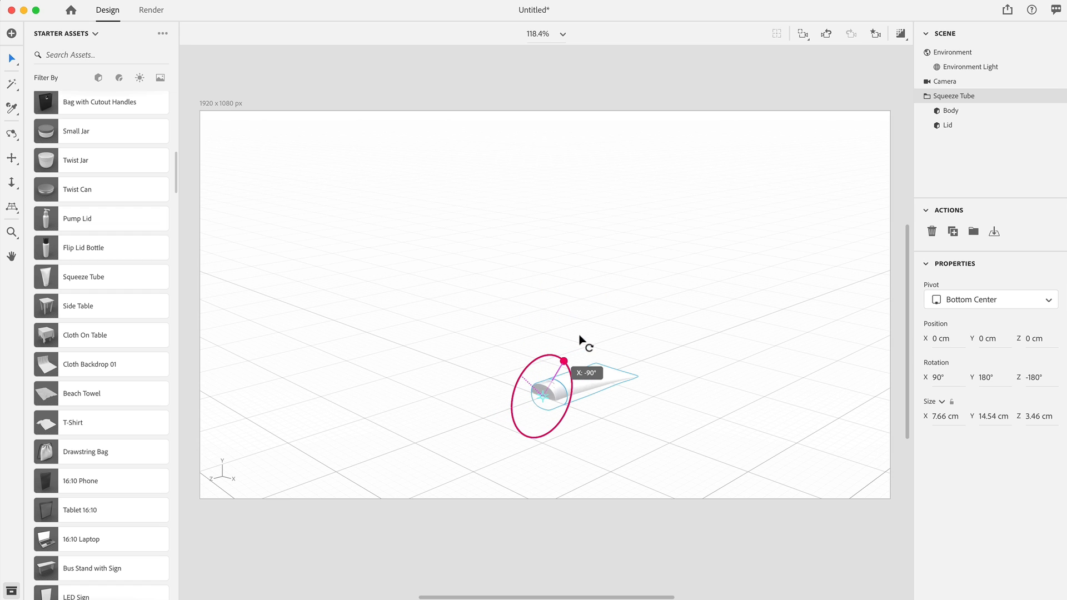
{"action": "left_click", "coordinate": [952, 53]}
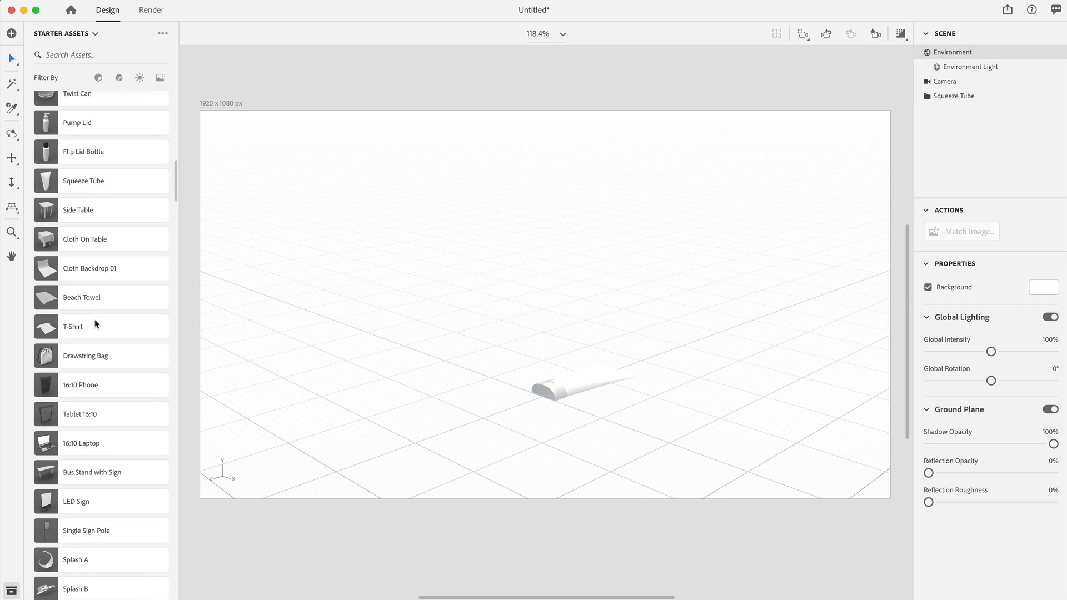
- Move the Hollow Cube along Z and shrink it to 15.03 cm around the squeeze tube
{"action": "scroll", "scroll_direction": "down", "scroll_amount": 3}
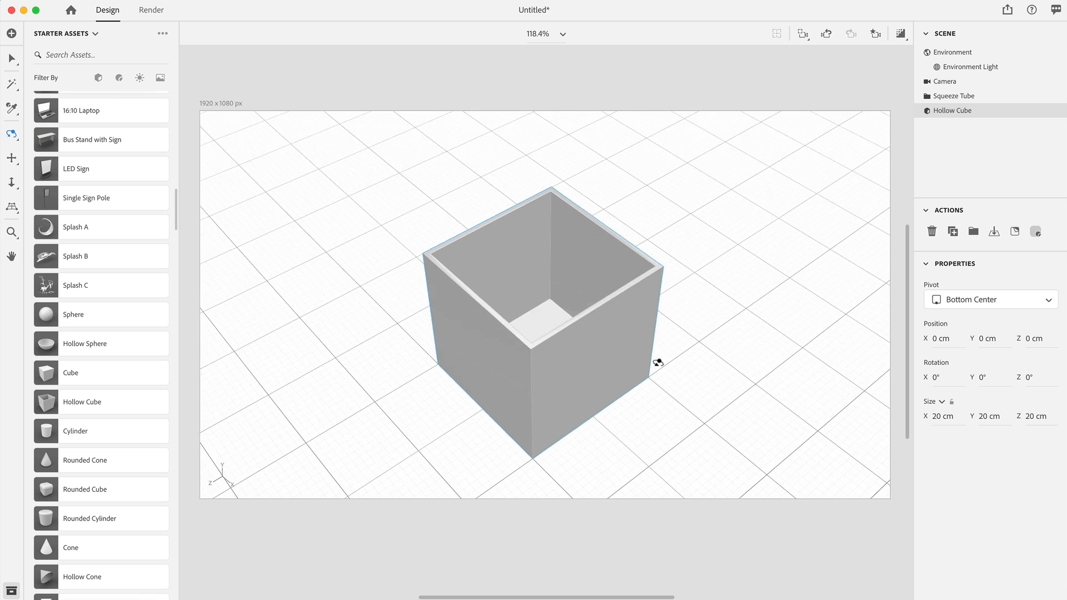
{"action": "left_click_drag", "start_coordinate": [658, 361], "coordinate": [516, 278]}
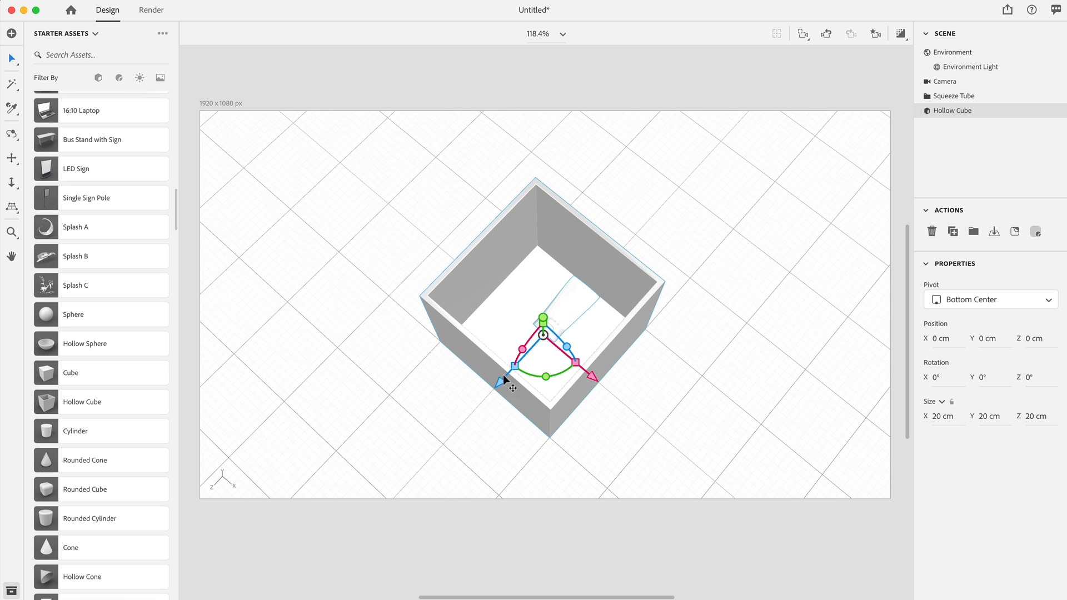
{"action": "mouse_move", "coordinate": [542, 330]}
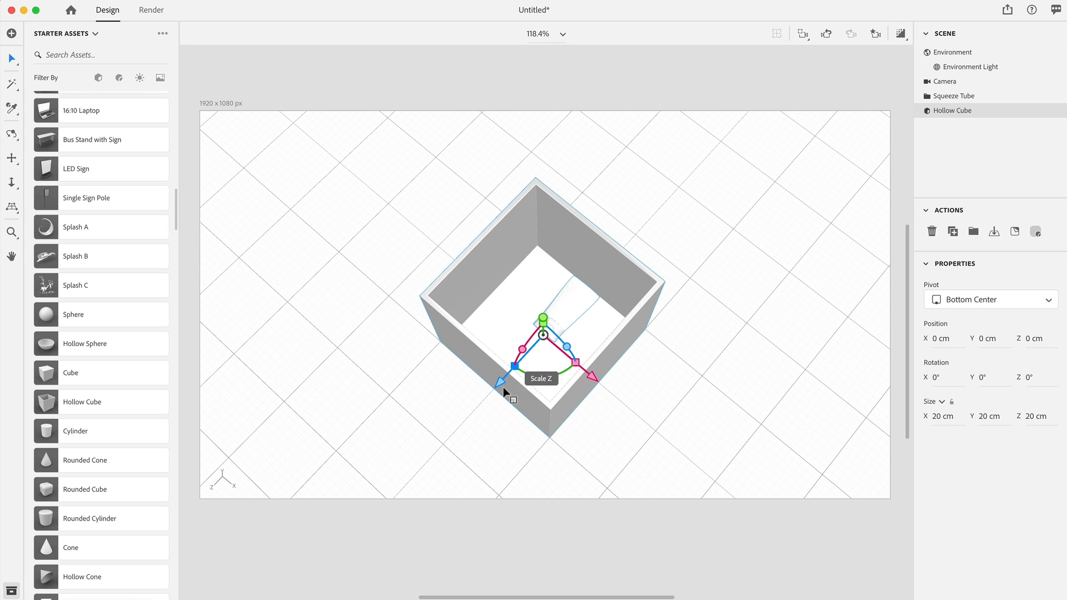
{"action": "left_click_drag", "start_coordinate": [513, 384], "coordinate": [524, 364]}
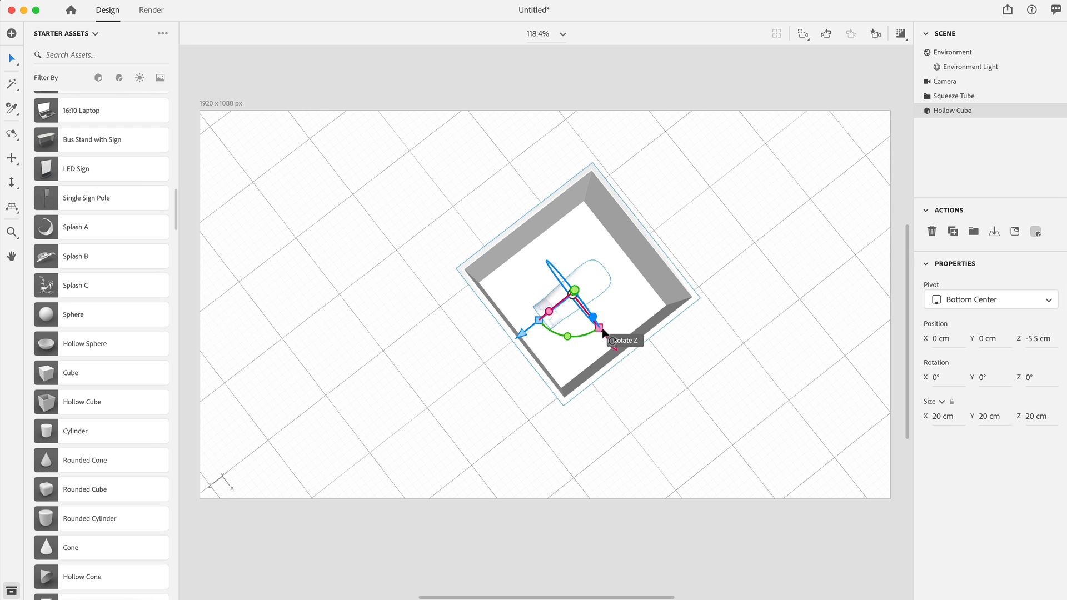
{"action": "mouse_move", "coordinate": [606, 344]}
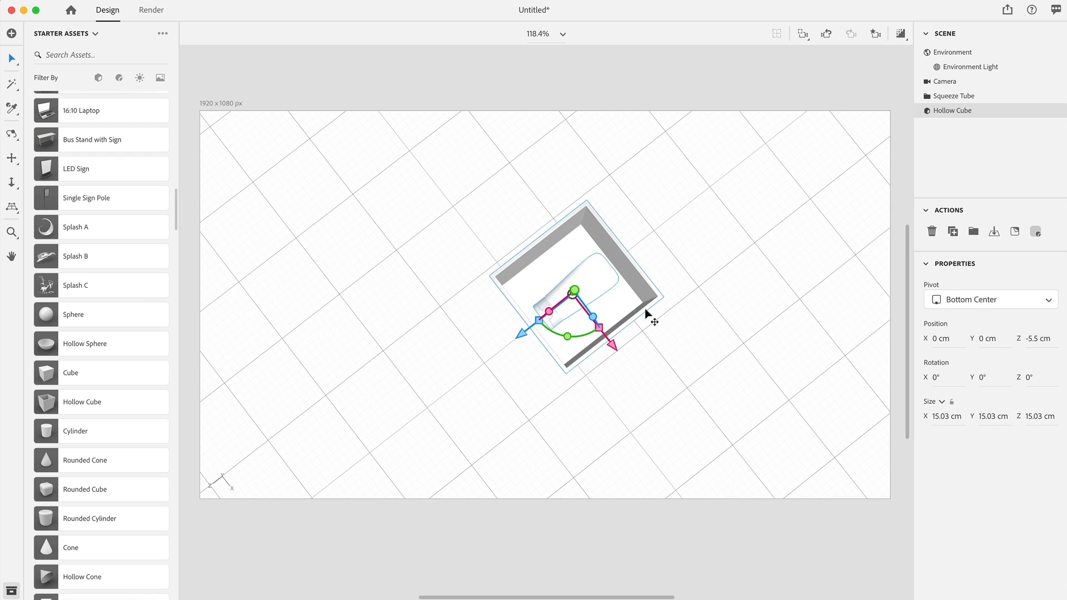
{"action": "left_click", "coordinate": [950, 52]}
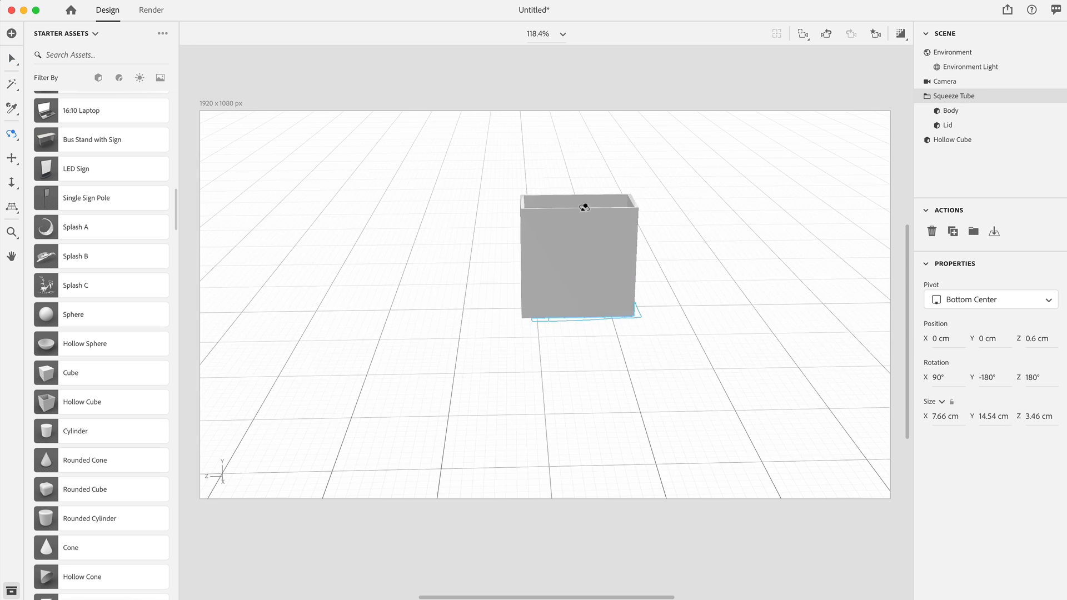
- Flatten the hollow cube into a low tray and move the squeeze tube beside it
{"action": "left_click", "coordinate": [953, 111]}
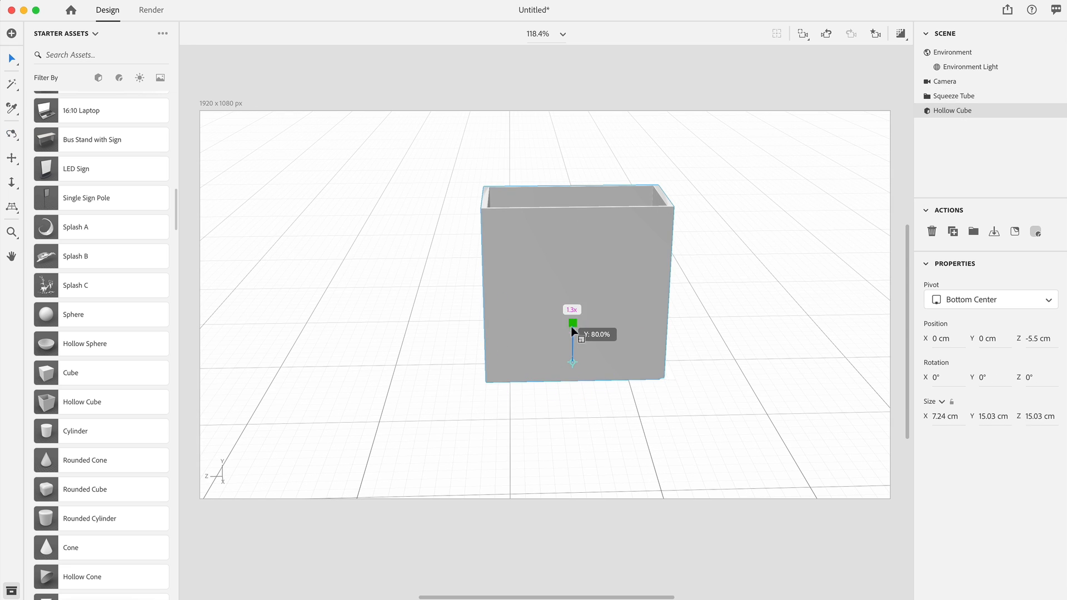
{"action": "left_click_drag", "start_coordinate": [572, 323], "coordinate": [581, 371]}
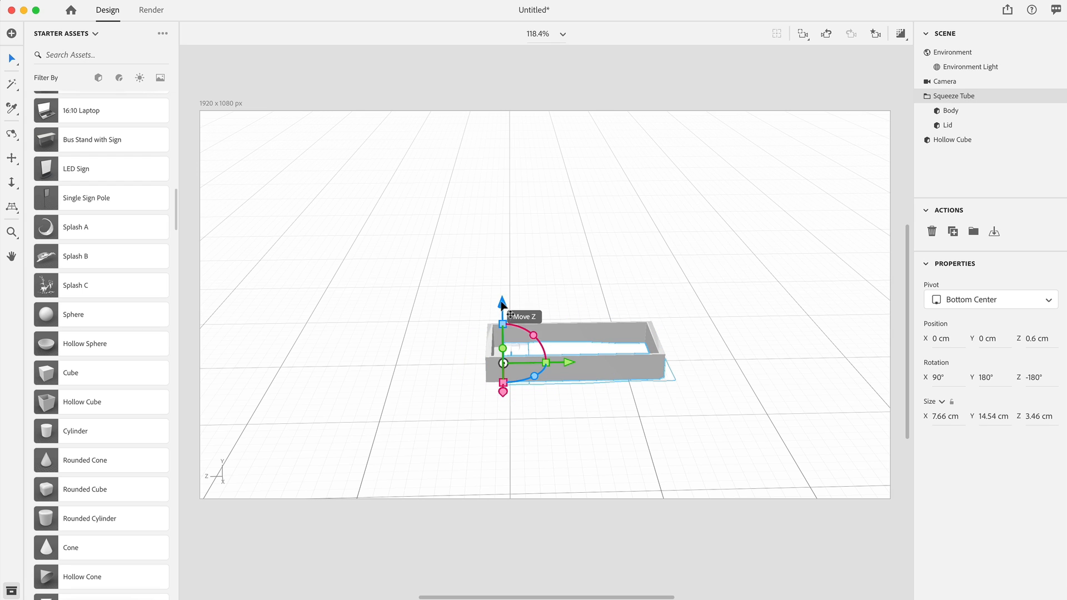
{"action": "left_click_drag", "start_coordinate": [502, 303], "coordinate": [503, 284]}
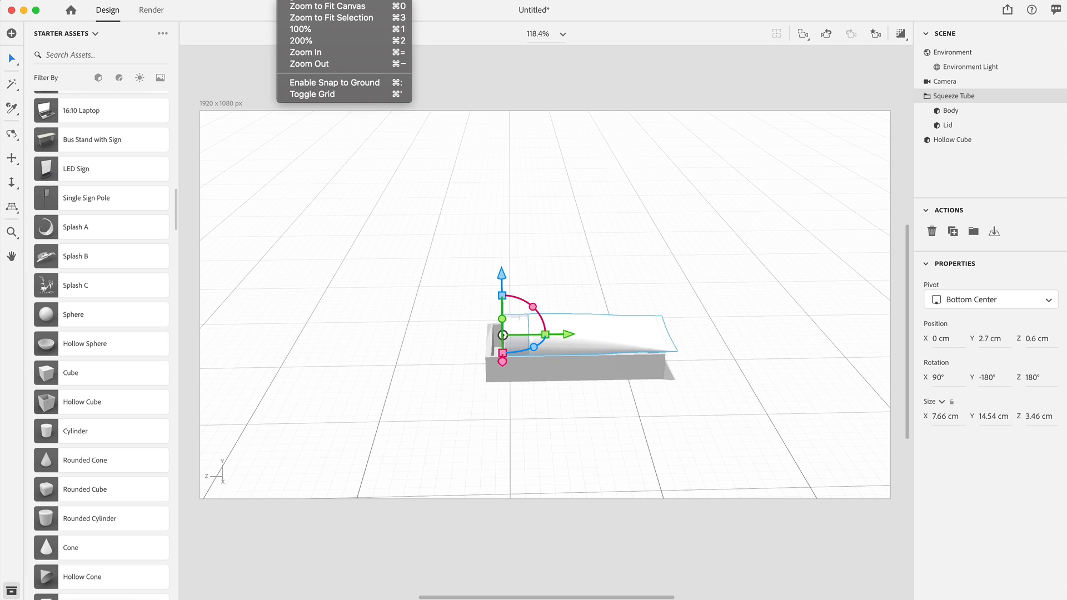
{"action": "left_click", "coordinate": [335, 82]}
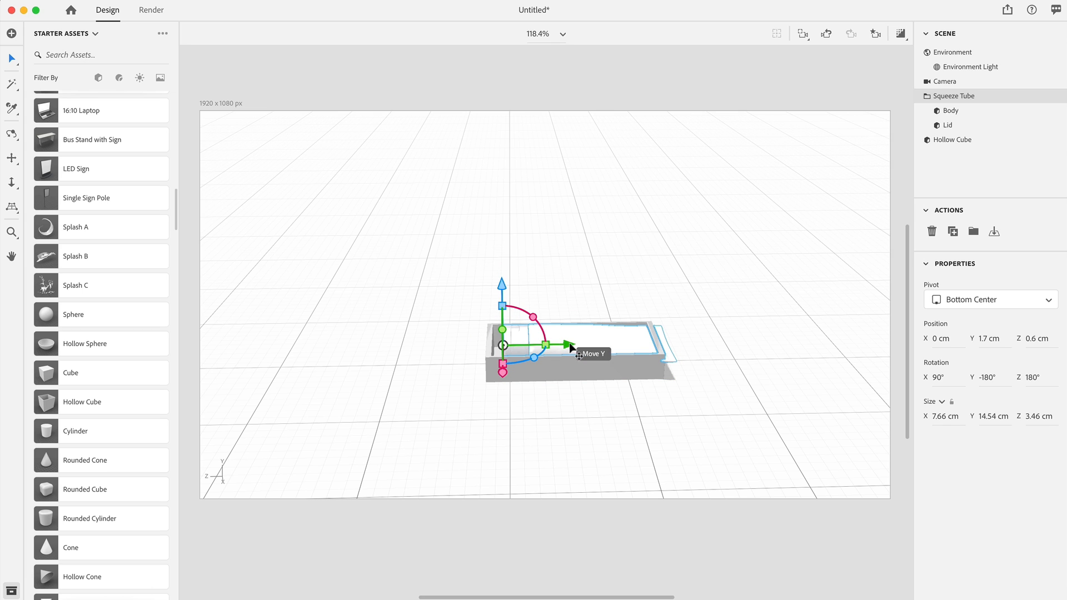
{"action": "left_click_drag", "start_coordinate": [548, 341], "coordinate": [327, 349]}
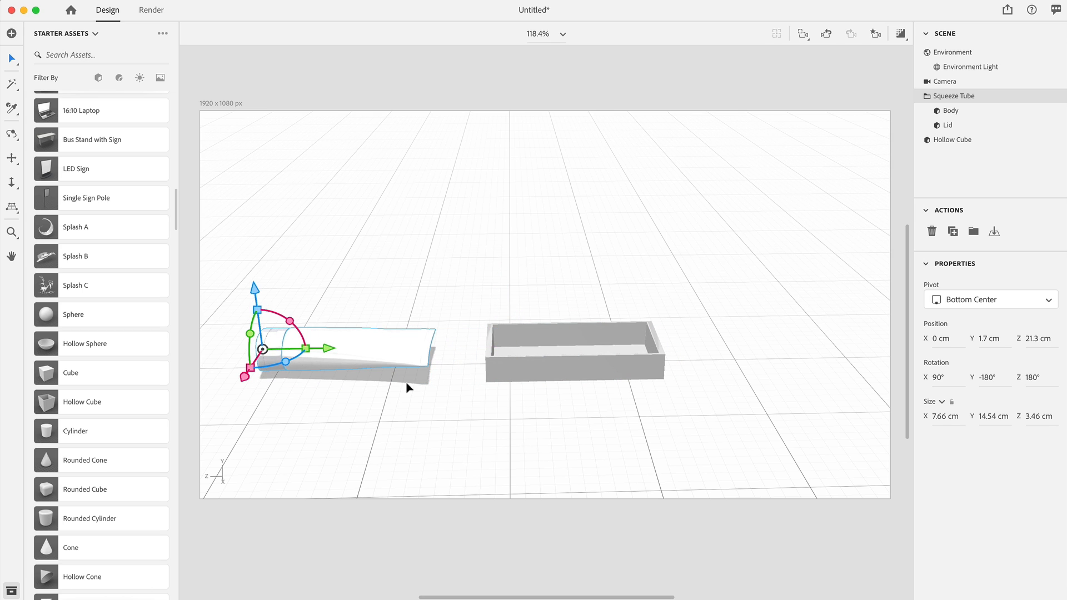
- Narrow the tray and lower its walls to about 9 × 2.1 × 17 cm
{"action": "left_click", "coordinate": [953, 52]}
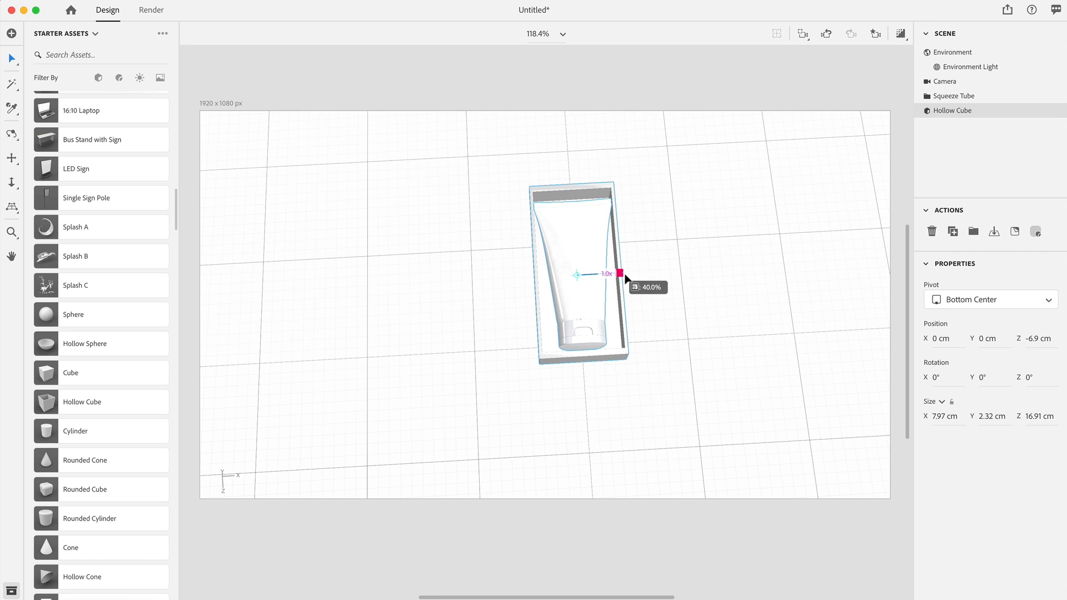
{"action": "left_click_drag", "start_coordinate": [619, 277], "coordinate": [618, 273]}
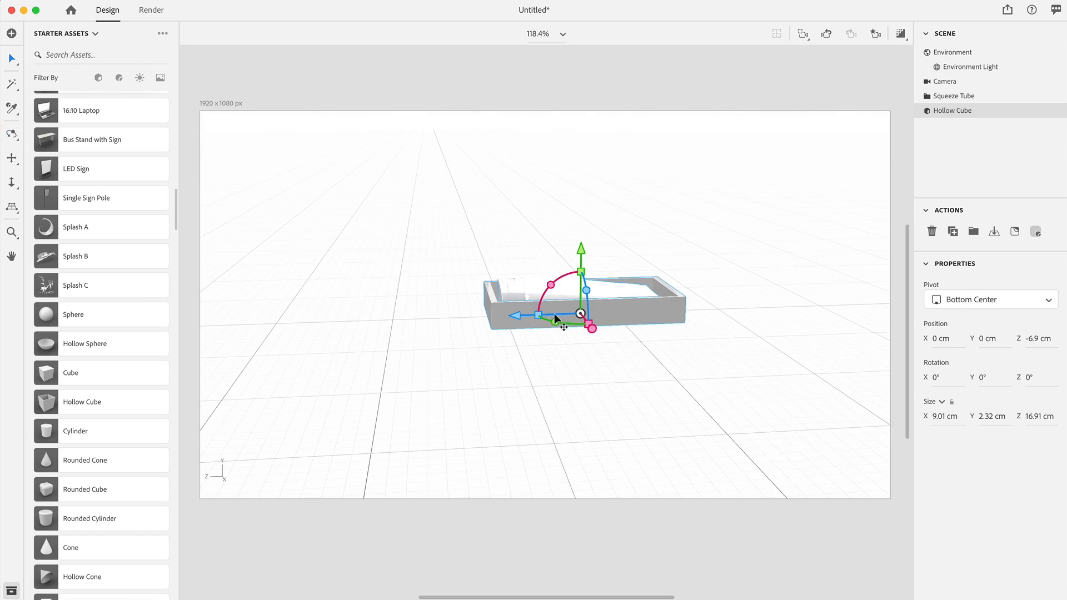
{"action": "mouse_move", "coordinate": [581, 272]}
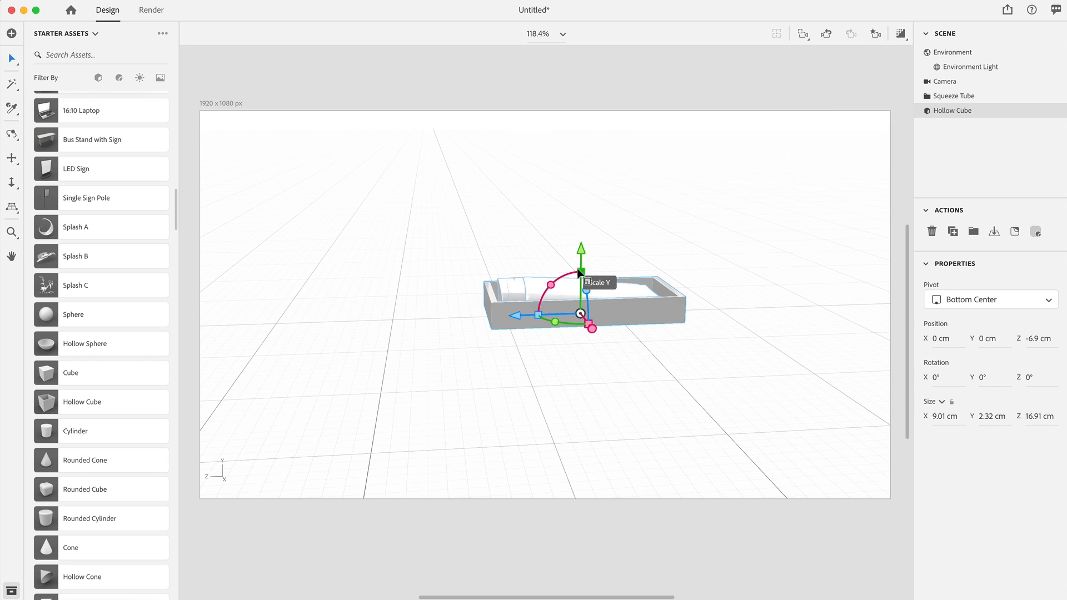
{"action": "left_click_drag", "start_coordinate": [580, 272], "coordinate": [579, 270]}
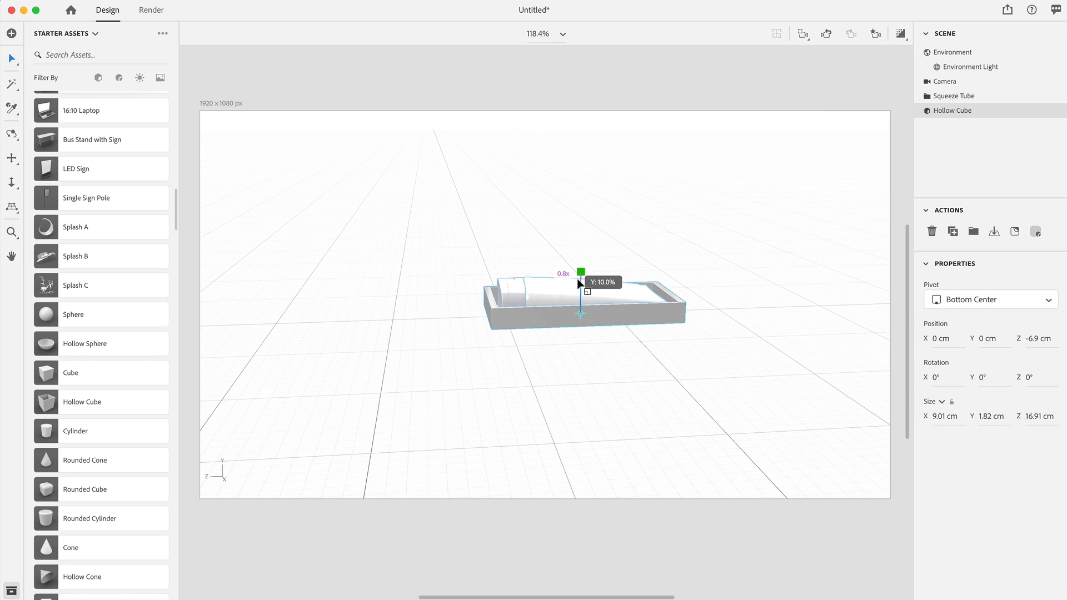
{"action": "left_click_drag", "start_coordinate": [579, 270], "coordinate": [579, 266]}
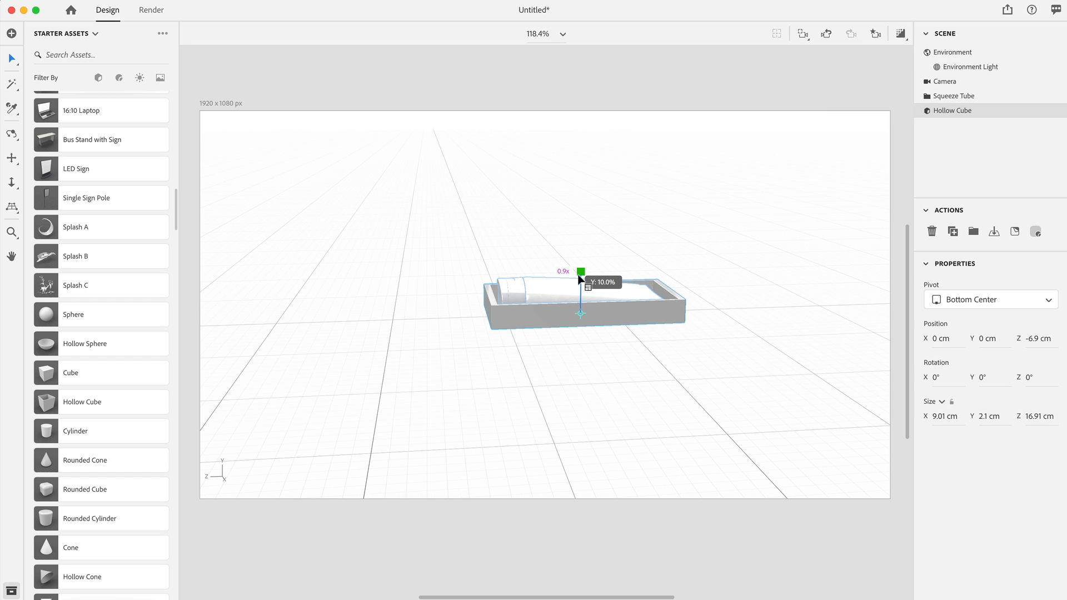
{"action": "left_click", "coordinate": [950, 52]}
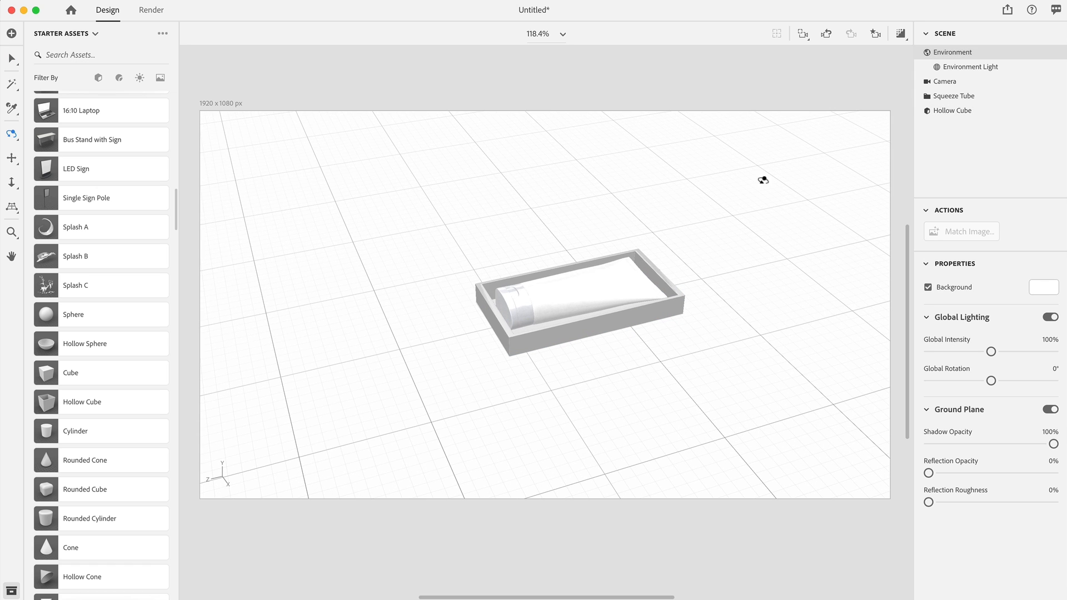
{"action": "mouse_move", "coordinate": [68, 437]}
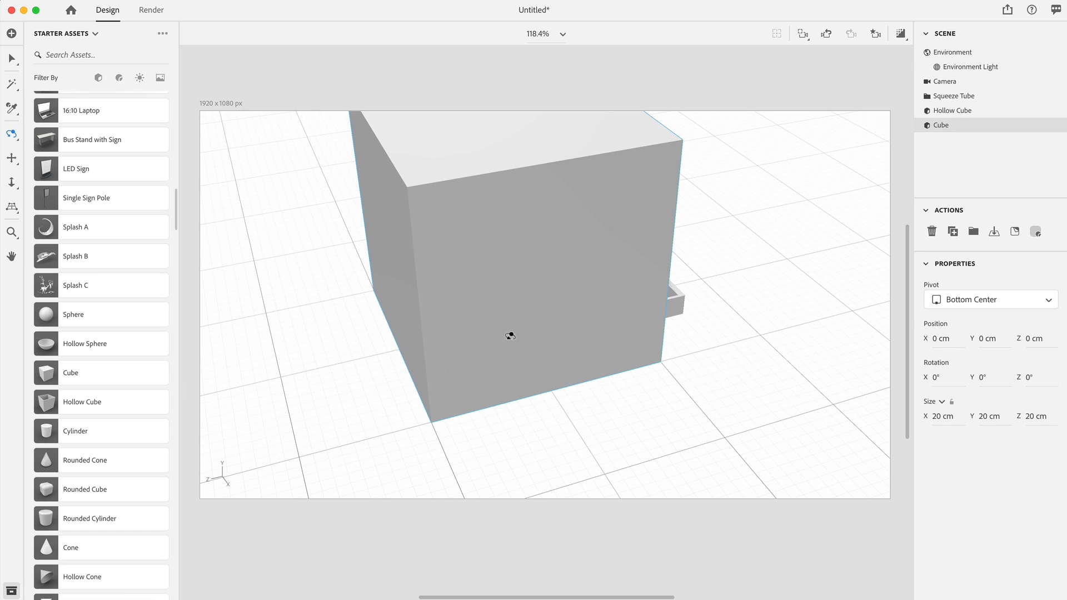
{"action": "mouse_move", "coordinate": [490, 262]}
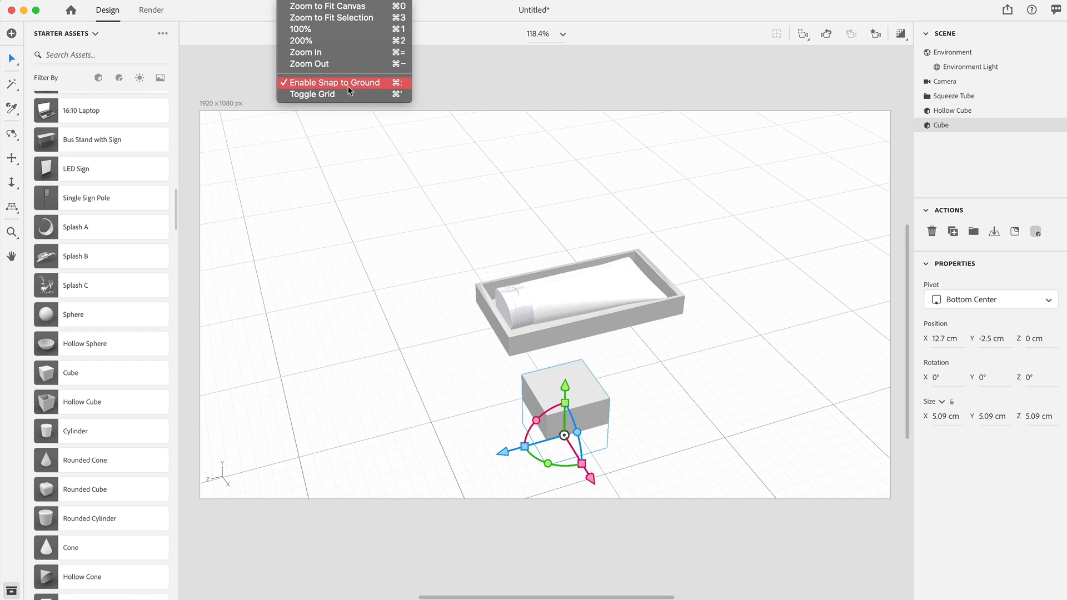
- Sink the scaled-down cube into the ground and place a duplicated slab beside it
{"action": "left_click_drag", "start_coordinate": [563, 381], "coordinate": [564, 408]}
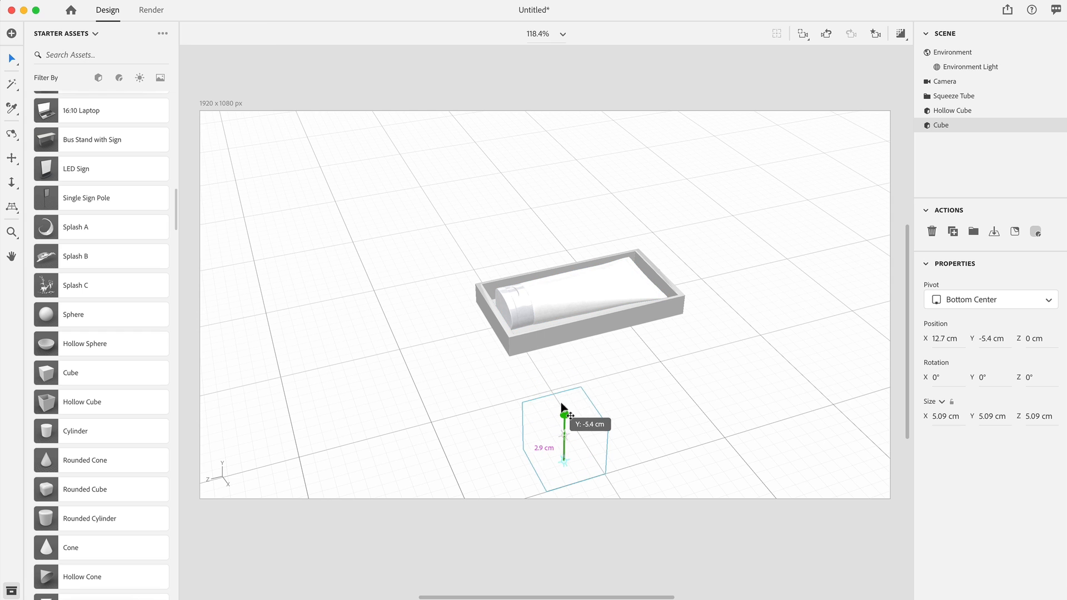
{"action": "left_click_drag", "start_coordinate": [563, 409], "coordinate": [565, 414]}
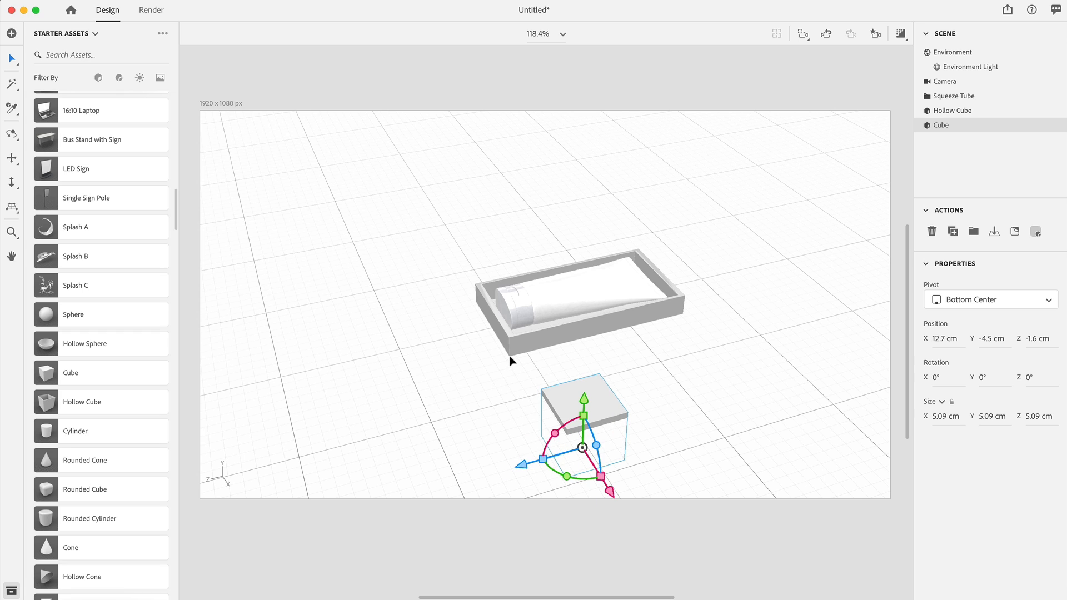
{"action": "mouse_move", "coordinate": [529, 388]}
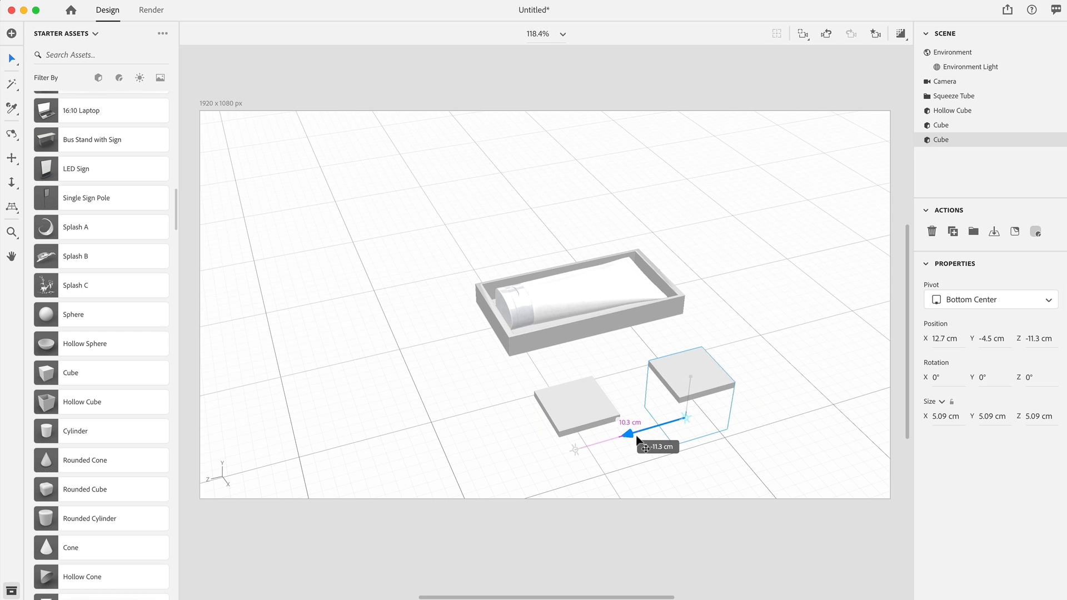
{"action": "left_click_drag", "start_coordinate": [643, 433], "coordinate": [653, 430]}
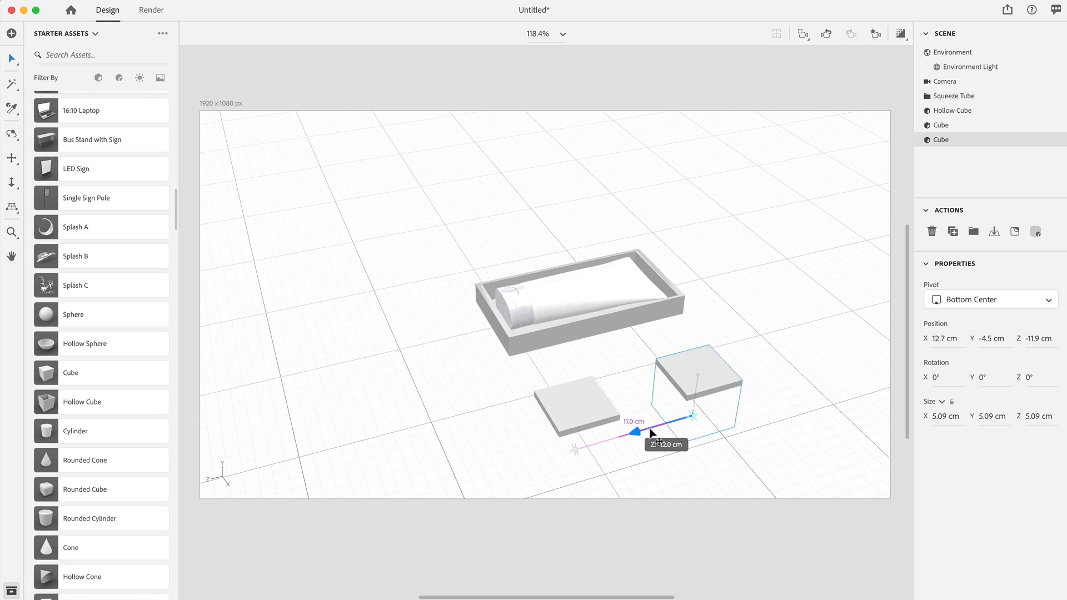
{"action": "left_click_drag", "start_coordinate": [650, 432], "coordinate": [691, 421]}
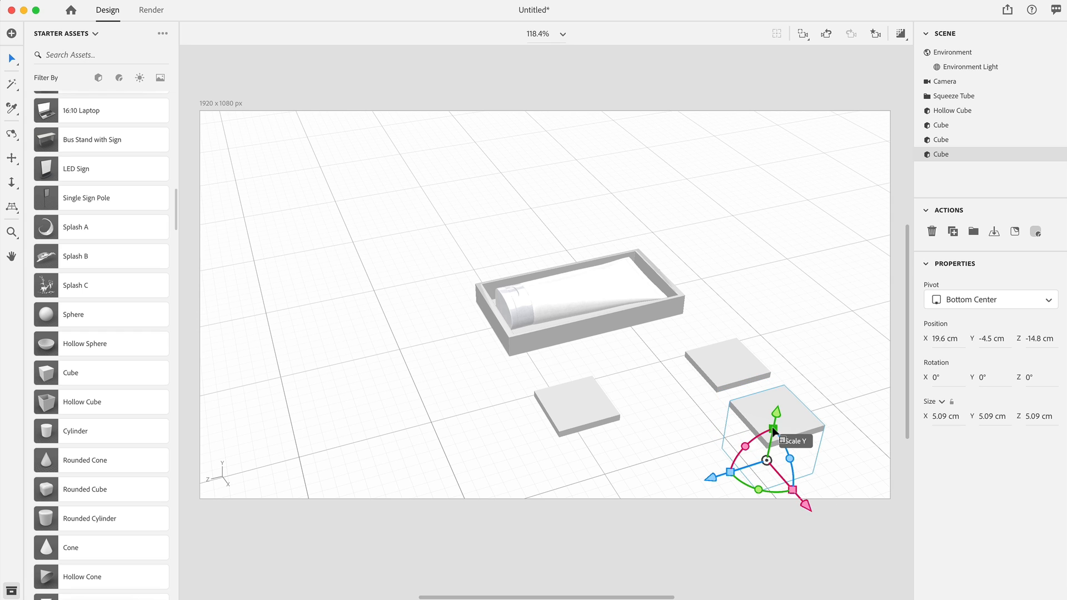
- Shrink a third cube to a tiny size and settle it on the ground
{"action": "left_click_drag", "start_coordinate": [785, 411], "coordinate": [771, 427]}
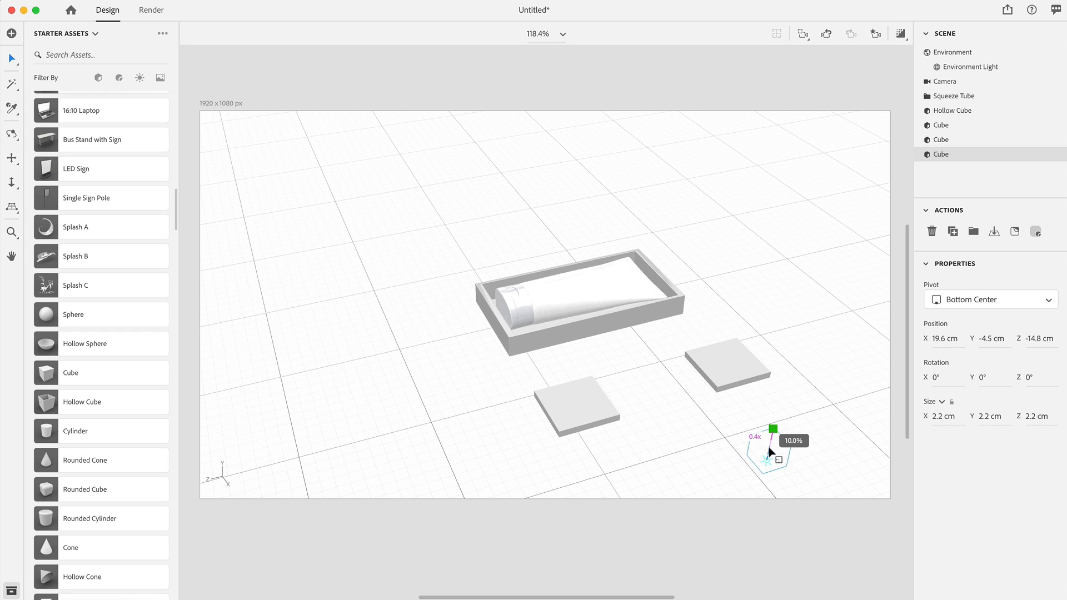
{"action": "left_click_drag", "start_coordinate": [772, 427], "coordinate": [773, 415]}
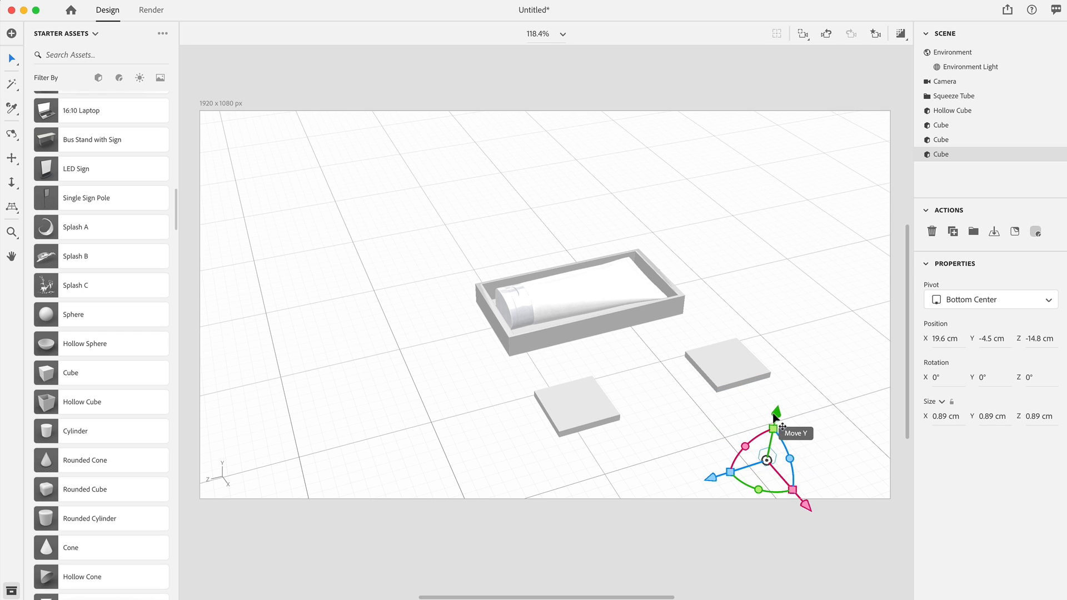
{"action": "left_click_drag", "start_coordinate": [775, 427], "coordinate": [783, 376]}
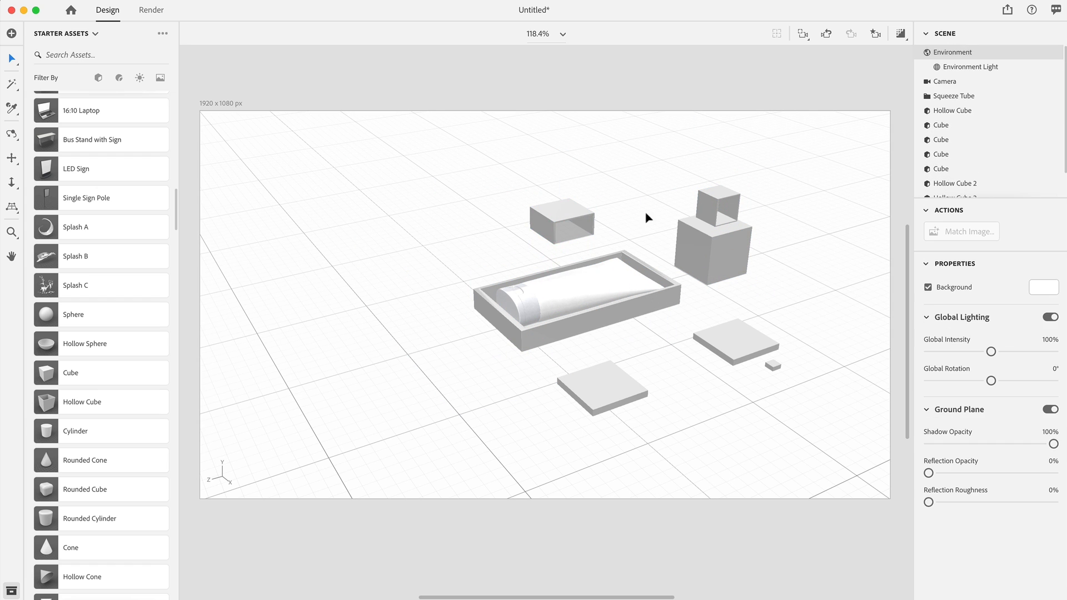
- Add a medium cube and a second tiny cube behind the tray
{"action": "left_click", "coordinate": [559, 225]}
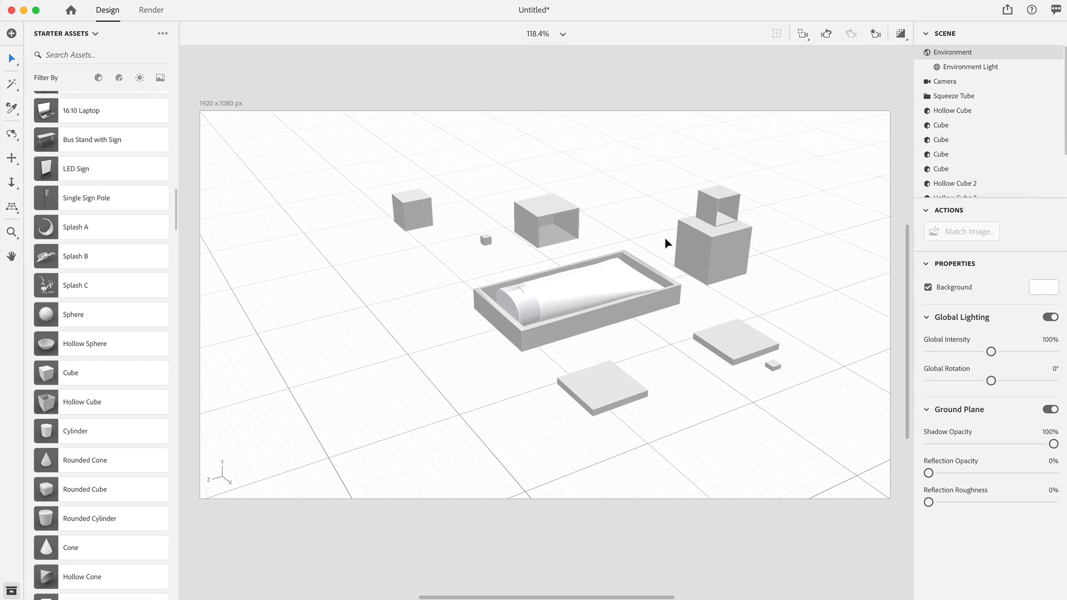
{"action": "left_click", "coordinate": [715, 204]}
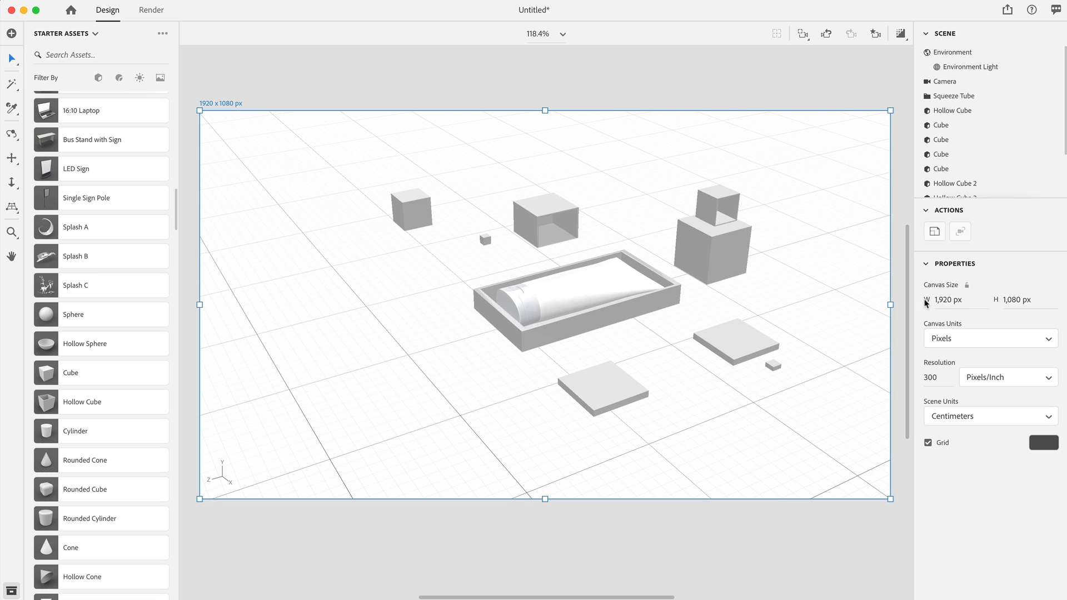
{"action": "mouse_move", "coordinate": [739, 424]}
{"action": "type", "text": "414"}
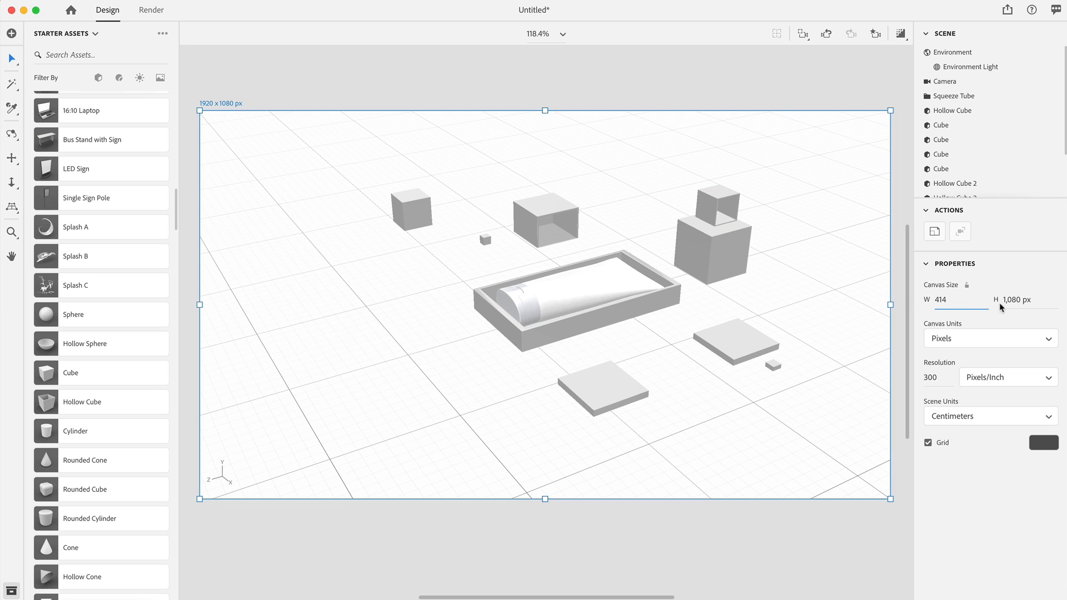
- Set the canvas height to 896 px and use the onboarding mockup image as background
{"action": "type", "text": "896"}
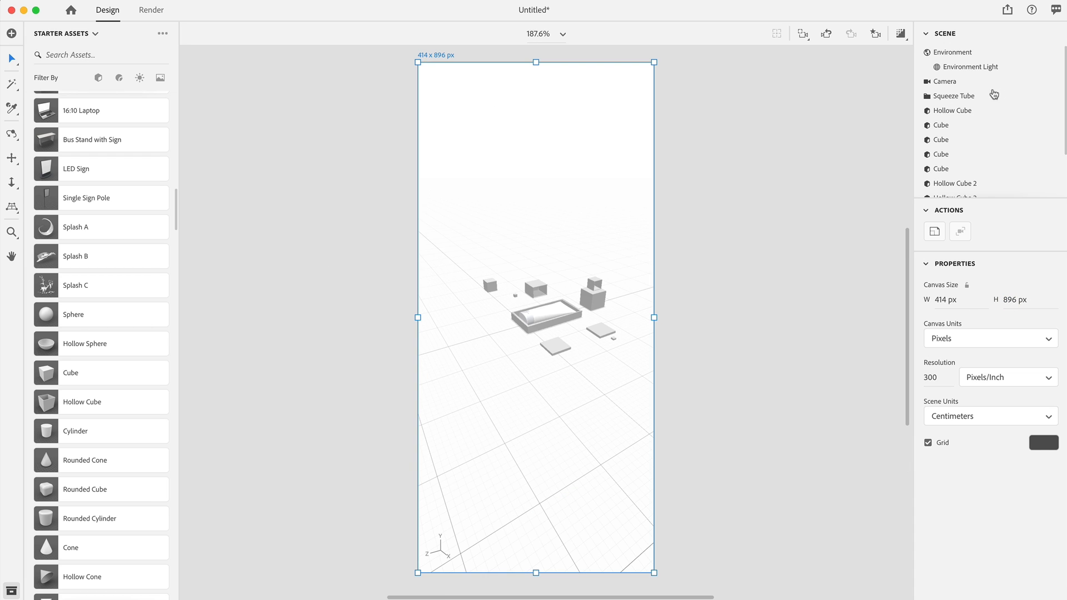
{"action": "left_click", "coordinate": [952, 51]}
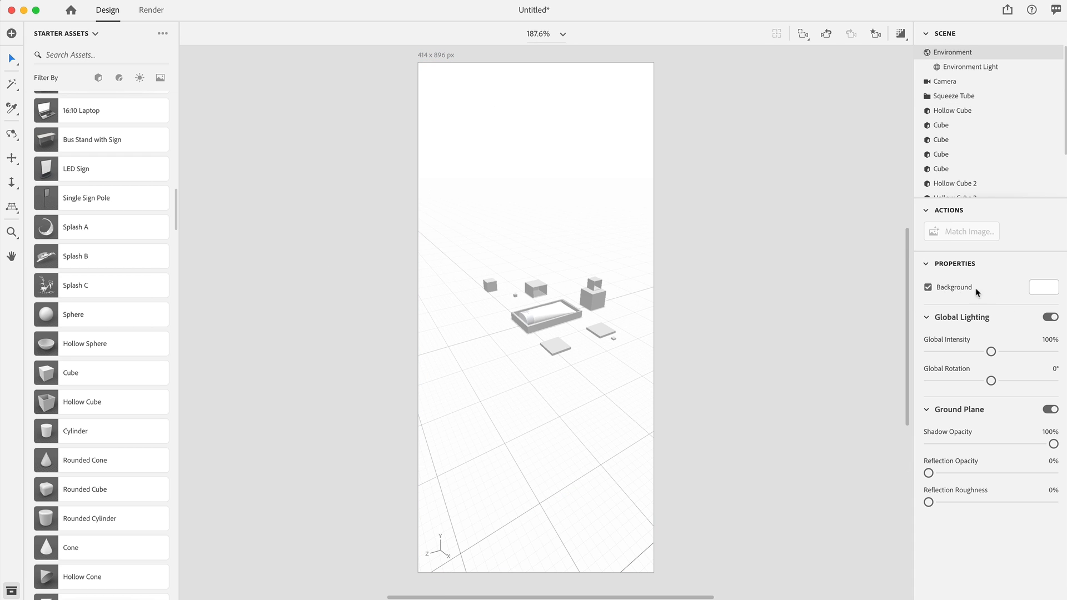
{"action": "left_click", "coordinate": [1044, 287]}
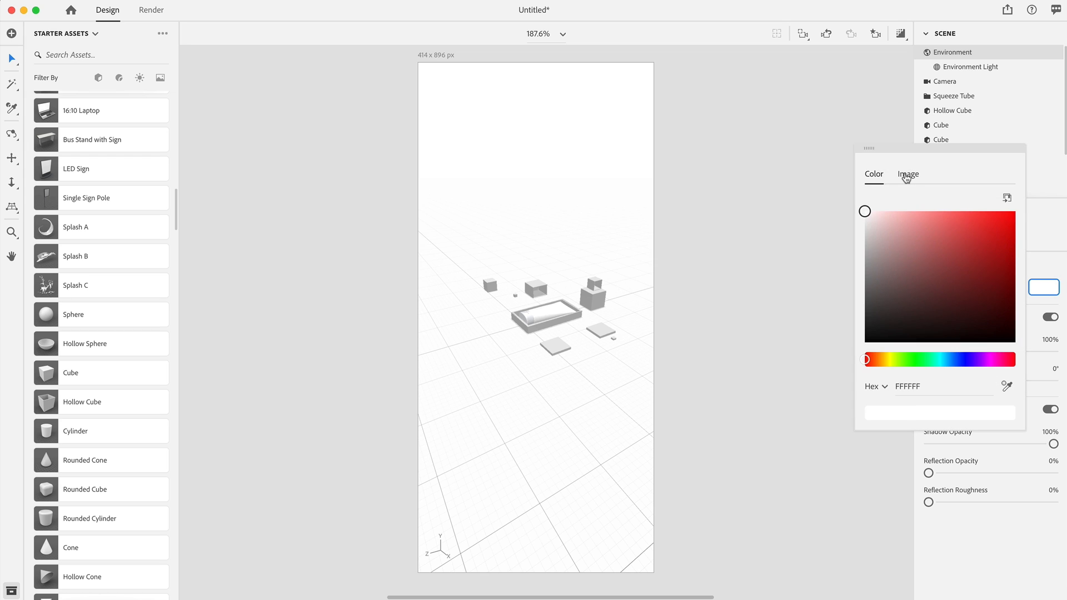
{"action": "left_click", "coordinate": [908, 174]}
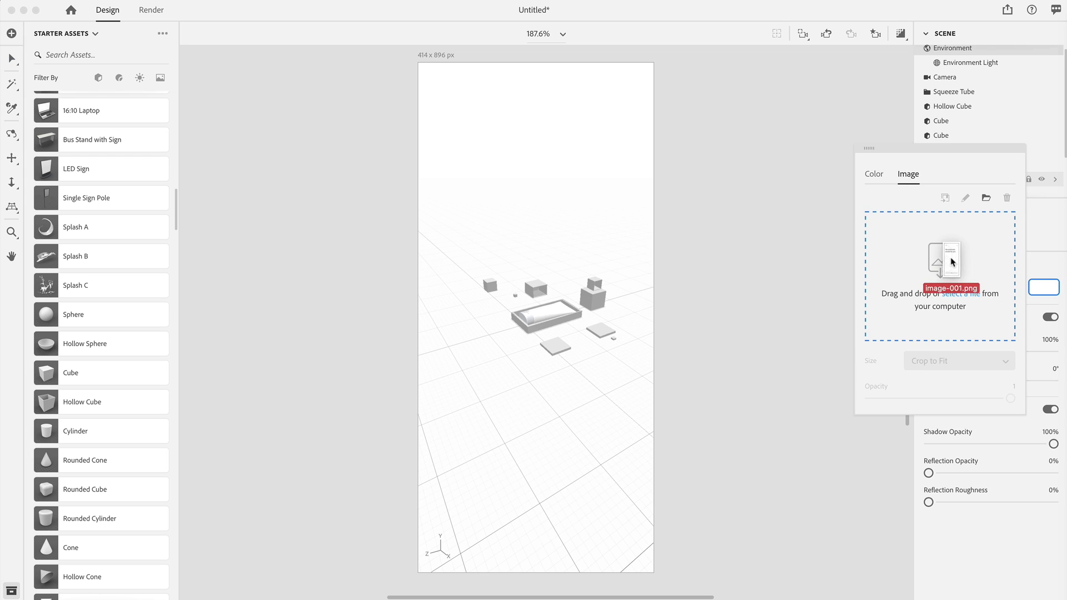
{"action": "left_click", "coordinate": [940, 276]}
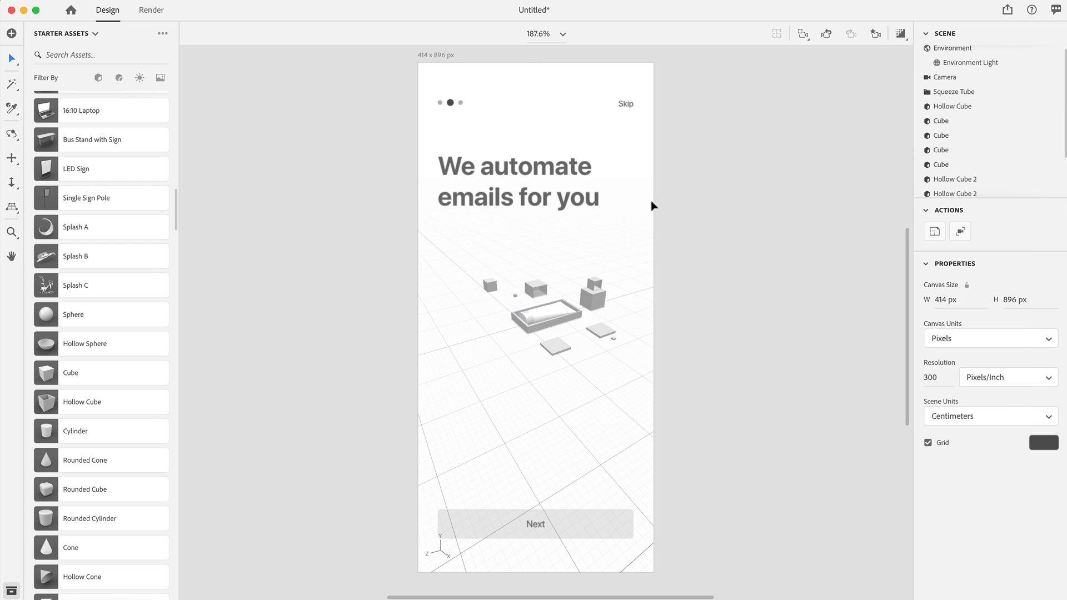
{"action": "mouse_move", "coordinate": [523, 276]}
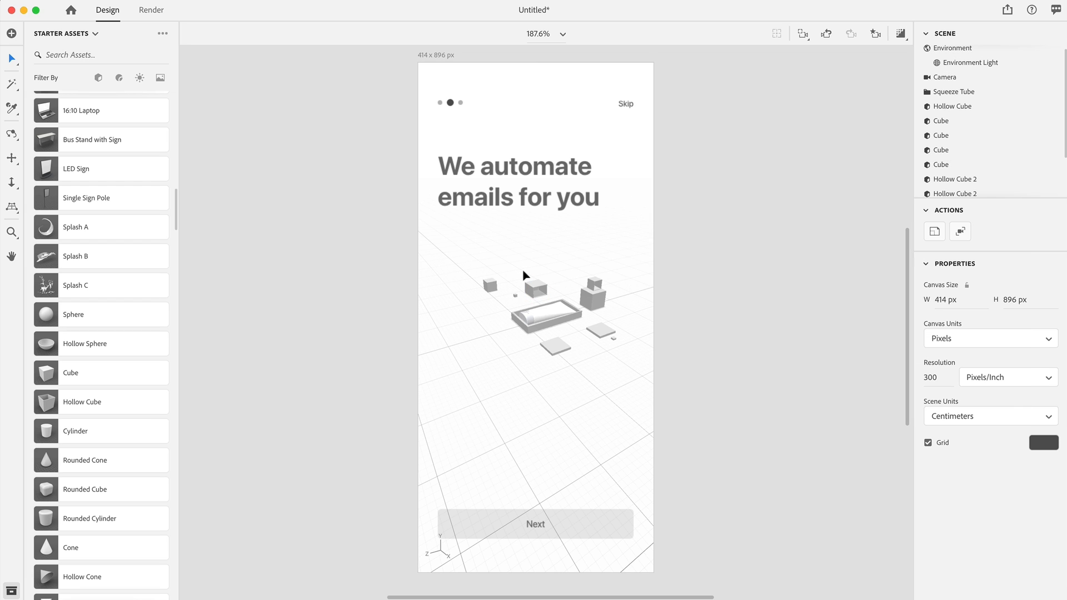
{"action": "mouse_move", "coordinate": [480, 324]}
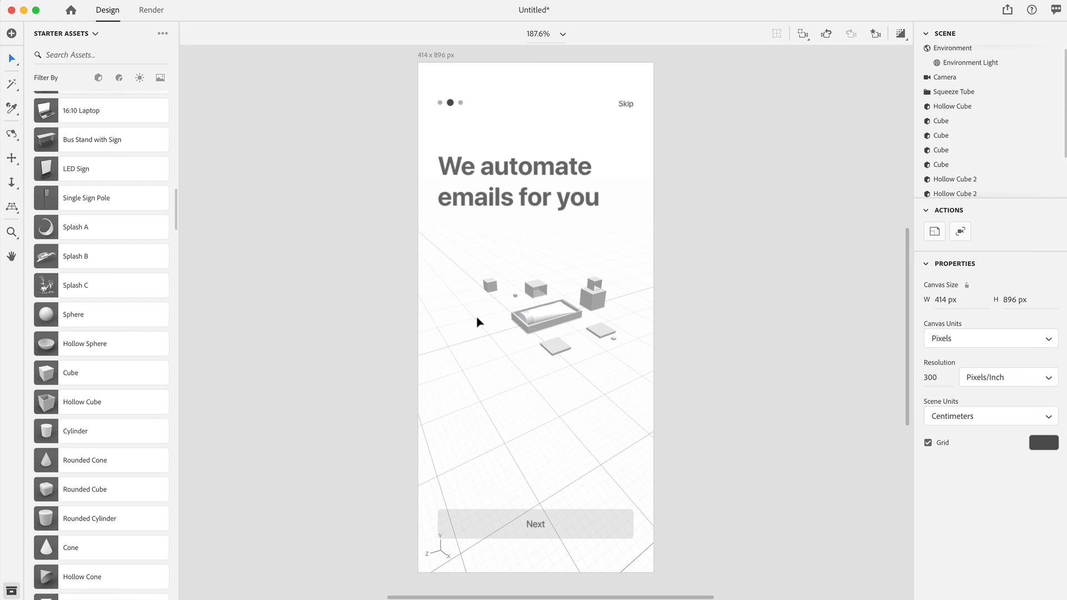
- Orbit the camera to reframe the tray and blocks over the mockup
{"action": "left_click_drag", "start_coordinate": [479, 322], "coordinate": [573, 370]}
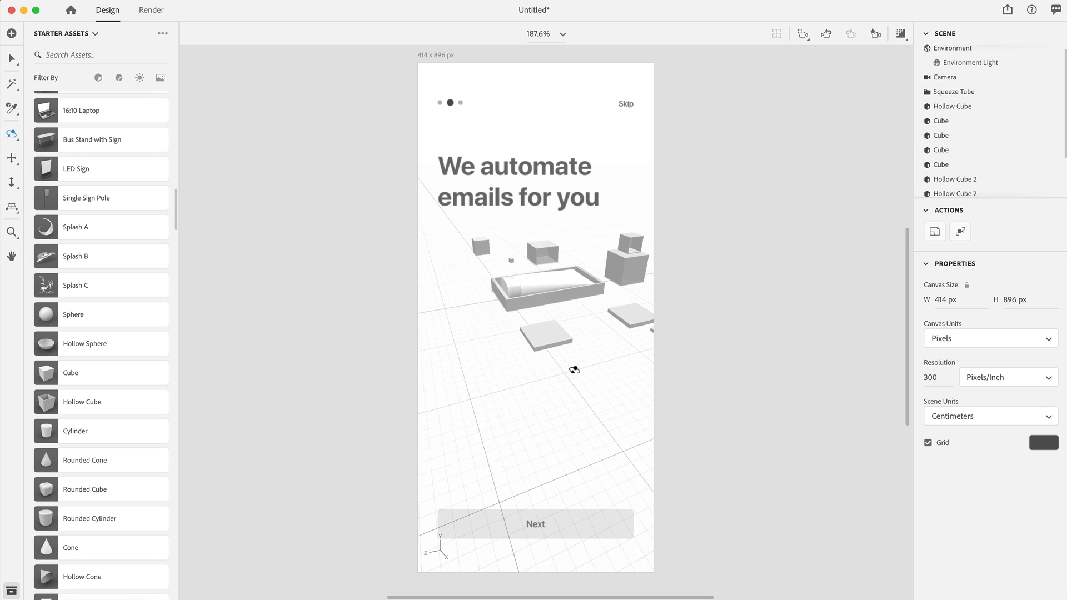
{"action": "left_click_drag", "start_coordinate": [574, 370], "coordinate": [557, 313]}
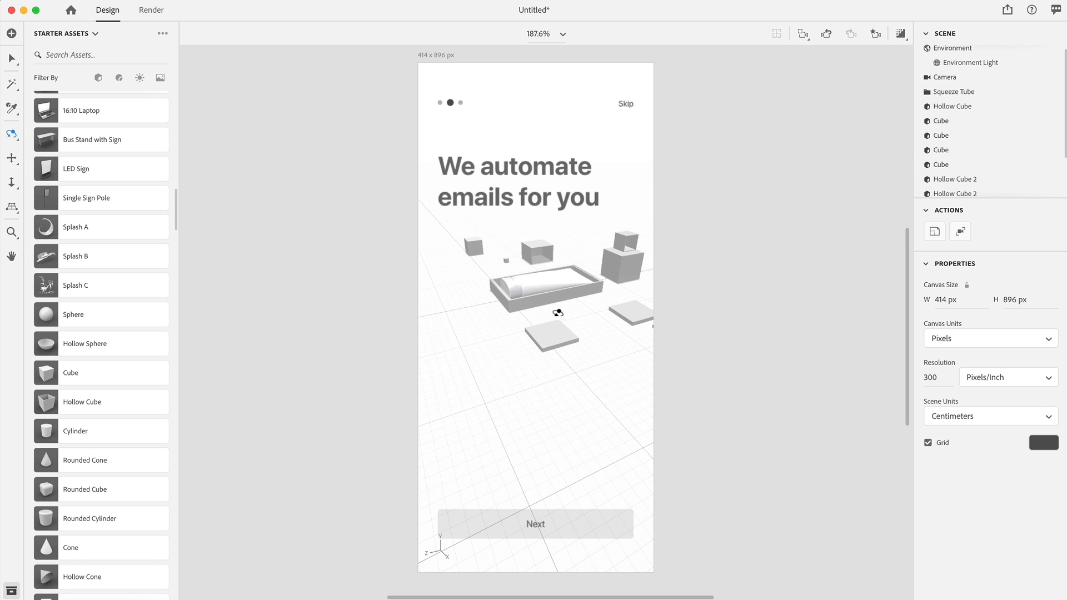
{"action": "left_click", "coordinate": [951, 48]}
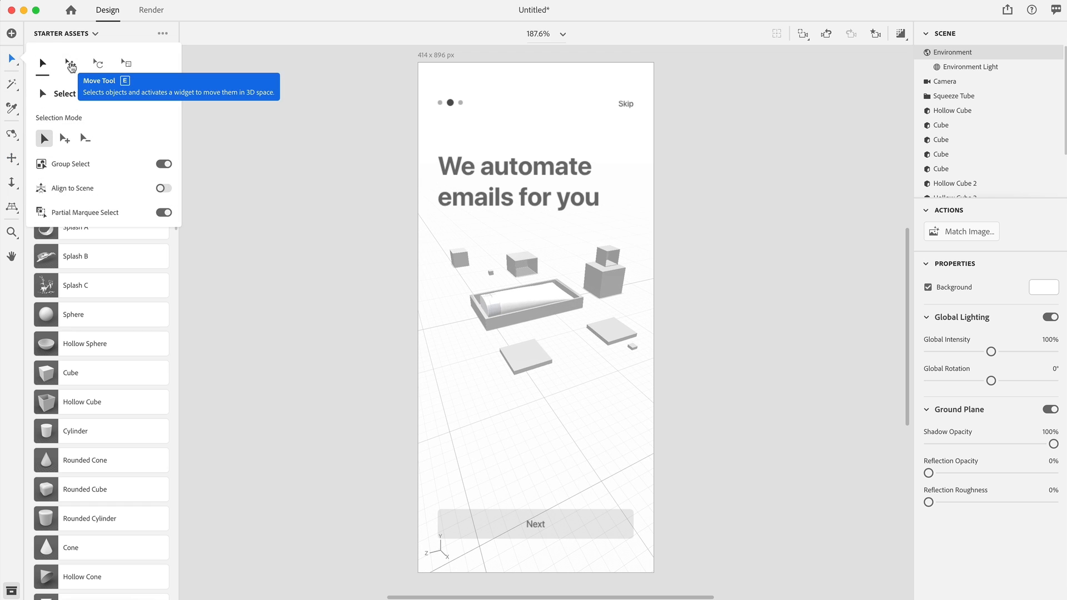
{"action": "mouse_move", "coordinate": [280, 191]}
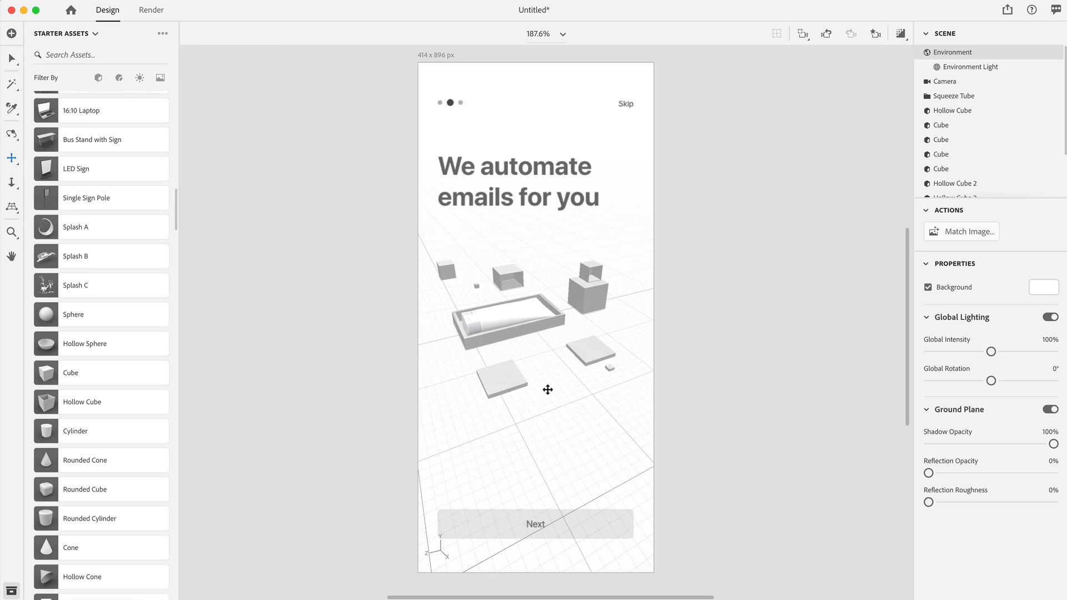
- Pan and dolly the camera so the tray and blocks appear larger below the headline
{"action": "left_click_drag", "start_coordinate": [547, 389], "coordinate": [503, 359]}
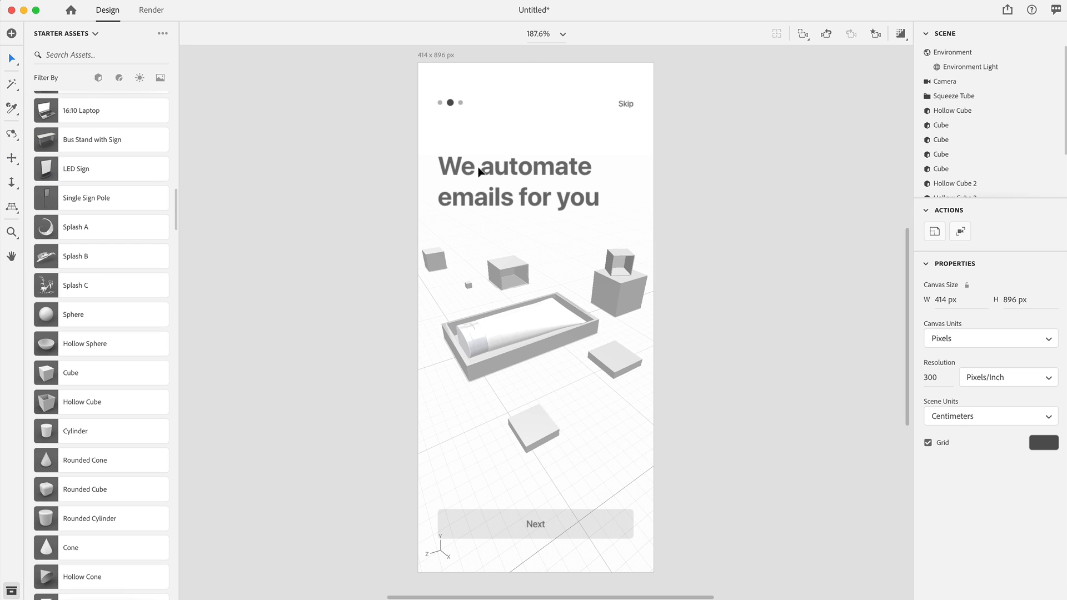
{"action": "mouse_move", "coordinate": [500, 190]}
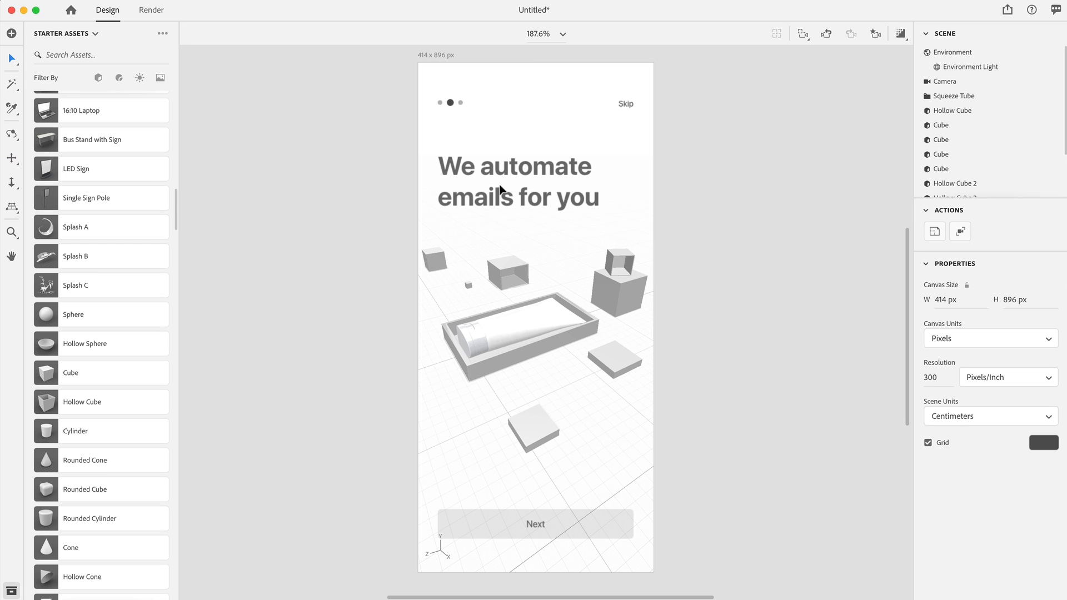
{"action": "mouse_move", "coordinate": [521, 248]}
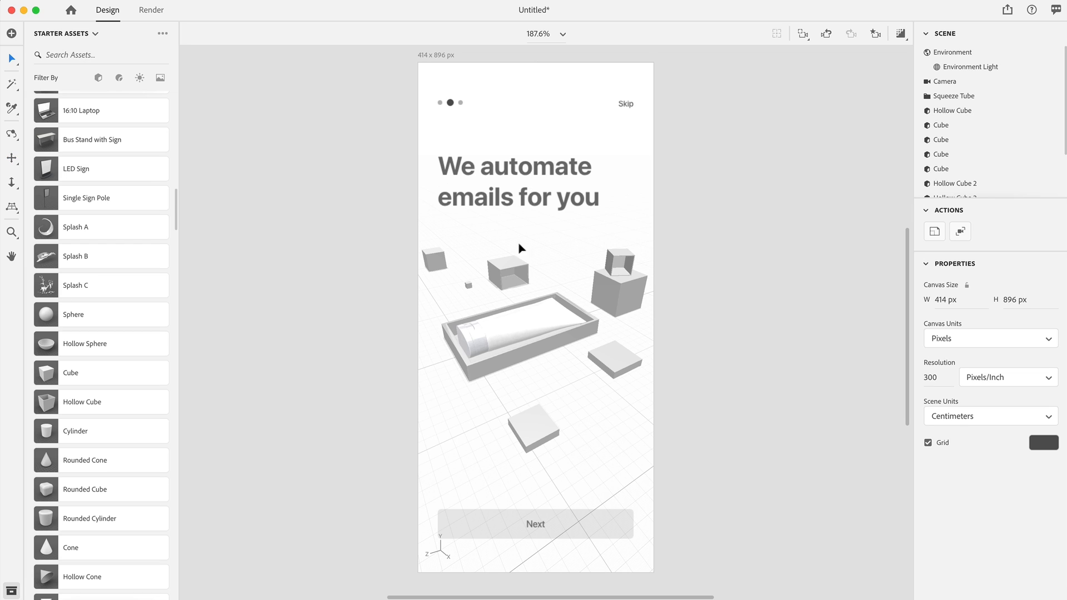
{"action": "left_click", "coordinate": [505, 331]}
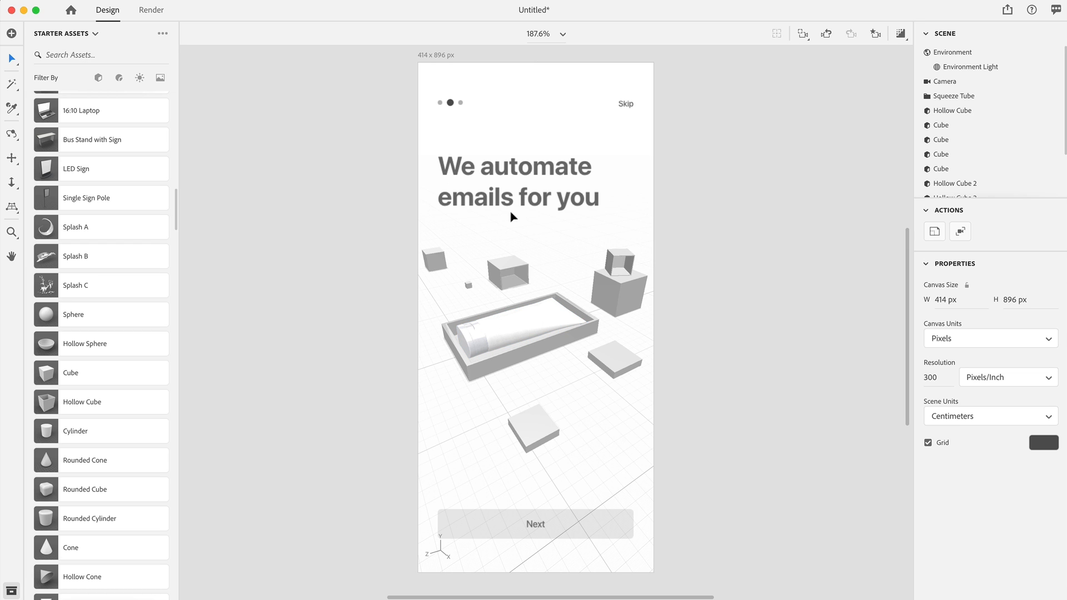
{"action": "mouse_move", "coordinate": [522, 274]}
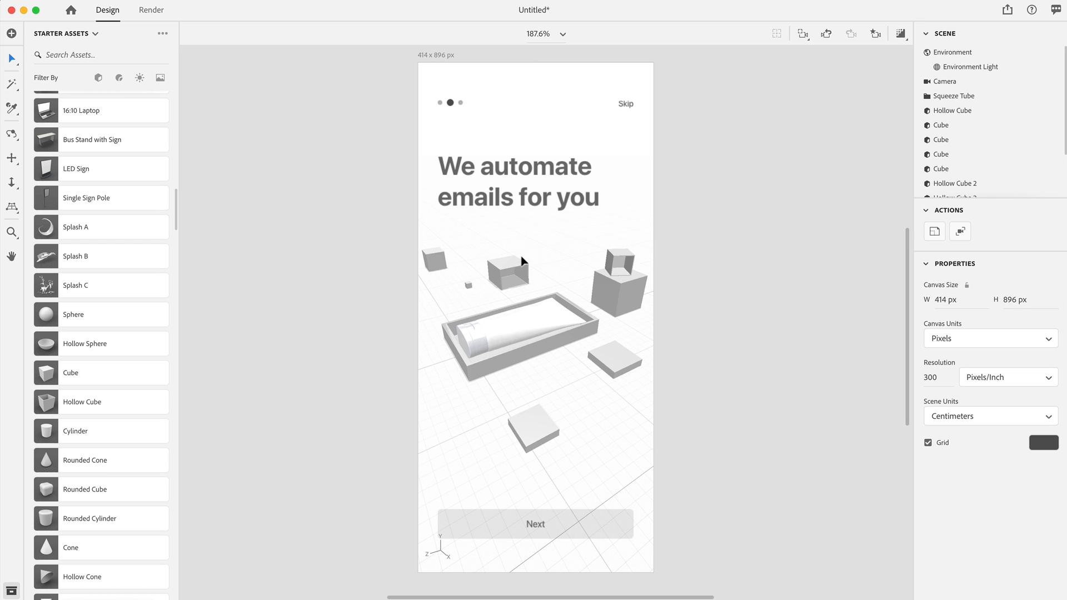
{"action": "mouse_move", "coordinate": [544, 391]}
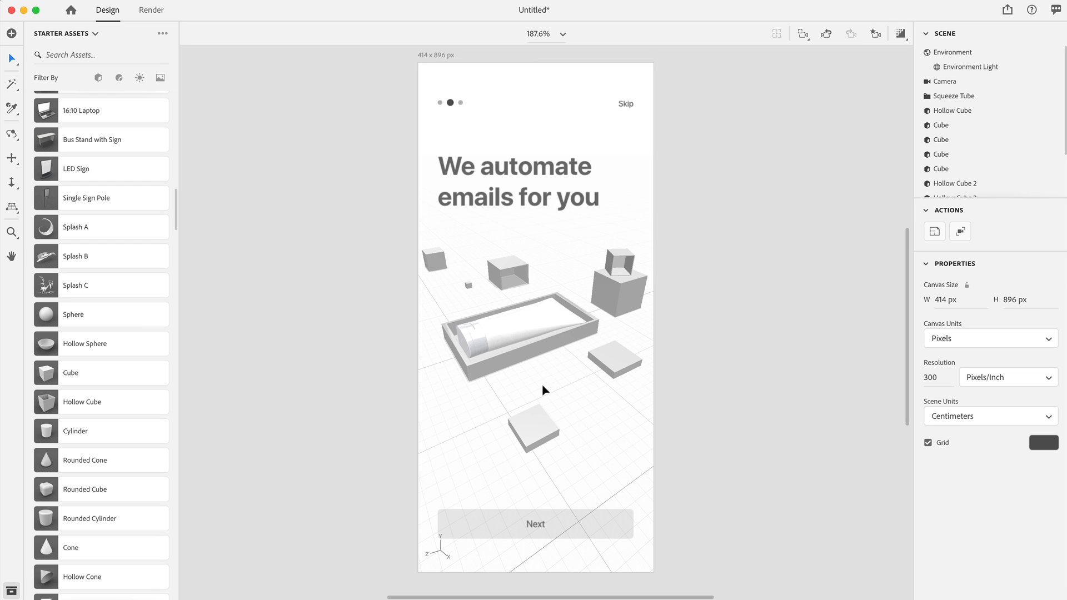
{"action": "left_click", "coordinate": [951, 52]}
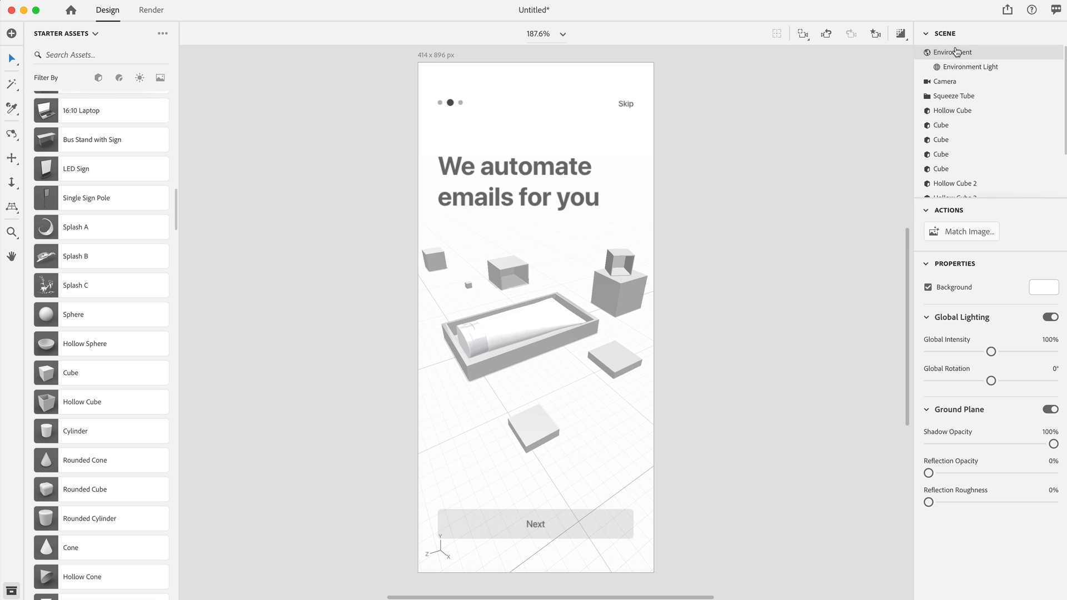
- Set the Environment background to the solid colour #FF7566
{"action": "left_click", "coordinate": [1043, 287]}
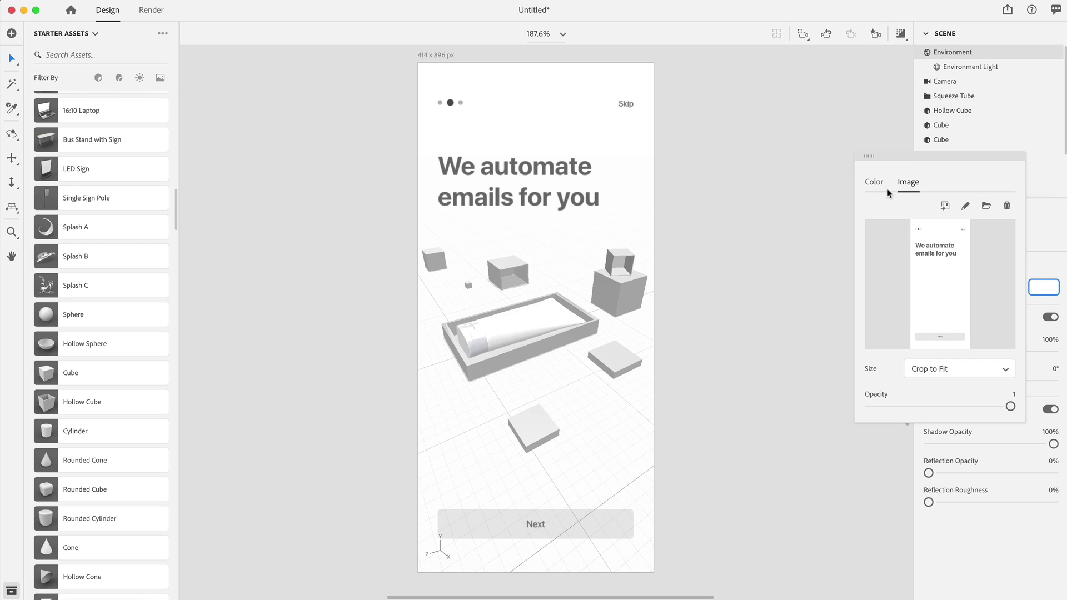
{"action": "left_click", "coordinate": [874, 182]}
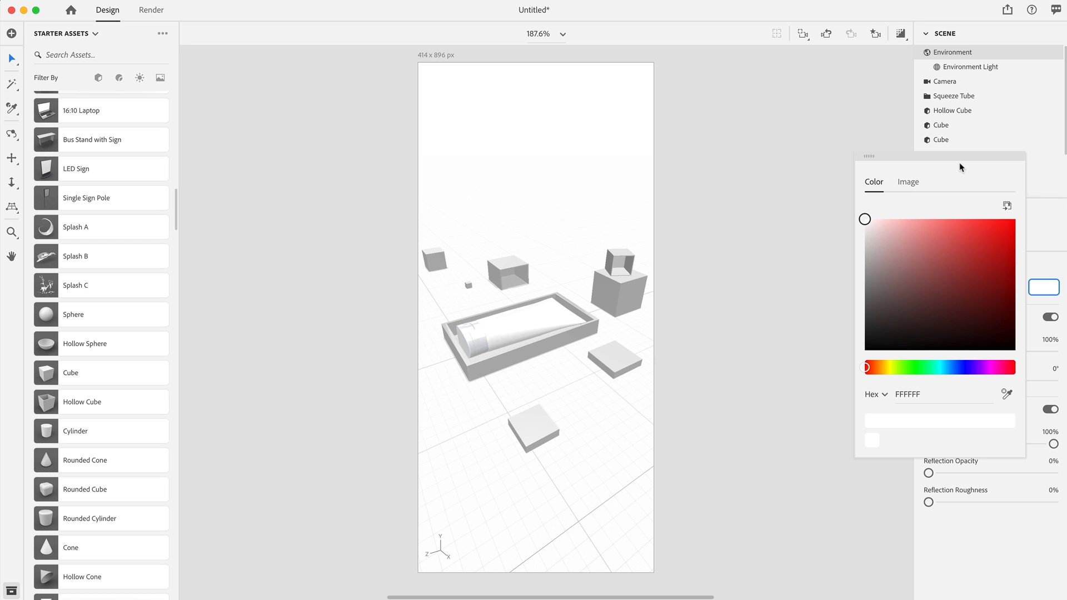
{"action": "mouse_move", "coordinate": [945, 172]}
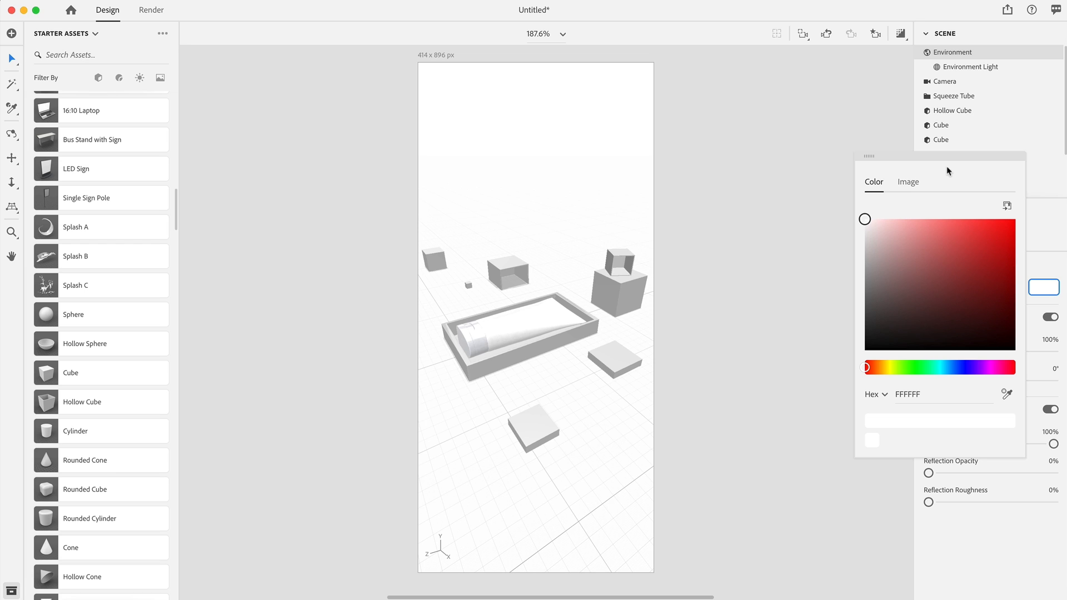
{"action": "type", "text": "#FF7566"}
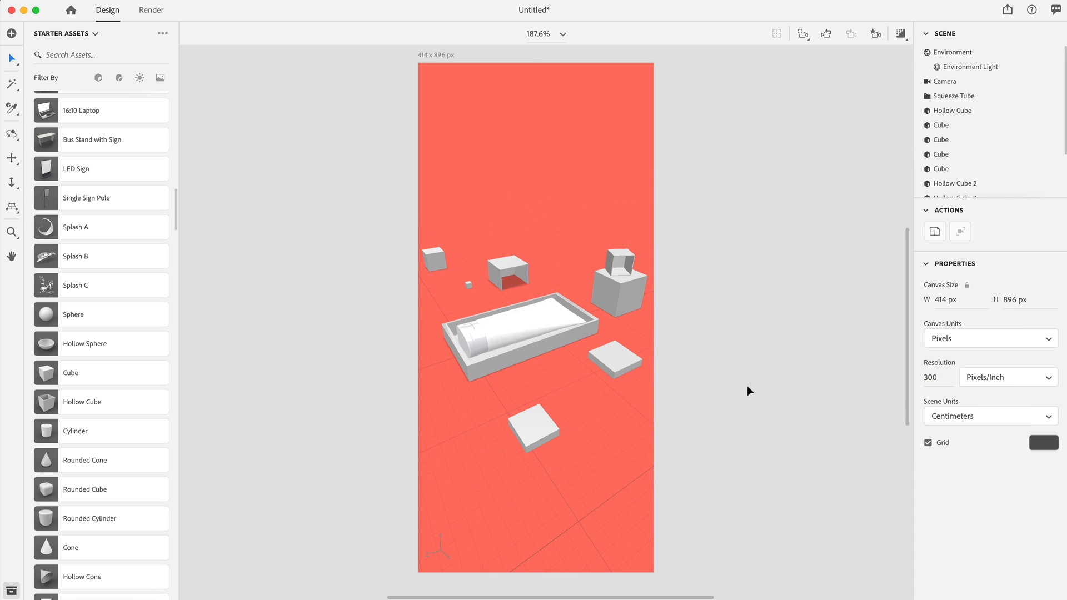
{"action": "left_click_drag", "start_coordinate": [592, 368], "coordinate": [769, 483]}
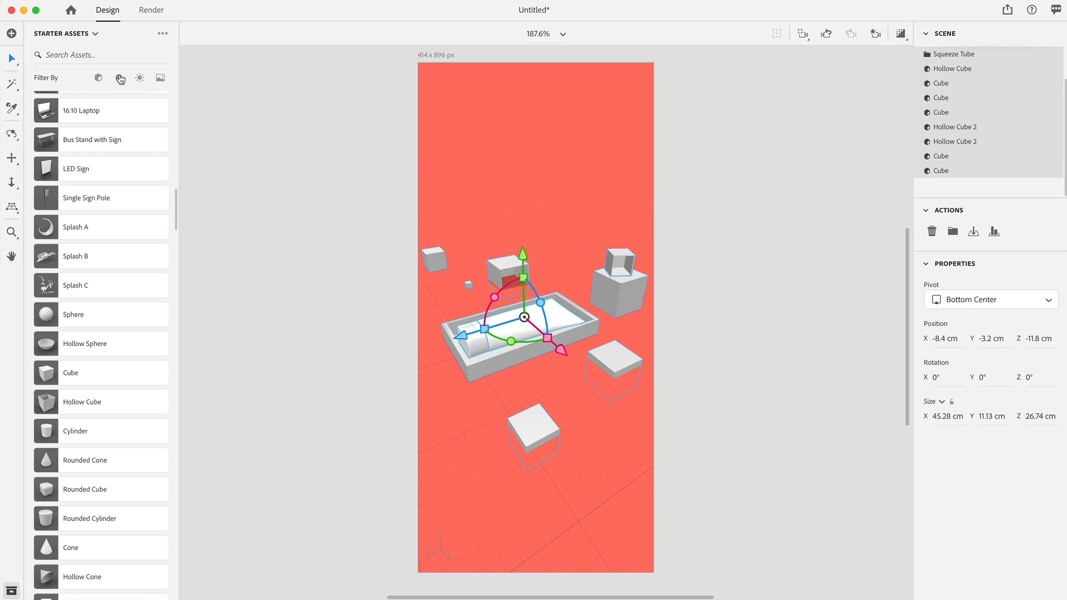
{"action": "mouse_move", "coordinate": [120, 79]}
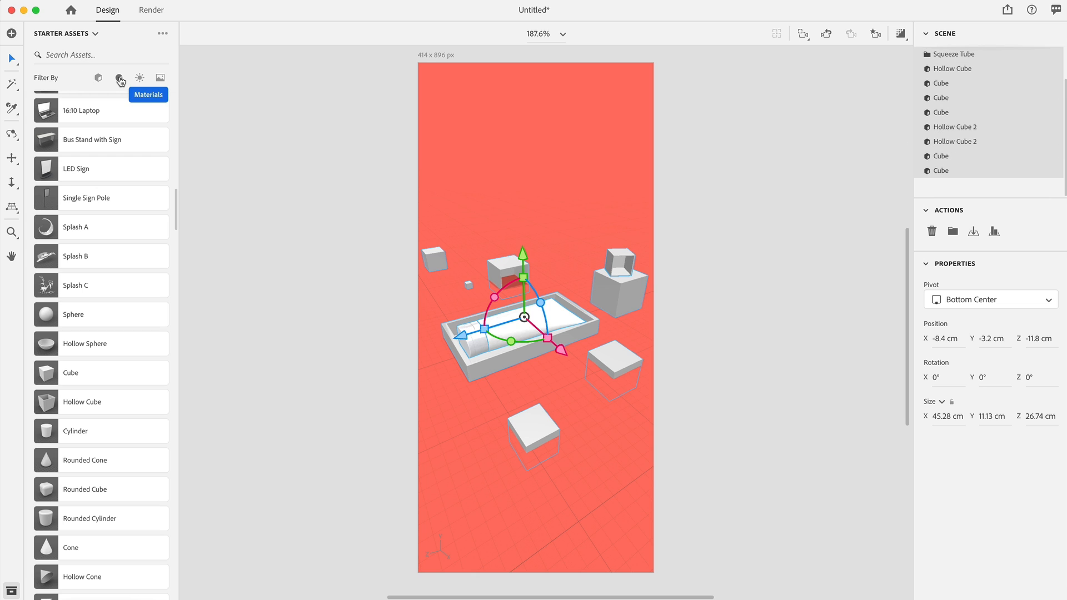
- Set the cubes' Matte material base colour to coral FF7566
{"action": "left_click", "coordinate": [118, 77]}
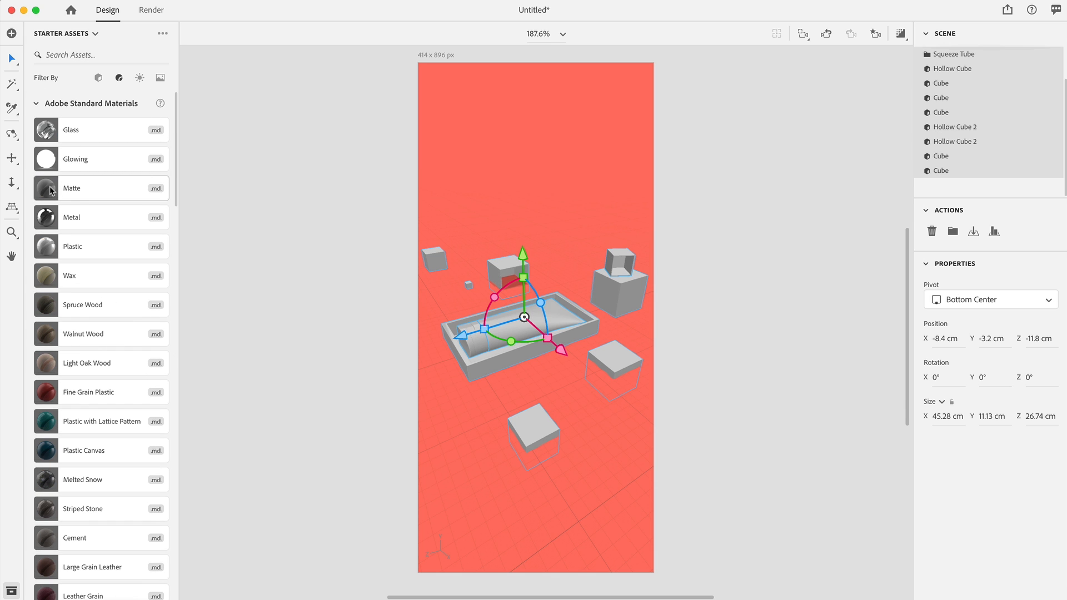
{"action": "mouse_move", "coordinate": [944, 84]}
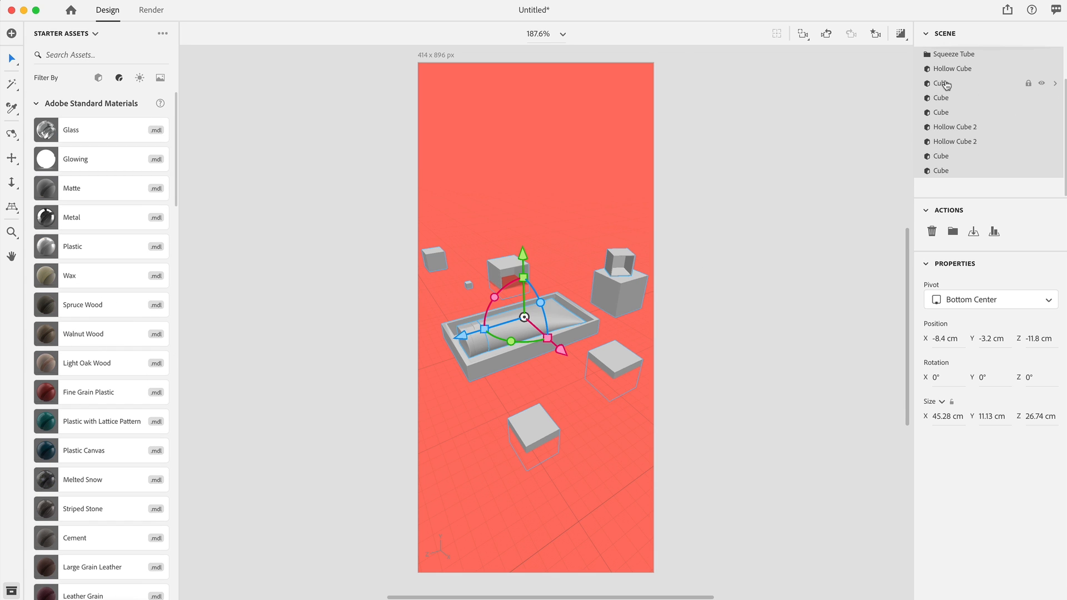
{"action": "mouse_move", "coordinate": [940, 88]}
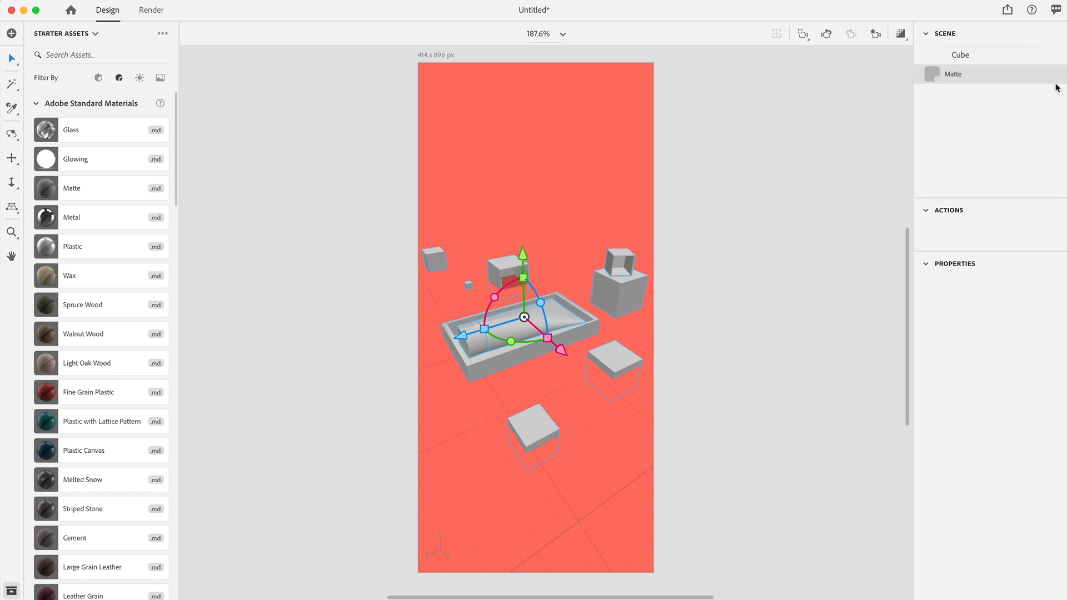
{"action": "left_click", "coordinate": [957, 74]}
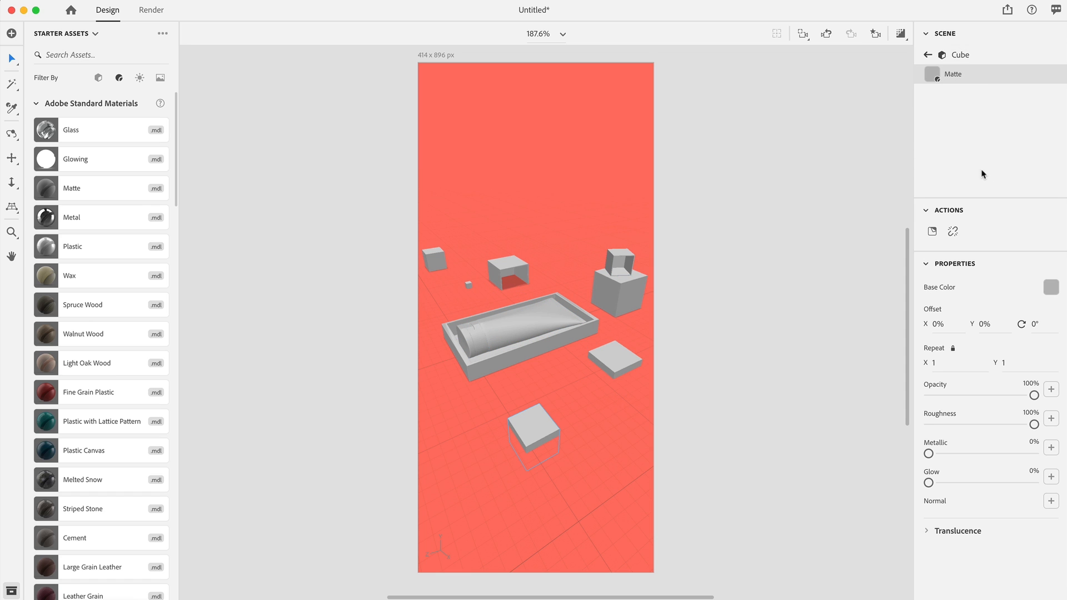
{"action": "mouse_move", "coordinate": [952, 231]}
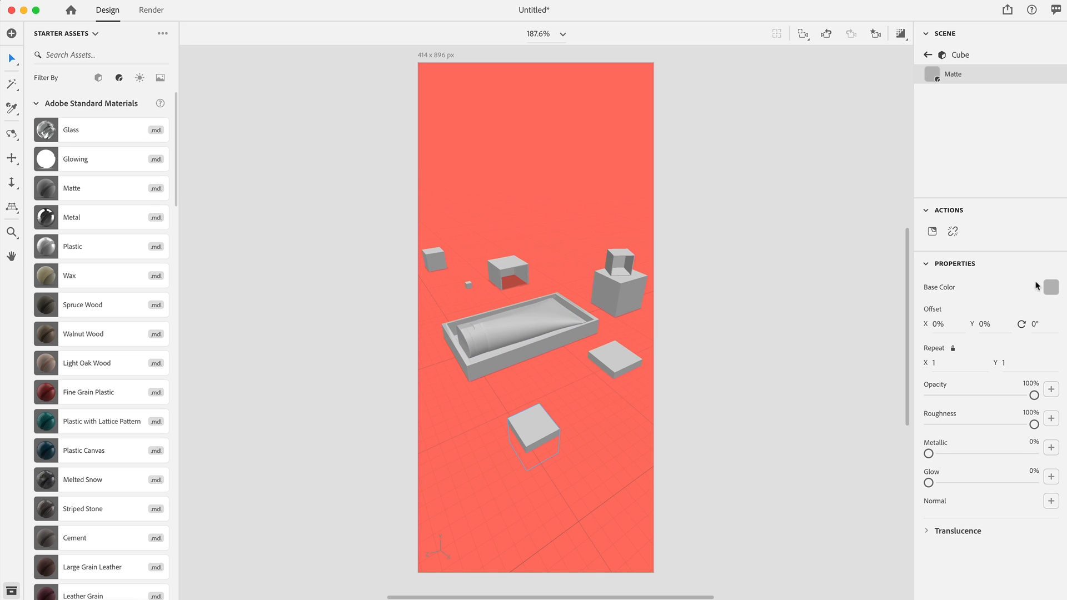
{"action": "left_click", "coordinate": [1049, 287]}
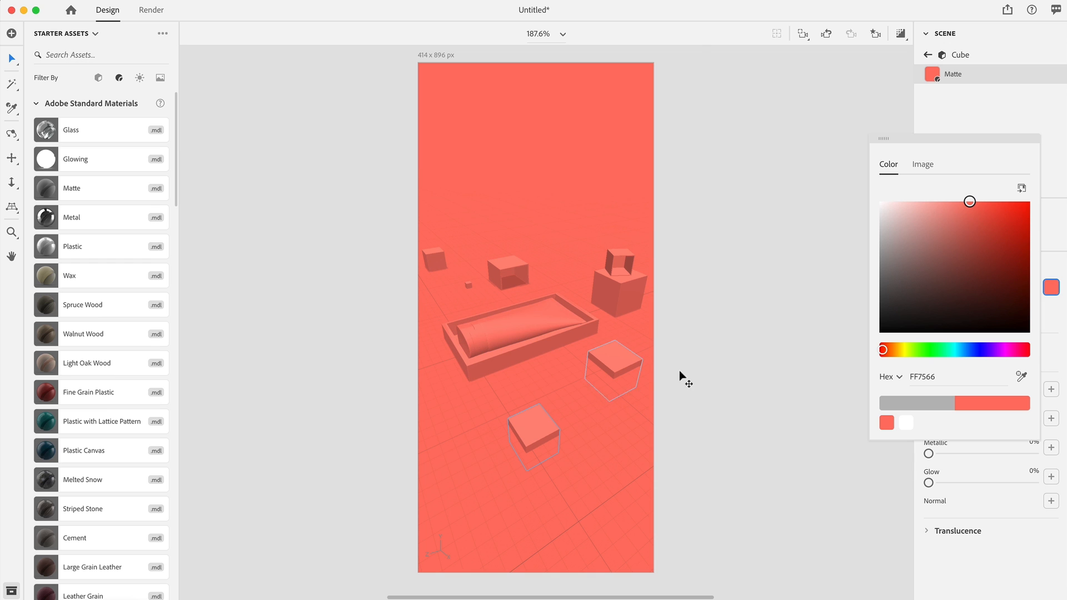
{"action": "left_click", "coordinate": [366, 338]}
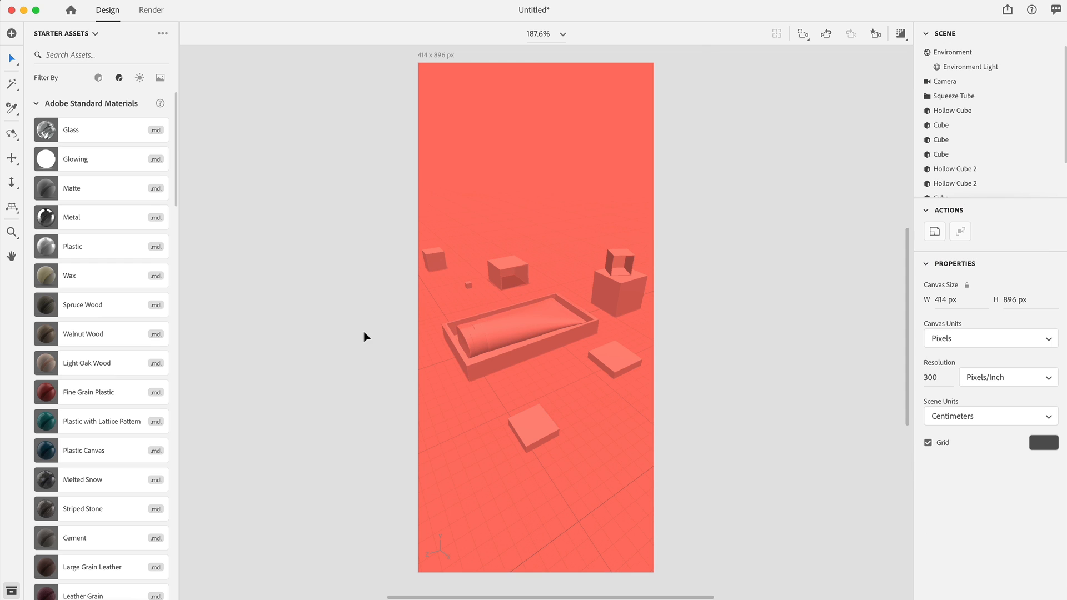
{"action": "left_click", "coordinate": [512, 339]}
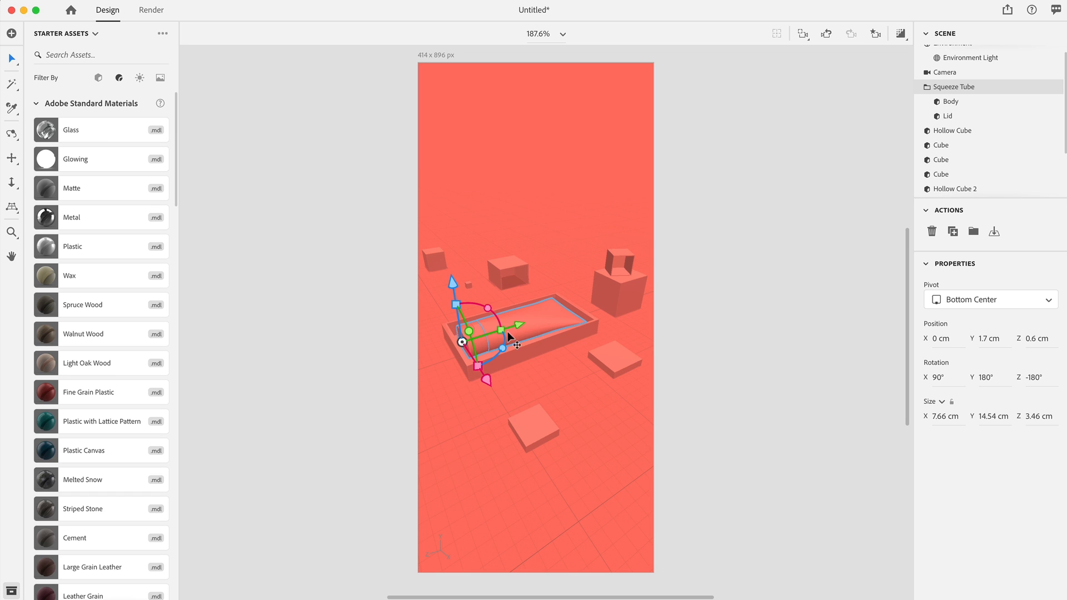
{"action": "mouse_move", "coordinate": [514, 331]}
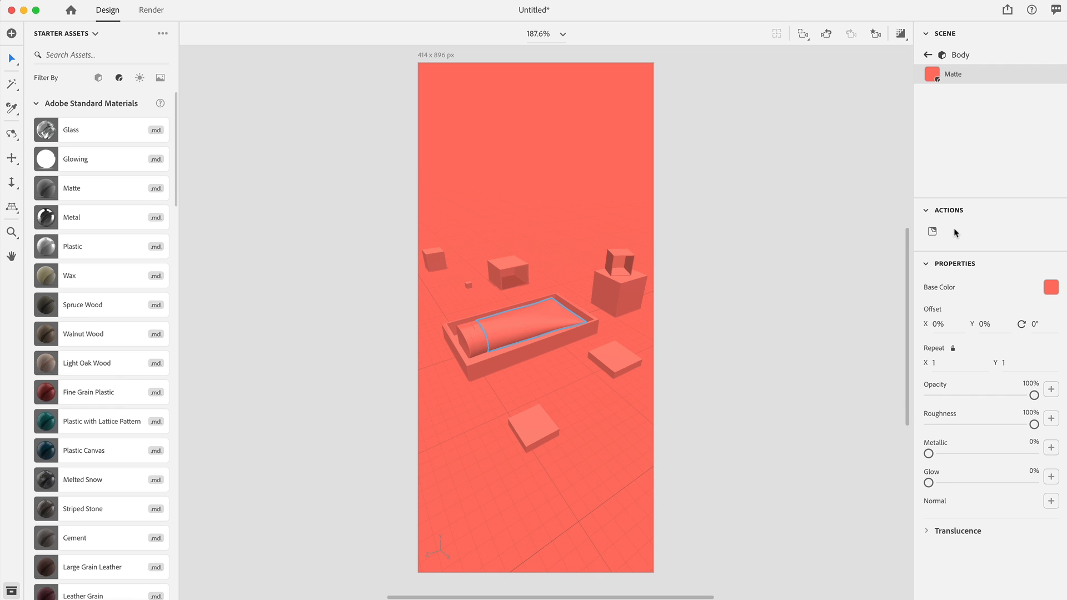
- Colour the tube body charcoal 33302E and give the lid Clean Gold
{"action": "left_click", "coordinate": [1050, 287]}
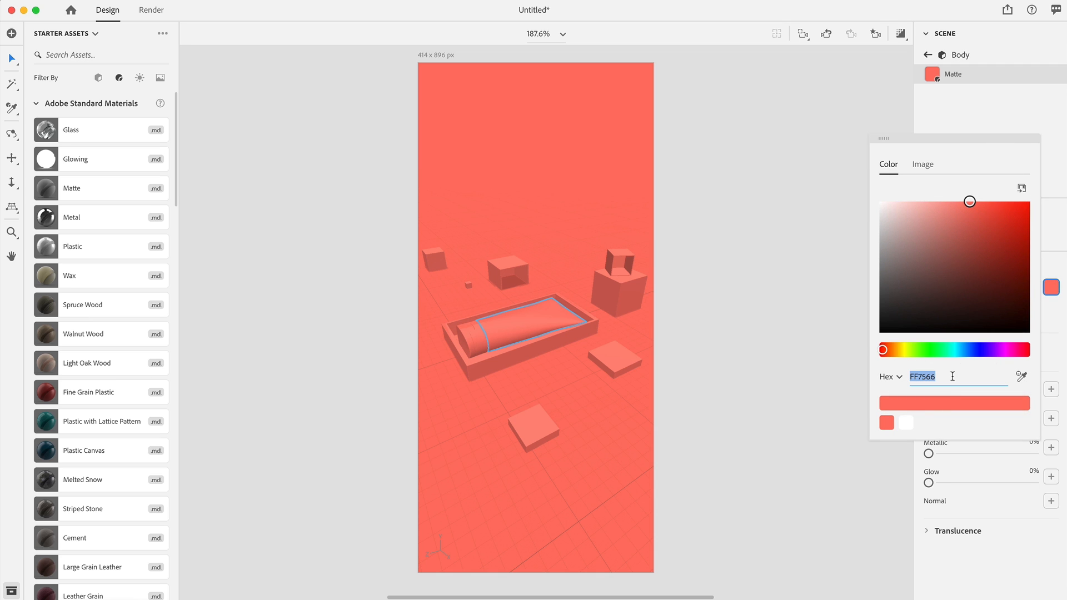
{"action": "type", "text": "33302E"}
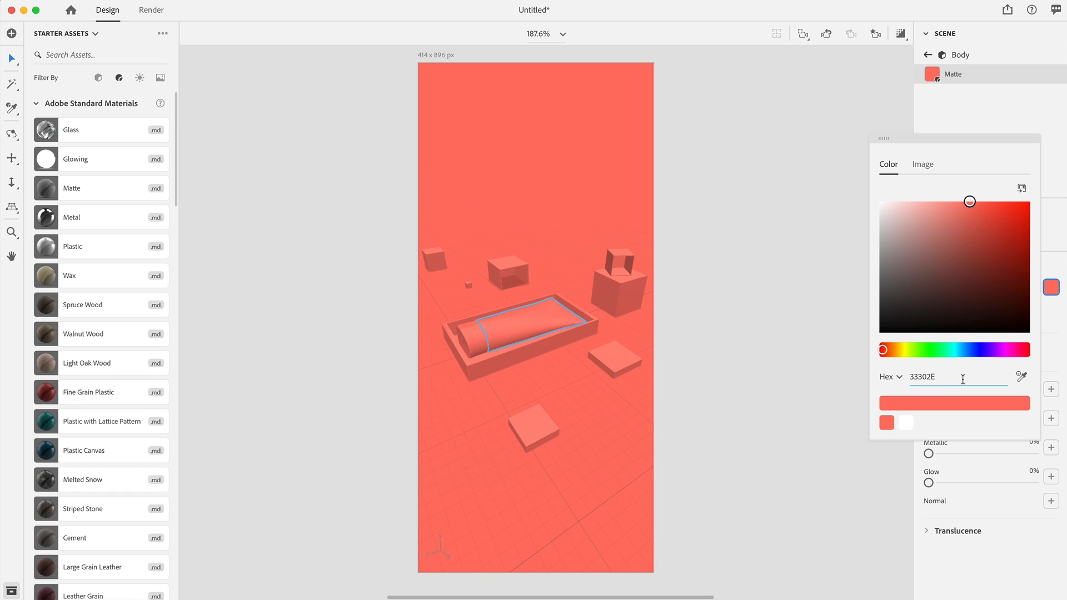
{"action": "left_click", "coordinate": [894, 307]}
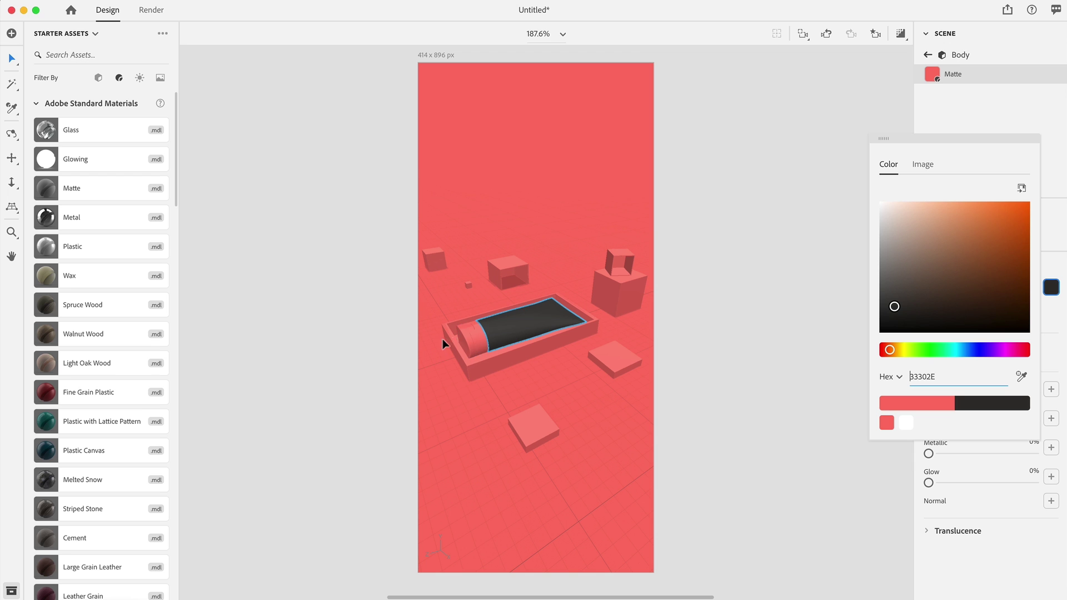
{"action": "left_click", "coordinate": [468, 339]}
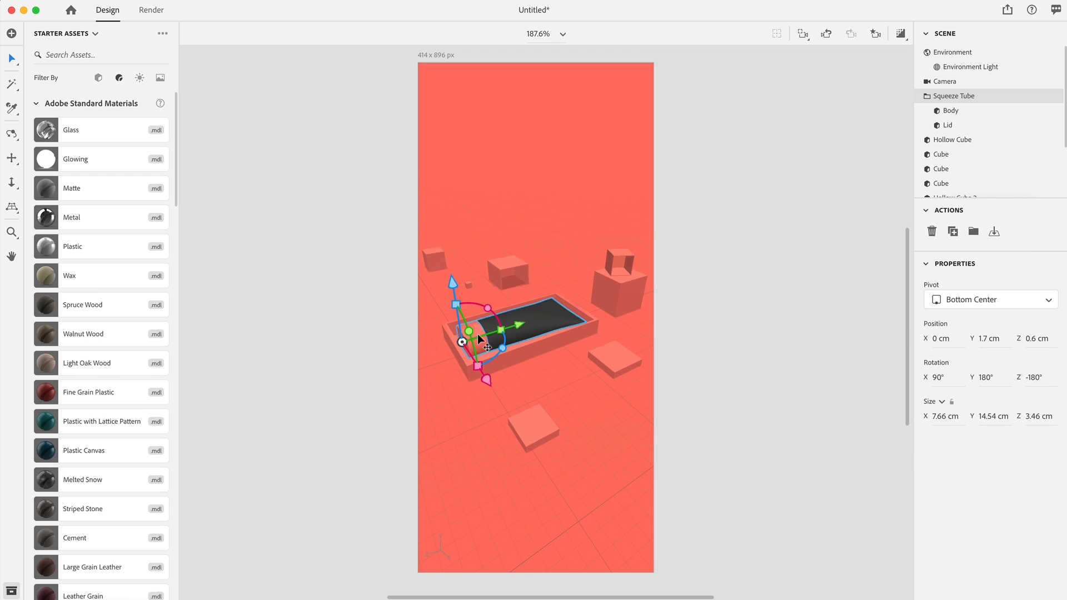
{"action": "scroll", "scroll_direction": "down", "scroll_amount": 3}
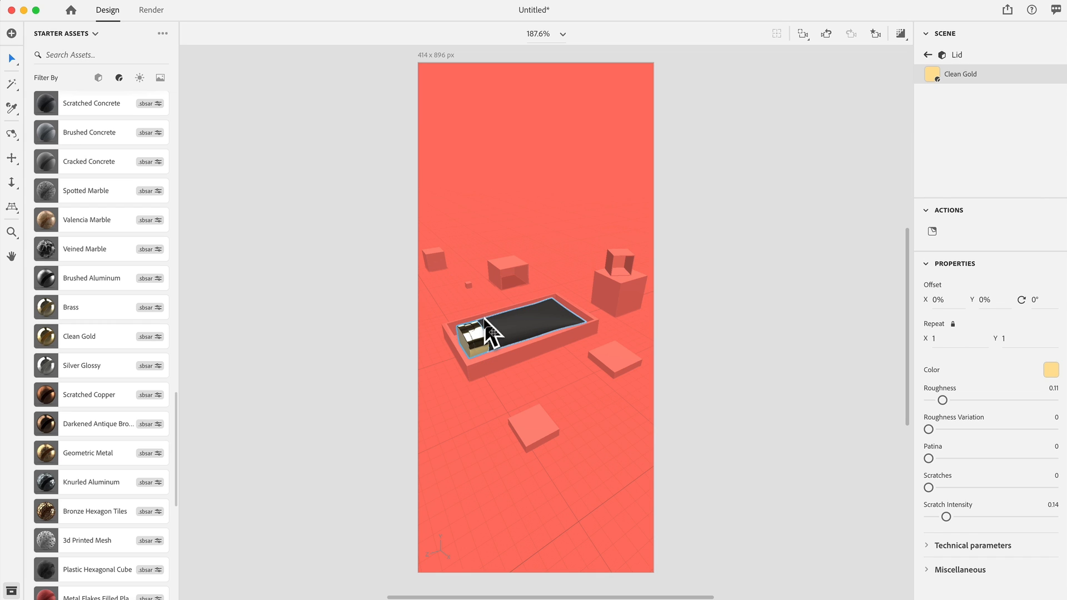
- Deselect the lid and switch on Render Preview for realistic lighting and shadows
{"action": "left_click", "coordinate": [900, 34]}
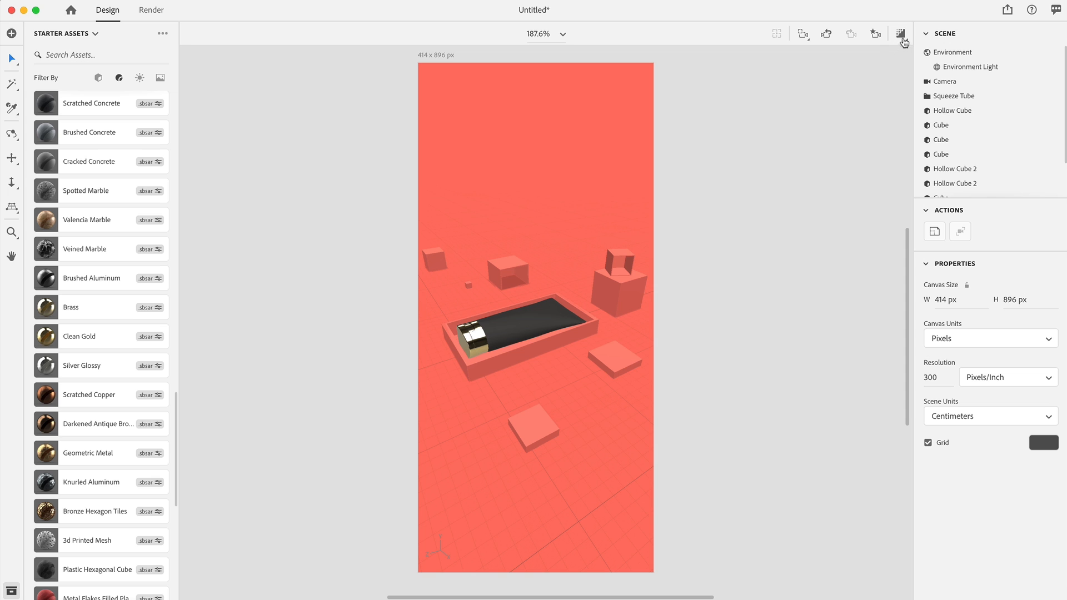
{"action": "mouse_move", "coordinate": [900, 34]}
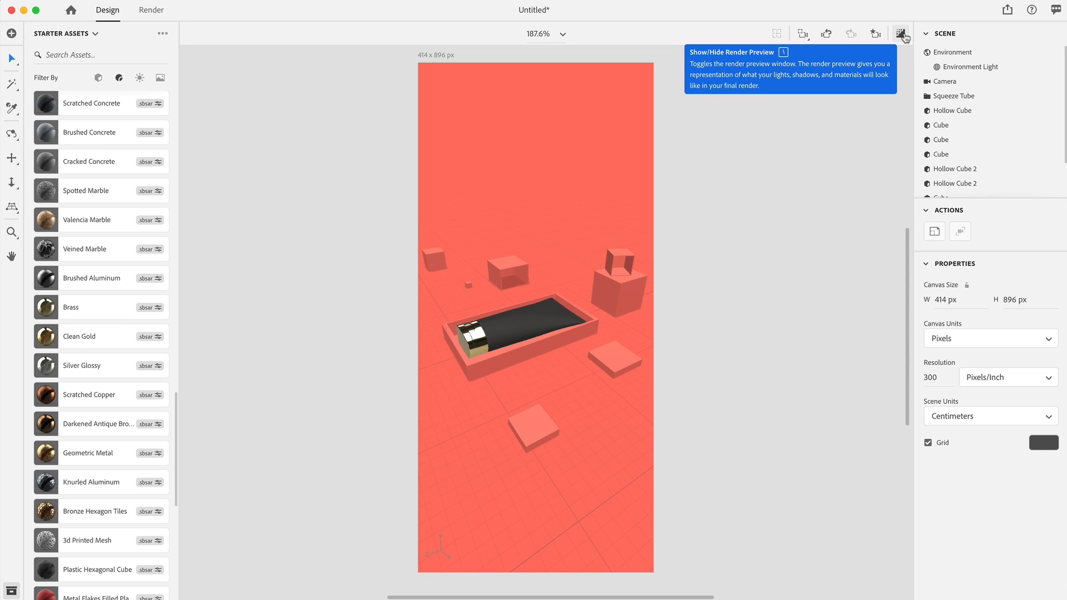
{"action": "left_click", "coordinate": [900, 33]}
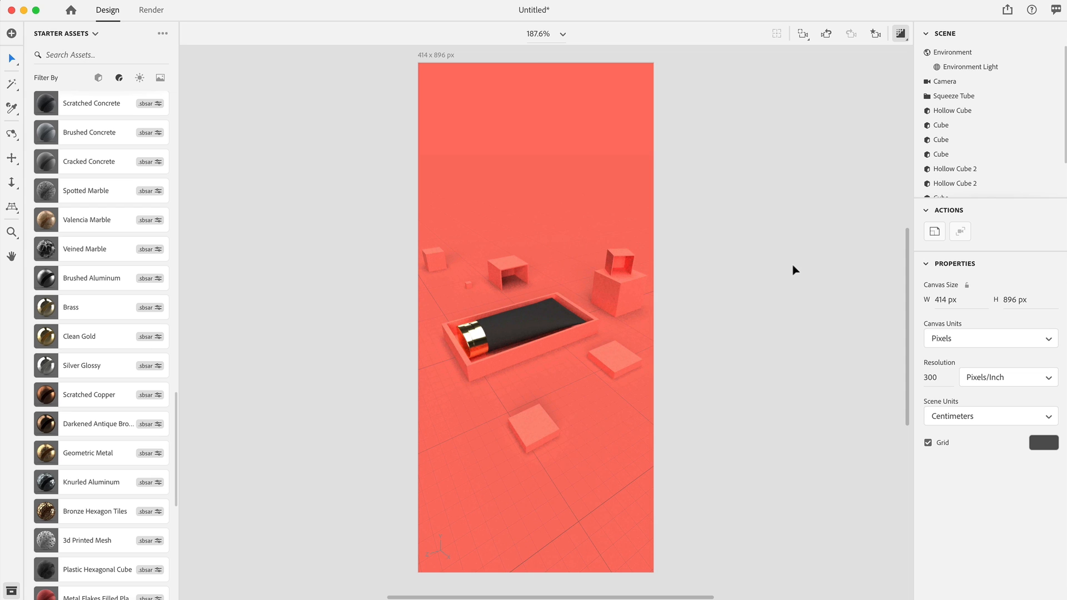
{"action": "mouse_move", "coordinate": [703, 331]}
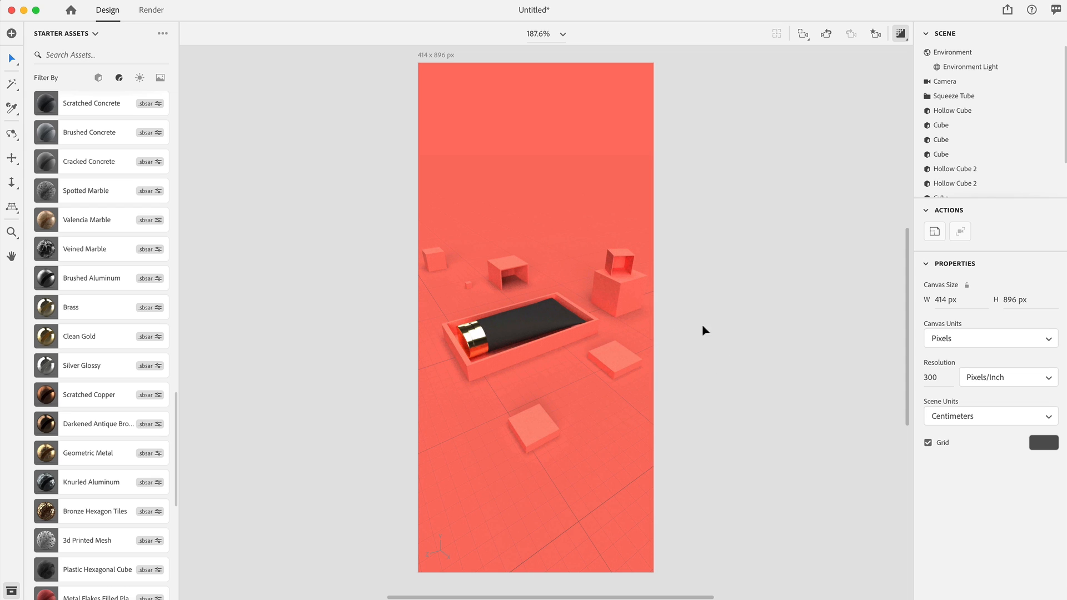
{"action": "mouse_move", "coordinate": [679, 259]}
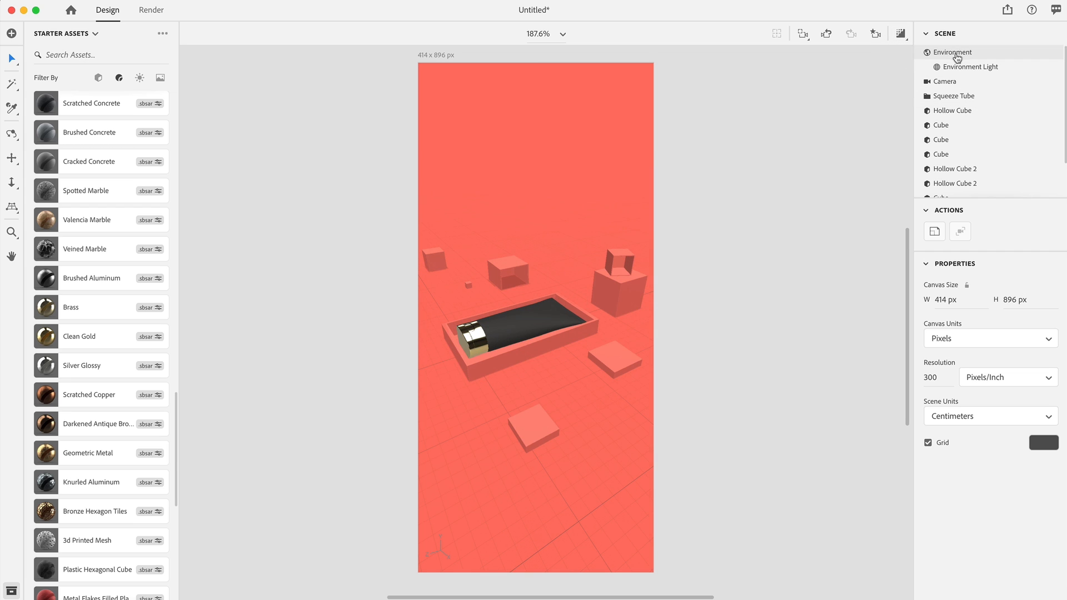
- Lower the Environment's Ground Plane Shadow opacity to 50%
{"action": "left_click", "coordinate": [953, 52]}
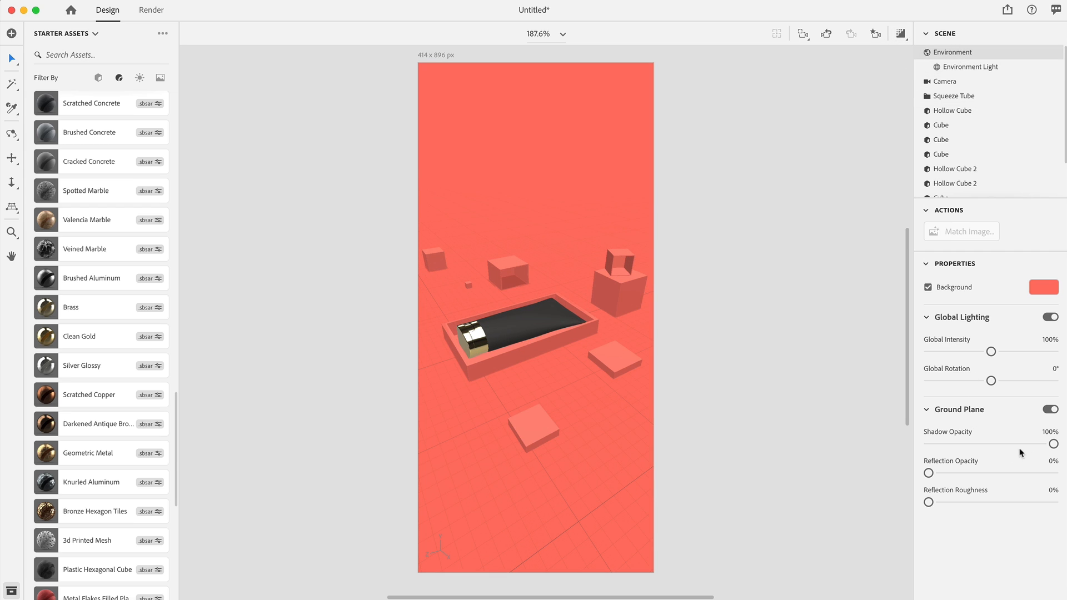
{"action": "left_click_drag", "start_coordinate": [1057, 443], "coordinate": [998, 443]}
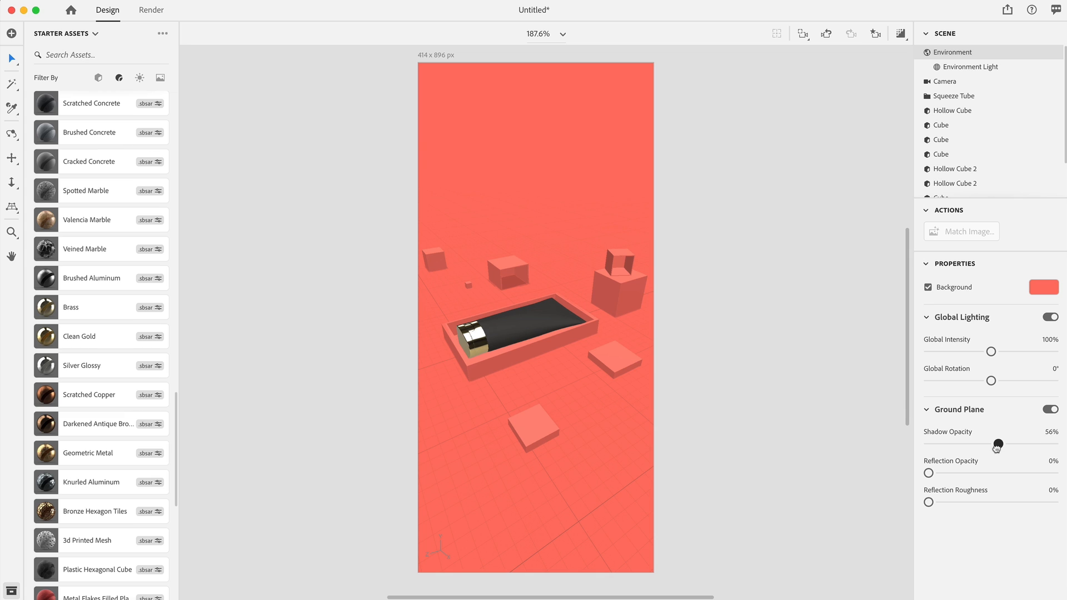
{"action": "left_click_drag", "start_coordinate": [998, 444], "coordinate": [991, 444]}
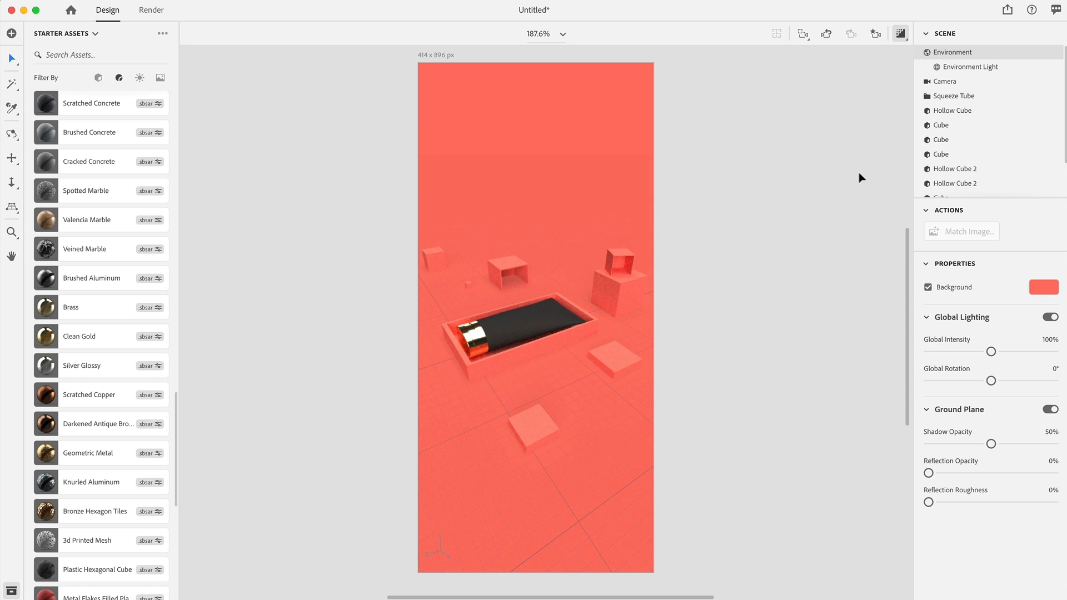
{"action": "mouse_move", "coordinate": [814, 249]}
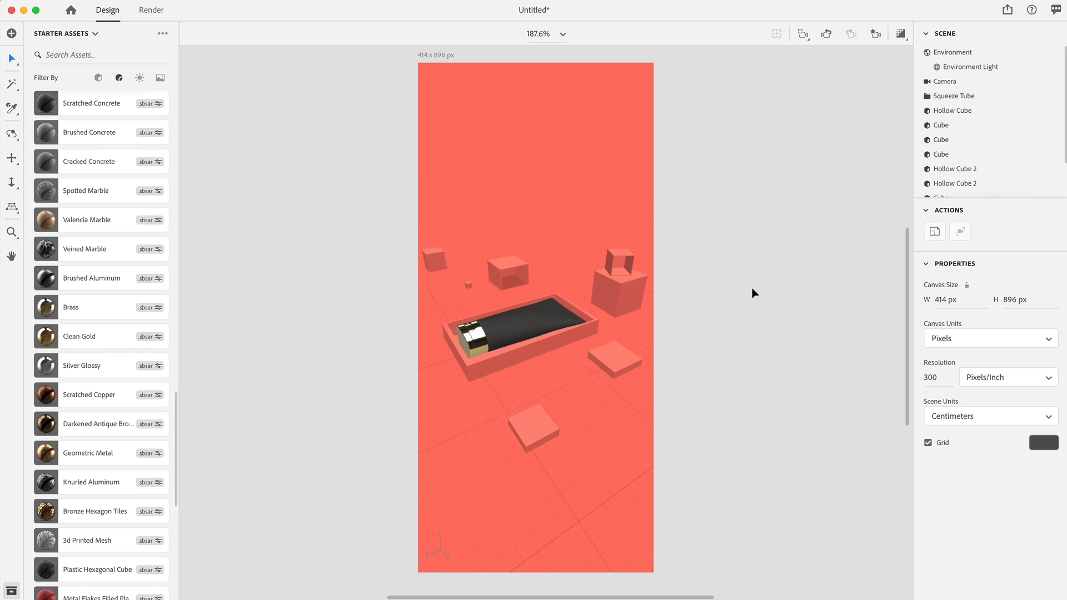
{"action": "mouse_move", "coordinate": [407, 273]}
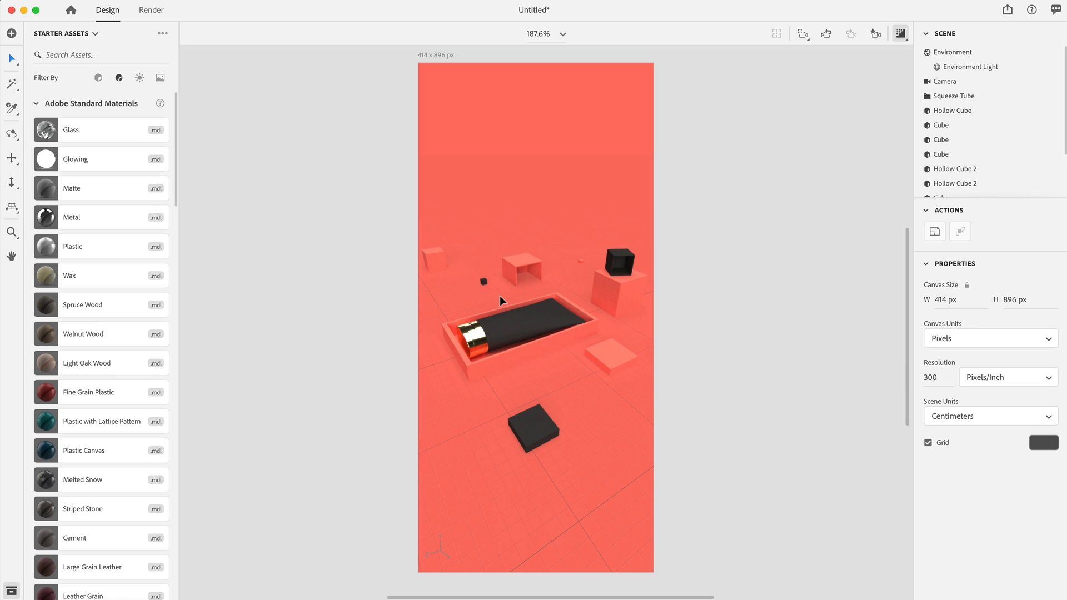
{"action": "mouse_move", "coordinate": [447, 279]}
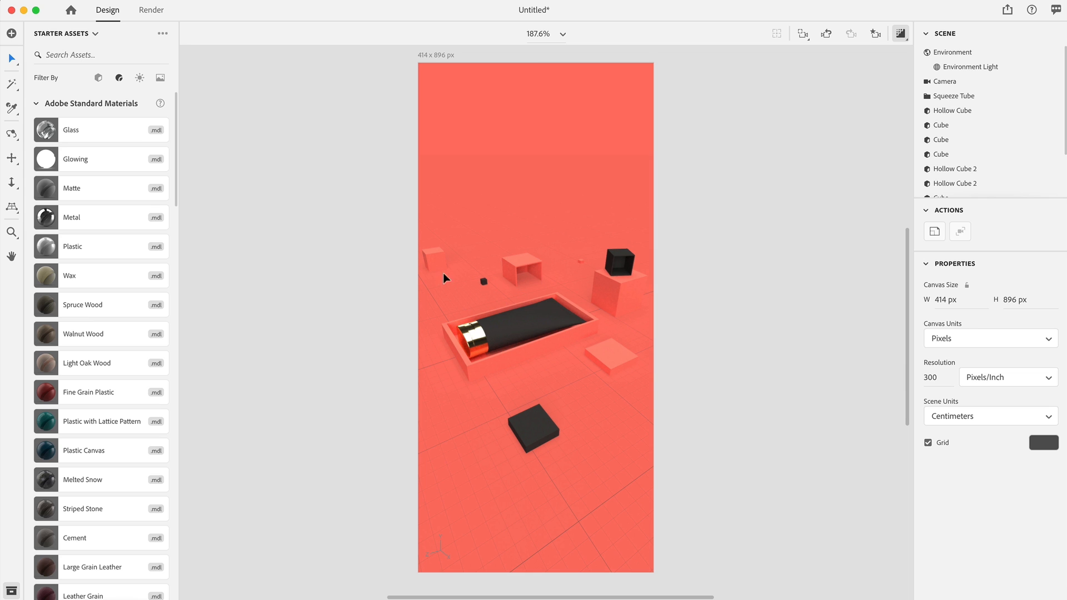
{"action": "mouse_move", "coordinate": [499, 392]}
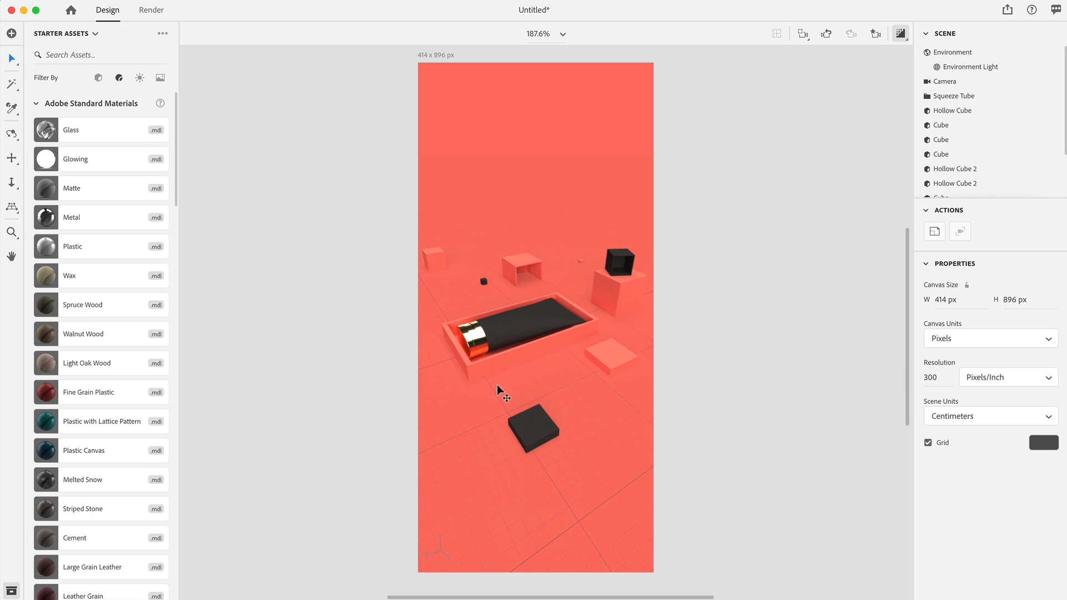
{"action": "mouse_move", "coordinate": [497, 310]}
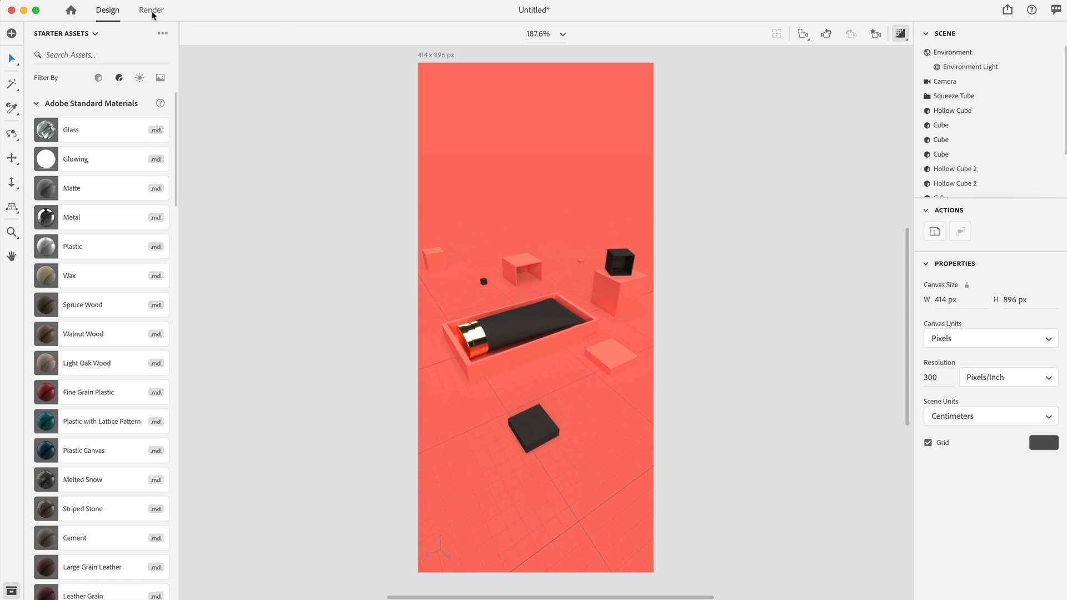
- In the Render workspace, set the render output to 32-bit PSD
{"action": "left_click", "coordinate": [149, 10]}
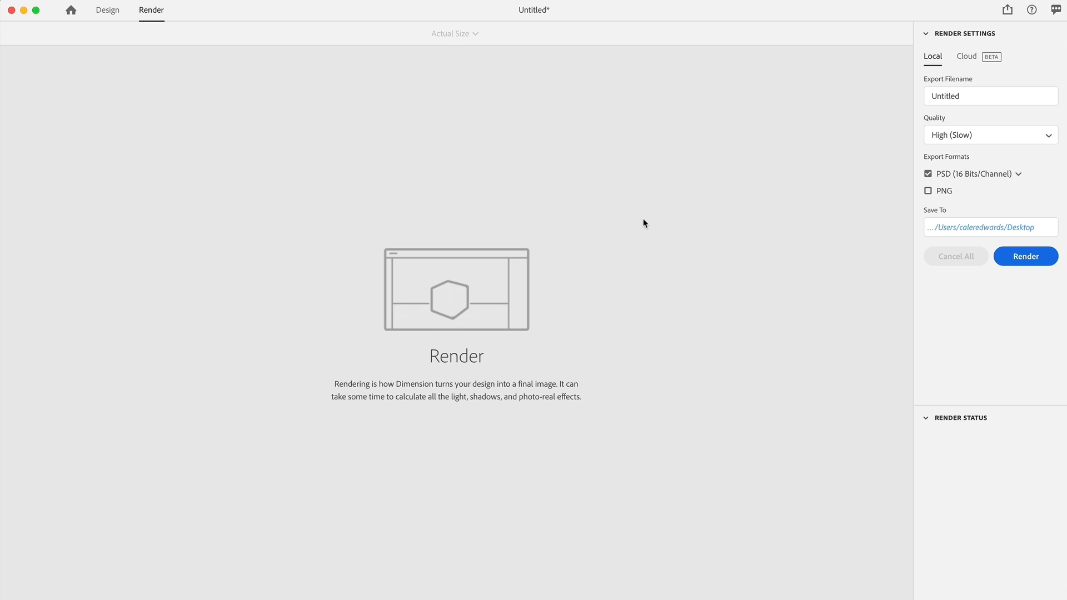
{"action": "left_click", "coordinate": [991, 135]}
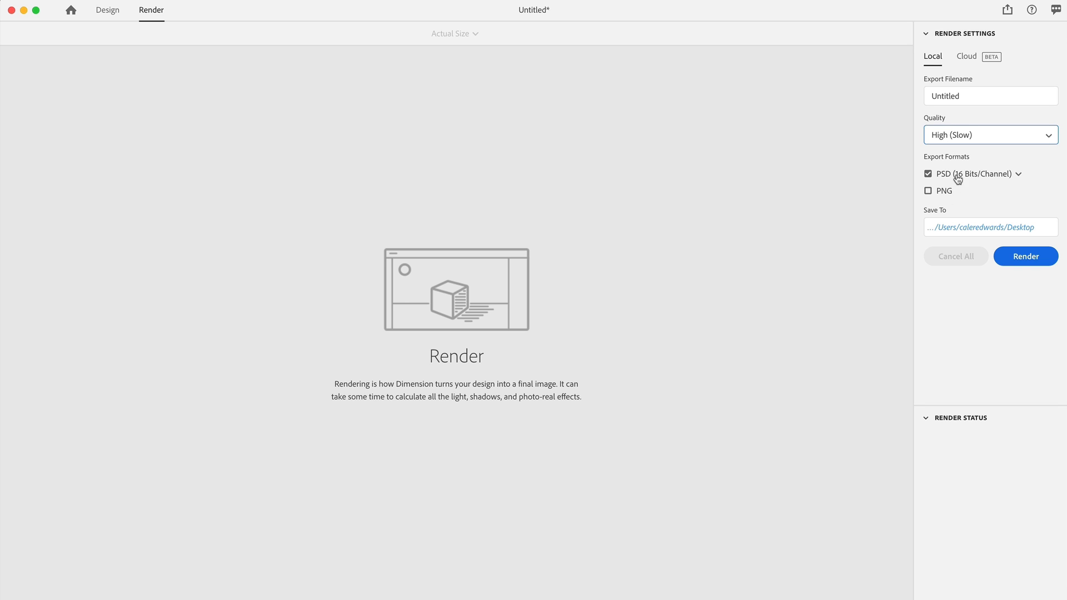
{"action": "left_click", "coordinate": [1031, 173]}
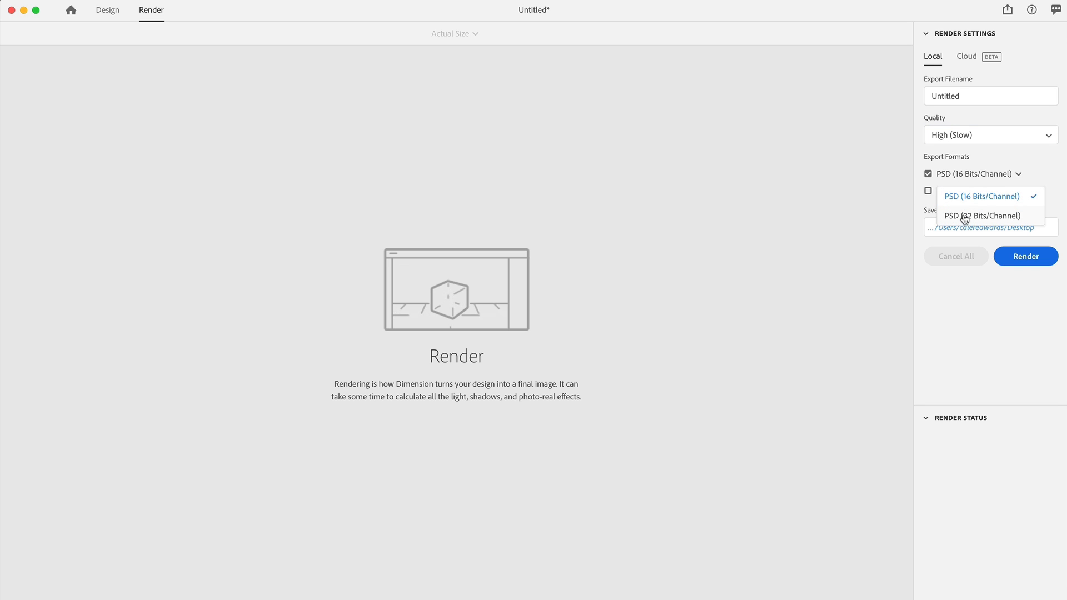
{"action": "left_click", "coordinate": [982, 215]}
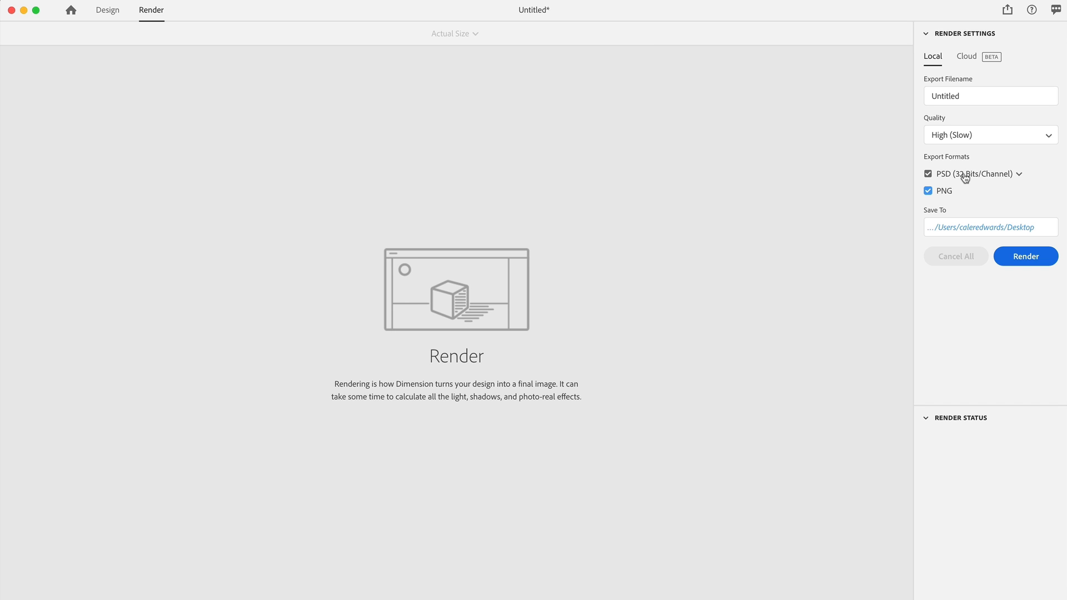
- Save the render to the assets folder under the name 'Render-01'
{"action": "left_click", "coordinate": [990, 227]}
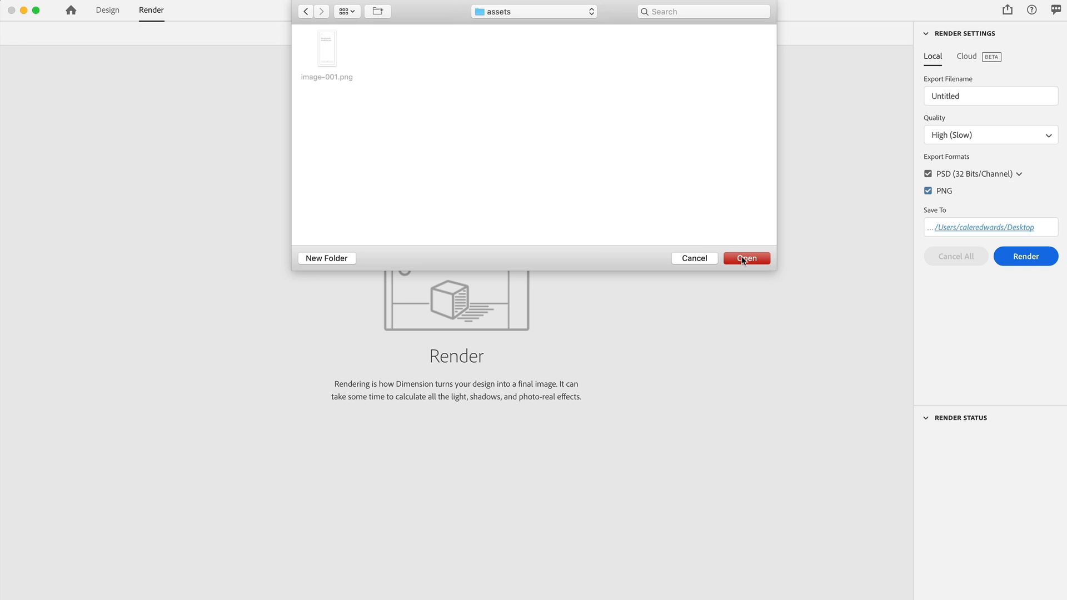
{"action": "left_click", "coordinate": [746, 259]}
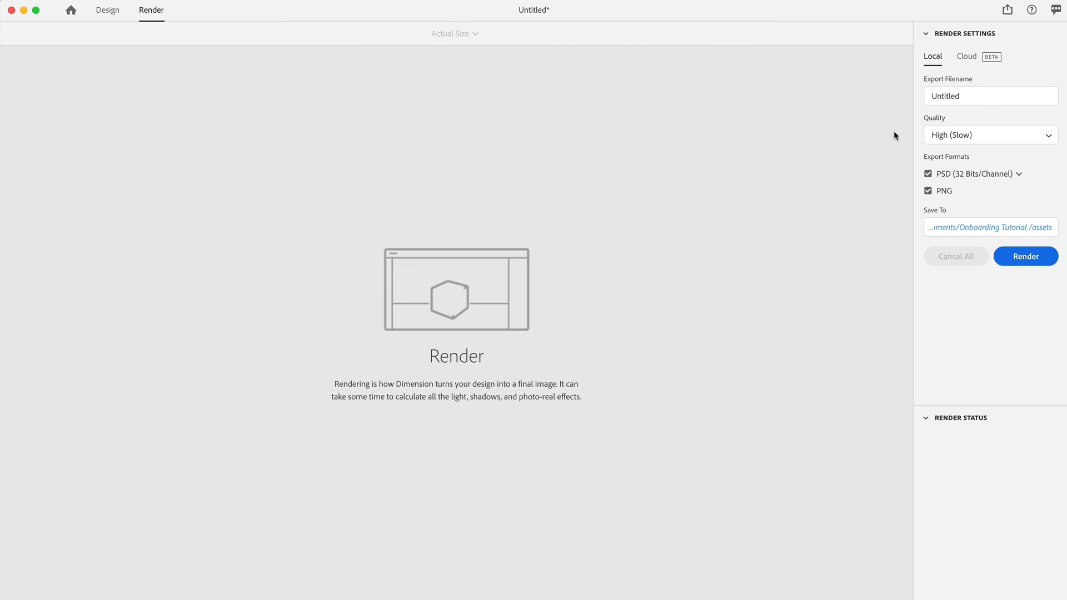
{"action": "type", "text": "Render-01"}
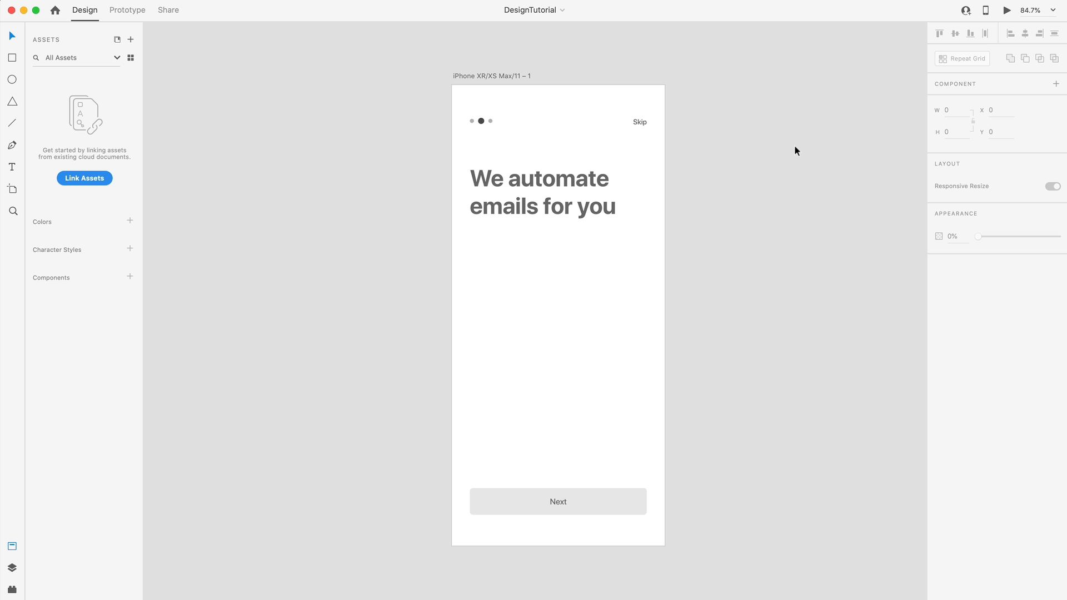
{"action": "mouse_move", "coordinate": [47, 79]}
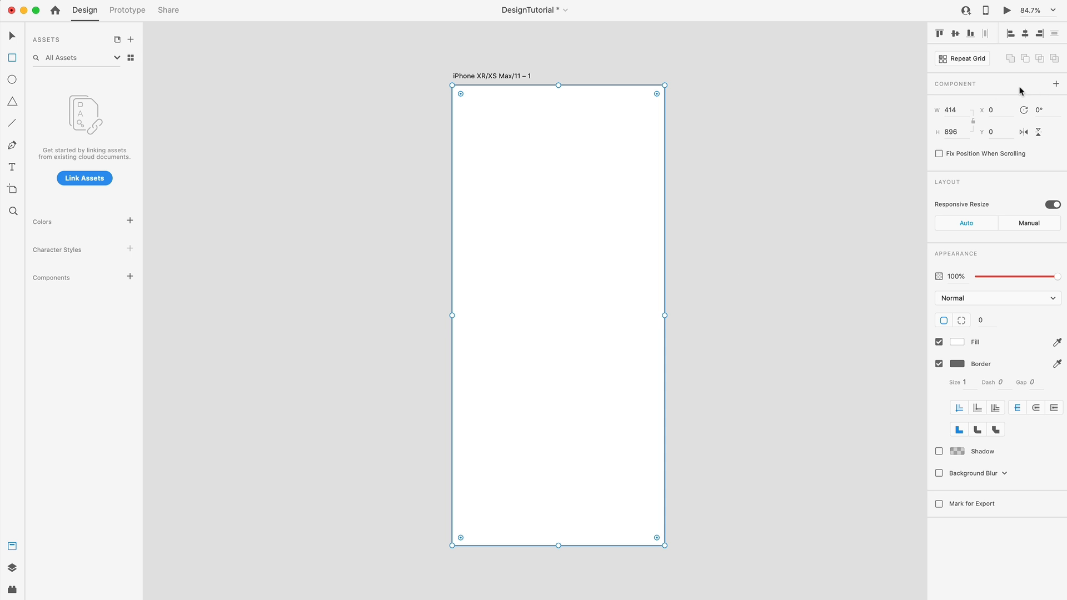
{"action": "mouse_move", "coordinate": [752, 151]}
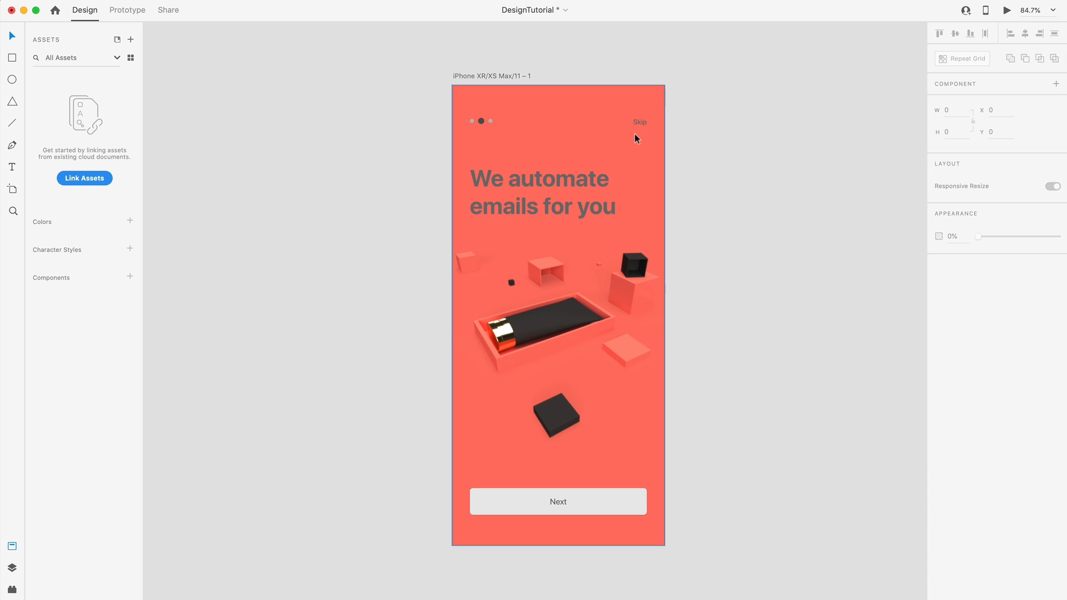
- Retype the heading as 'Choose your products' and make it white
{"action": "left_click", "coordinate": [523, 189]}
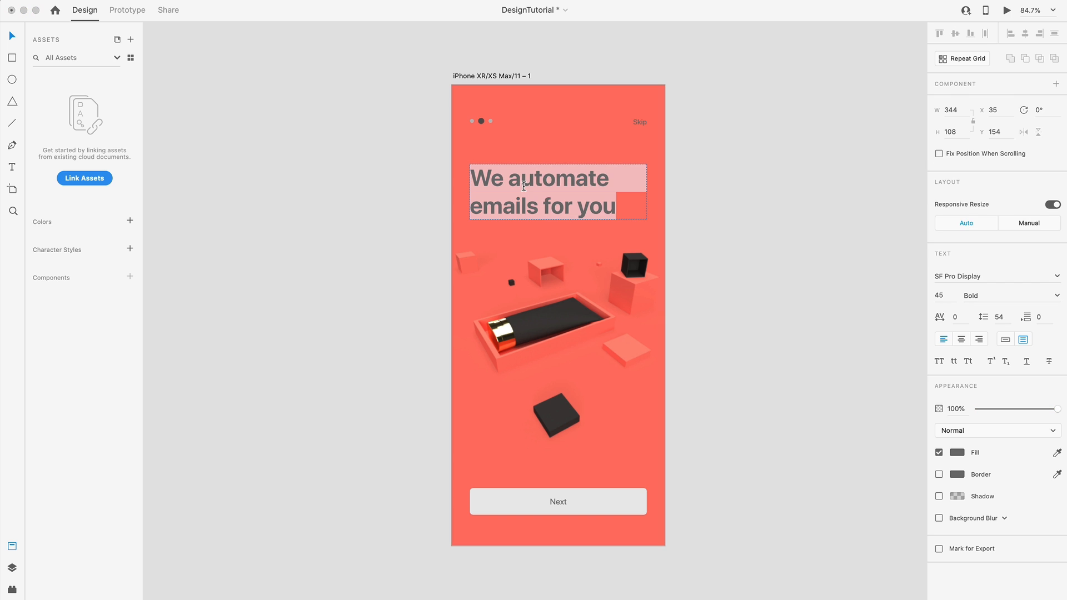
{"action": "type", "text": "Choose your products"}
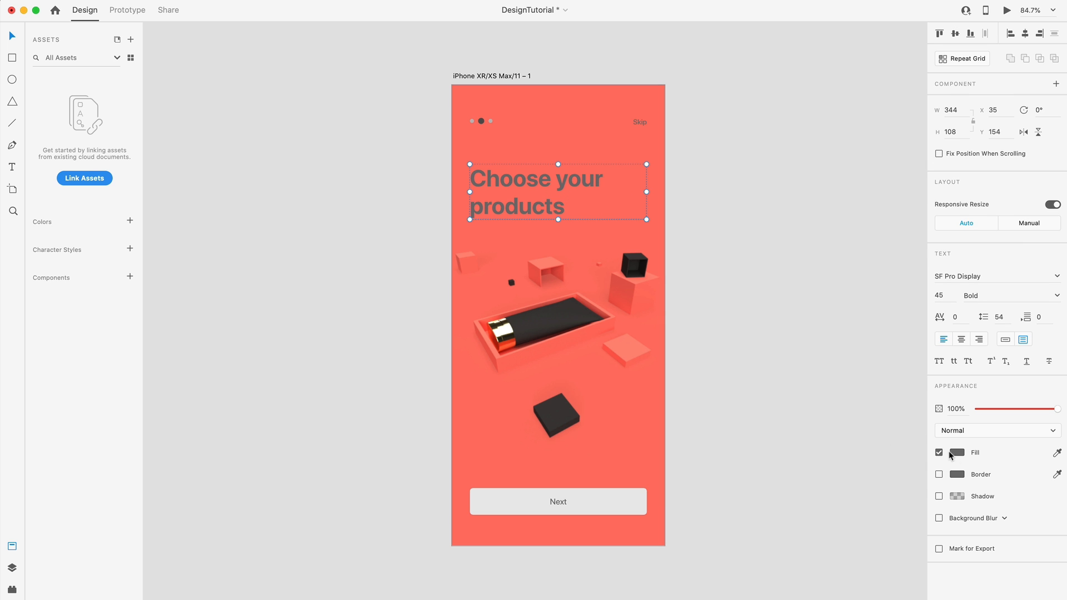
{"action": "left_click", "coordinate": [962, 452]}
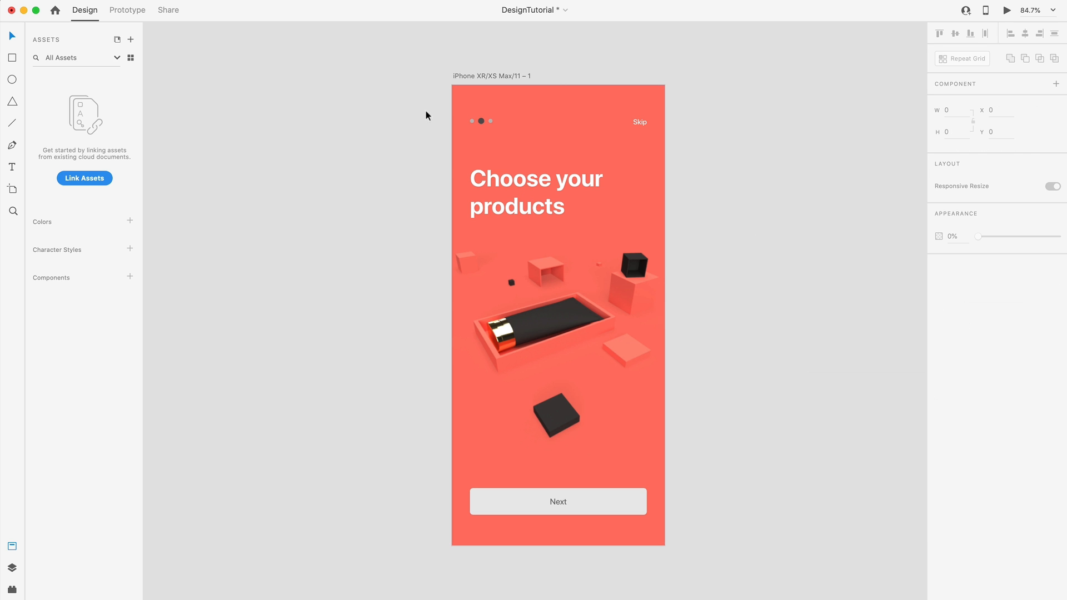
- Turn the page indicator dots white, fading the inactive ones to 40% opacity
{"action": "left_click", "coordinate": [482, 121]}
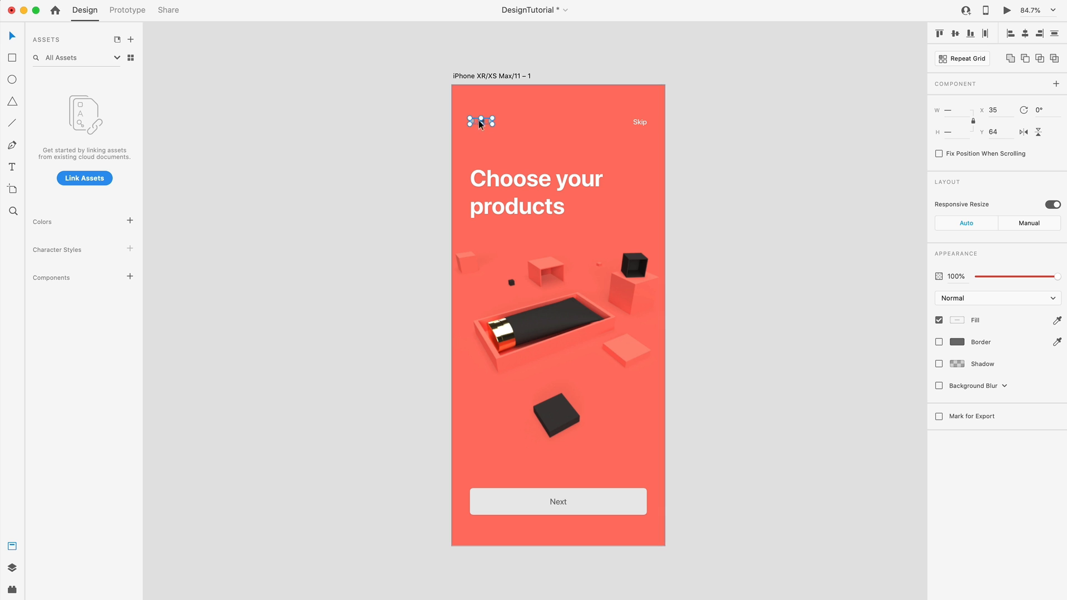
{"action": "left_click", "coordinate": [961, 320]}
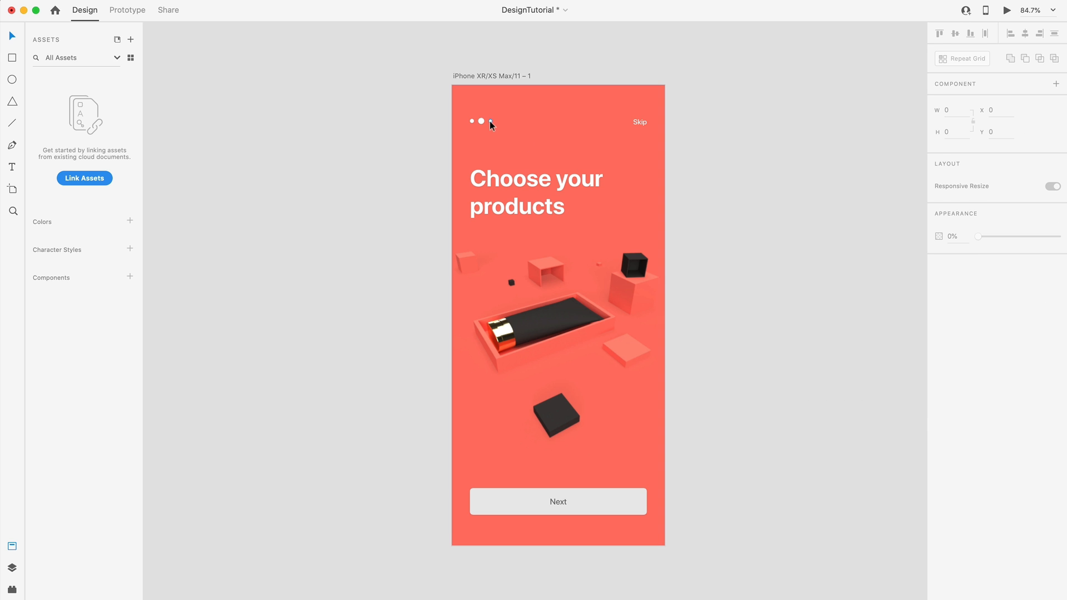
{"action": "left_click", "coordinate": [490, 121]}
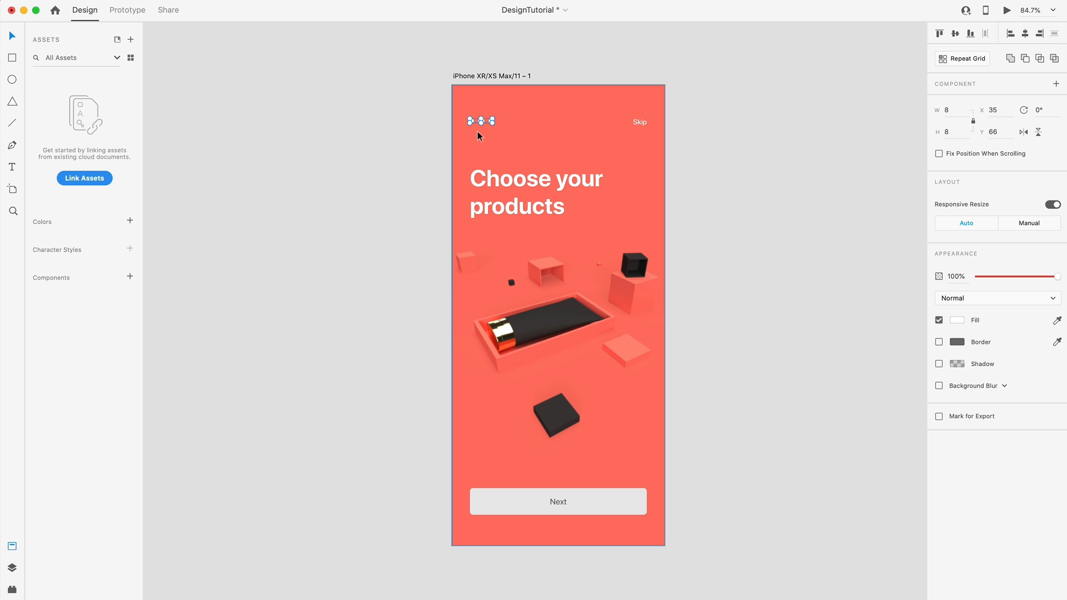
{"action": "left_click_drag", "start_coordinate": [1057, 276], "coordinate": [1009, 276]}
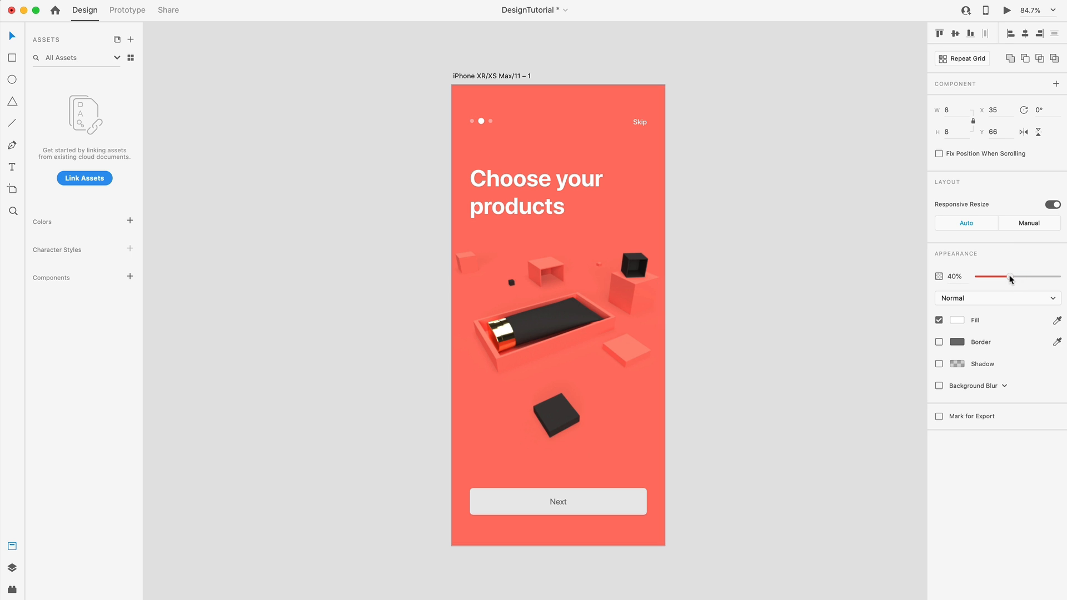
{"action": "left_click_drag", "start_coordinate": [1012, 277], "coordinate": [1006, 277]}
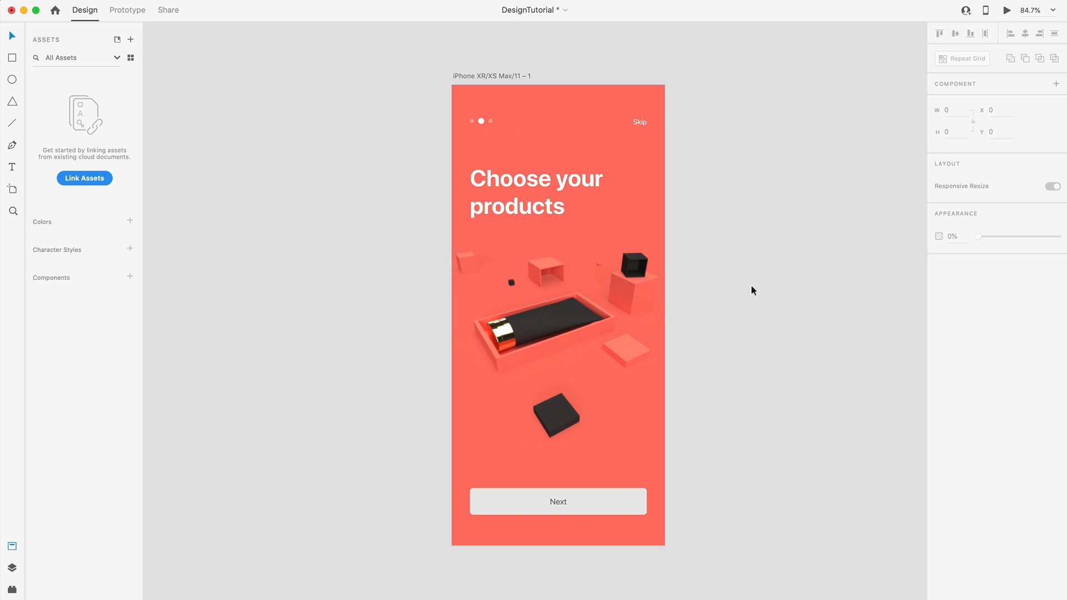
- Make the Next button background white
{"action": "left_click", "coordinate": [558, 502]}
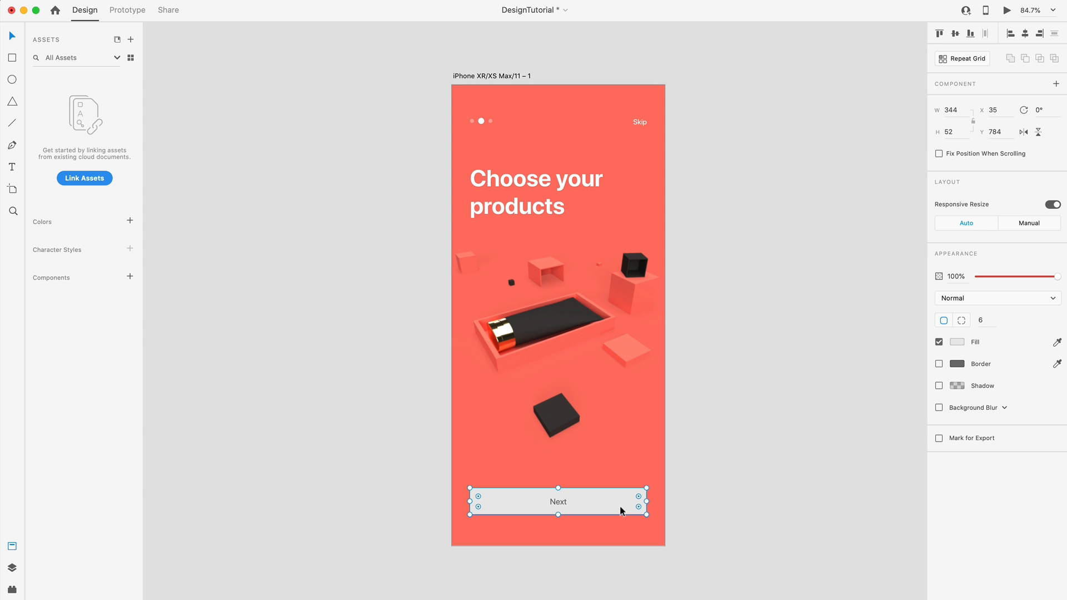
{"action": "left_click", "coordinate": [959, 342]}
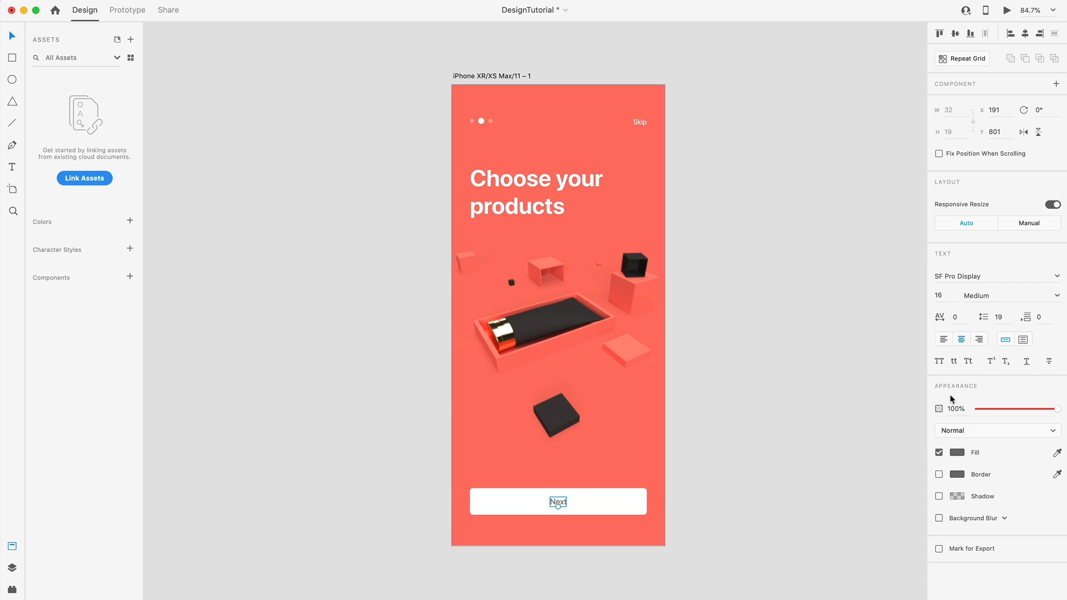
{"action": "left_click", "coordinate": [964, 453]}
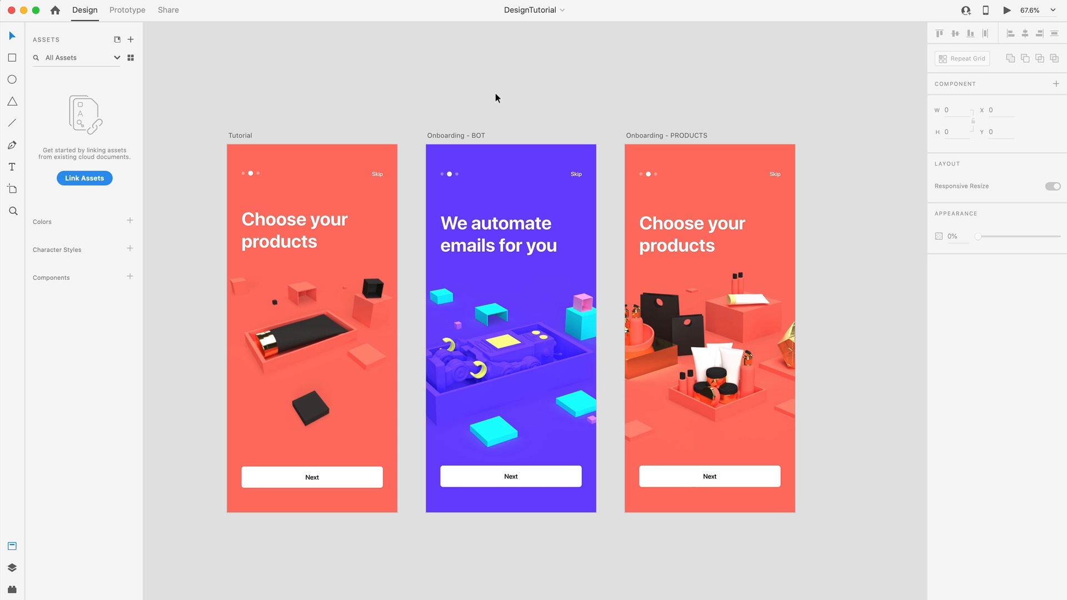
{"action": "left_click", "coordinate": [310, 351]}
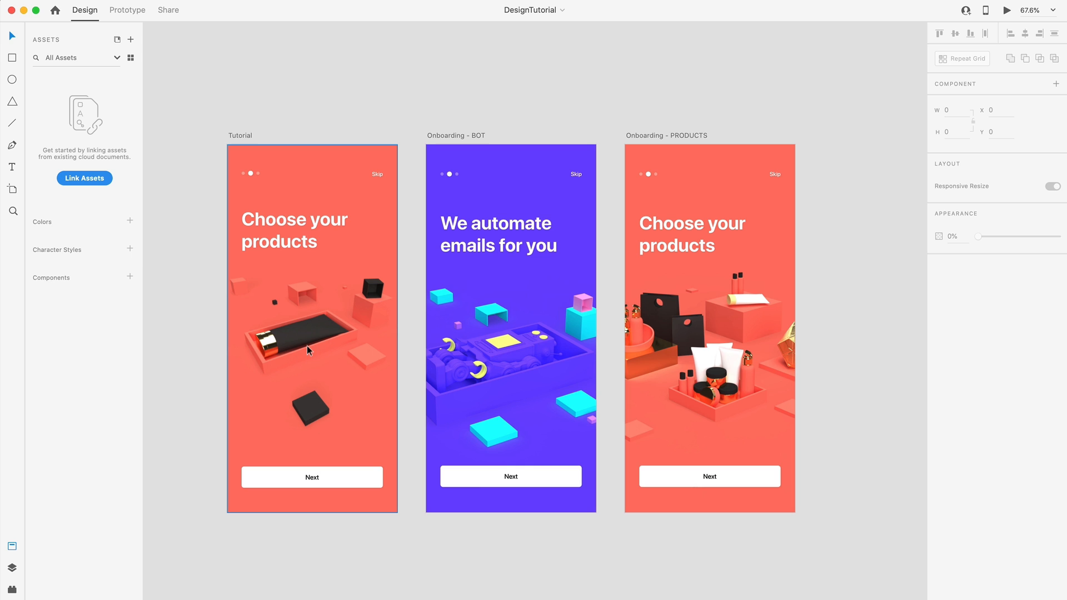
{"action": "mouse_move", "coordinate": [302, 215]}
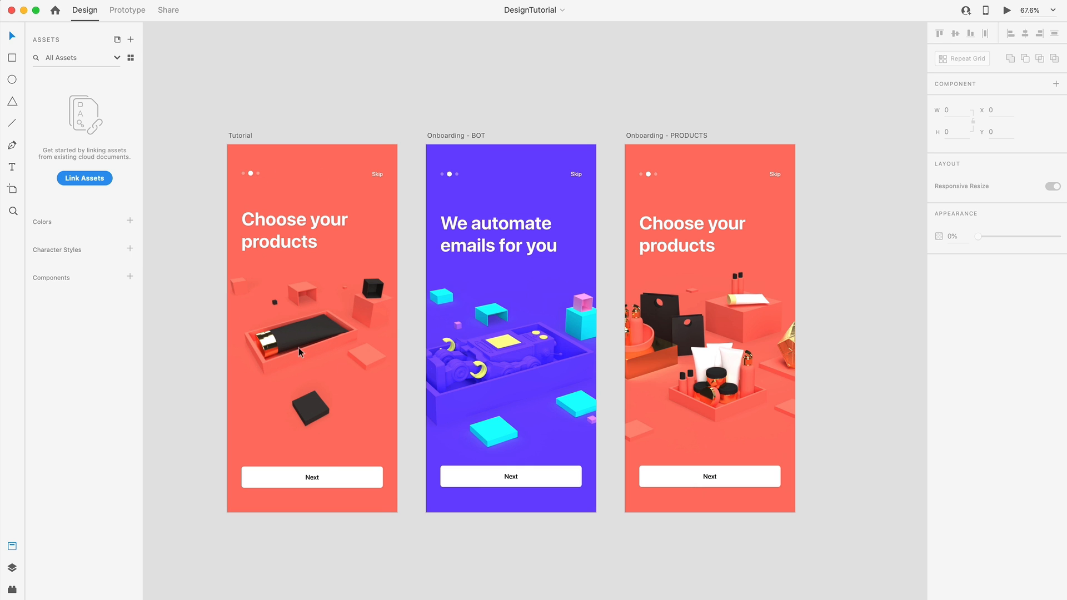
{"action": "mouse_move", "coordinate": [566, 275]}
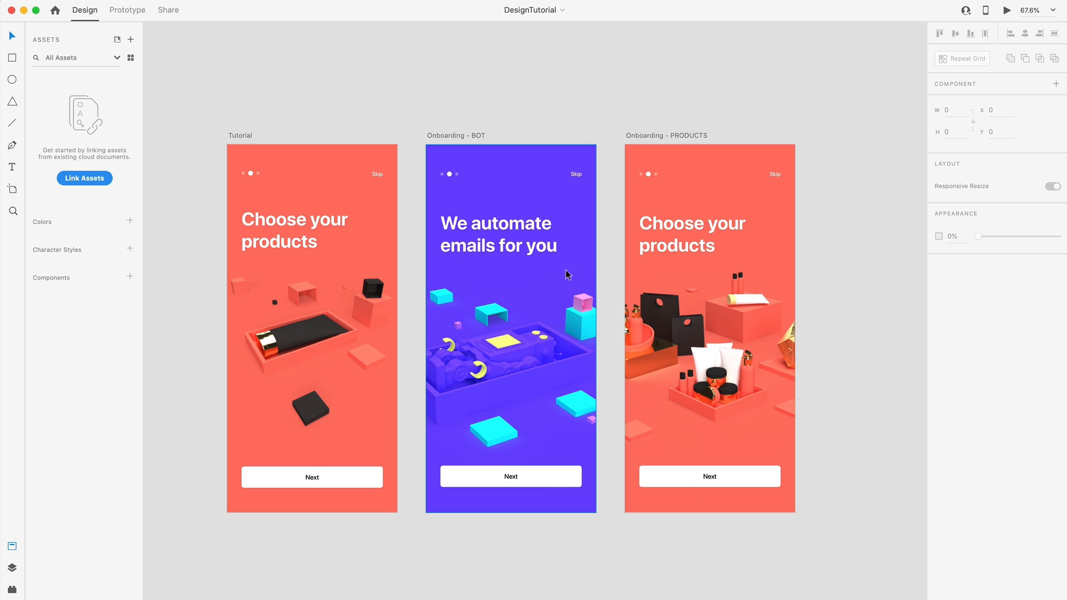
{"action": "mouse_move", "coordinate": [475, 371]}
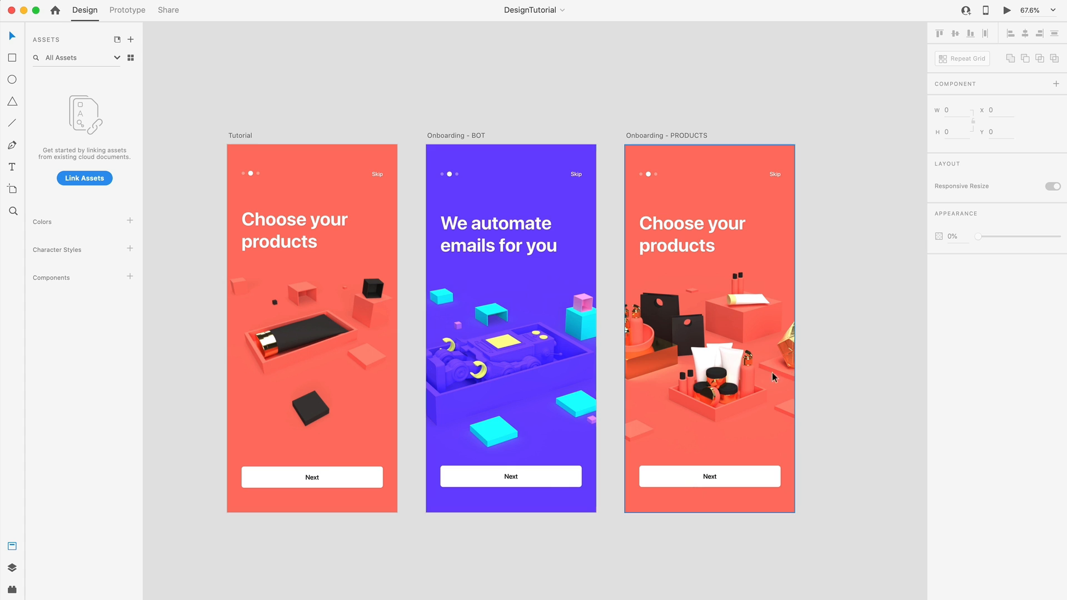
{"action": "mouse_move", "coordinate": [711, 325]}
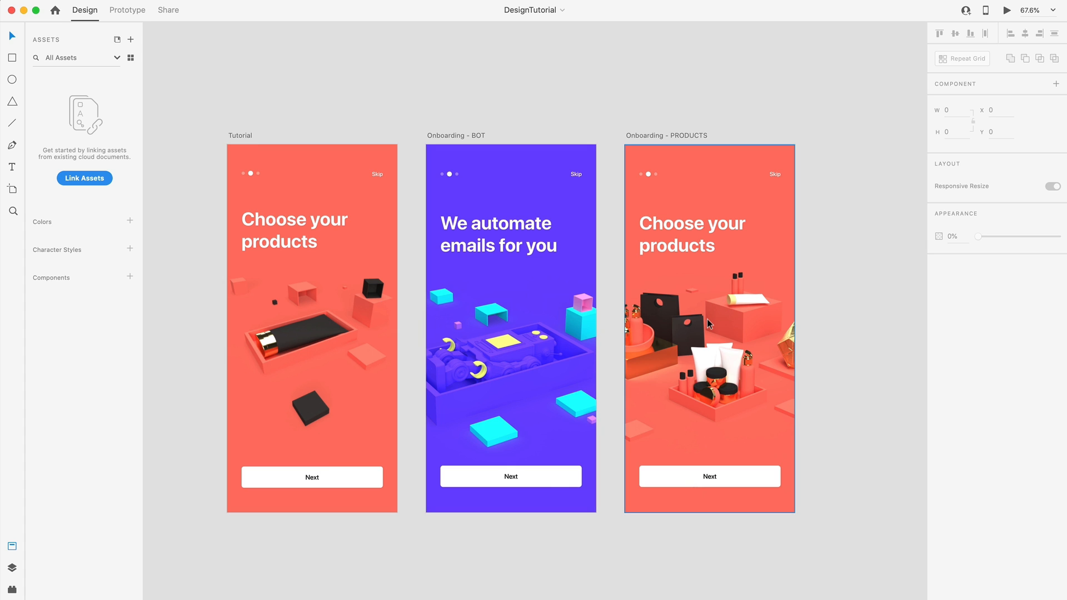
{"action": "mouse_move", "coordinate": [656, 304]}
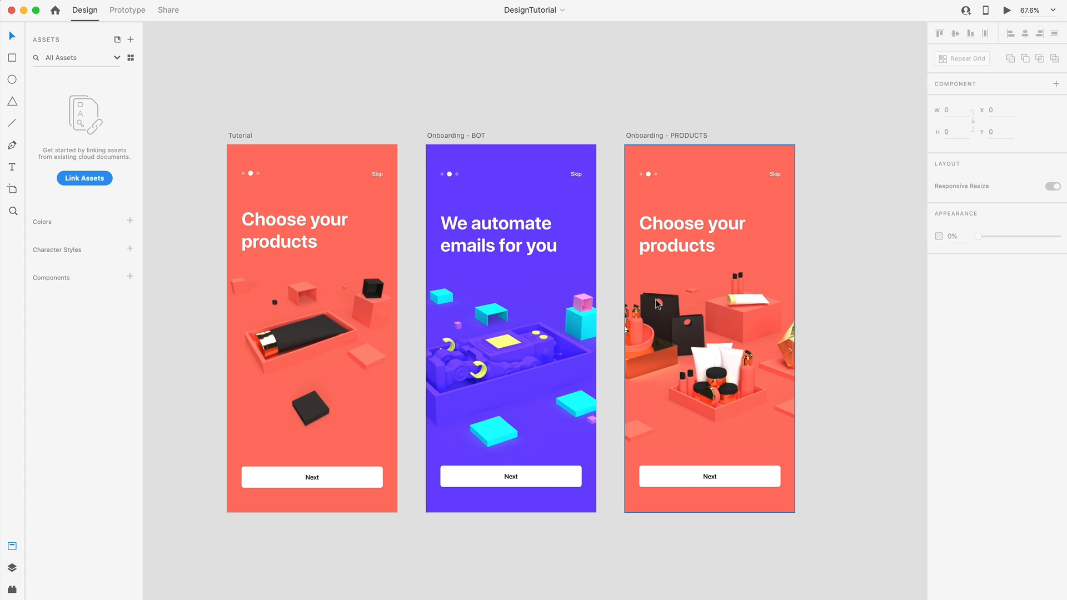
{"action": "mouse_move", "coordinate": [726, 323]}
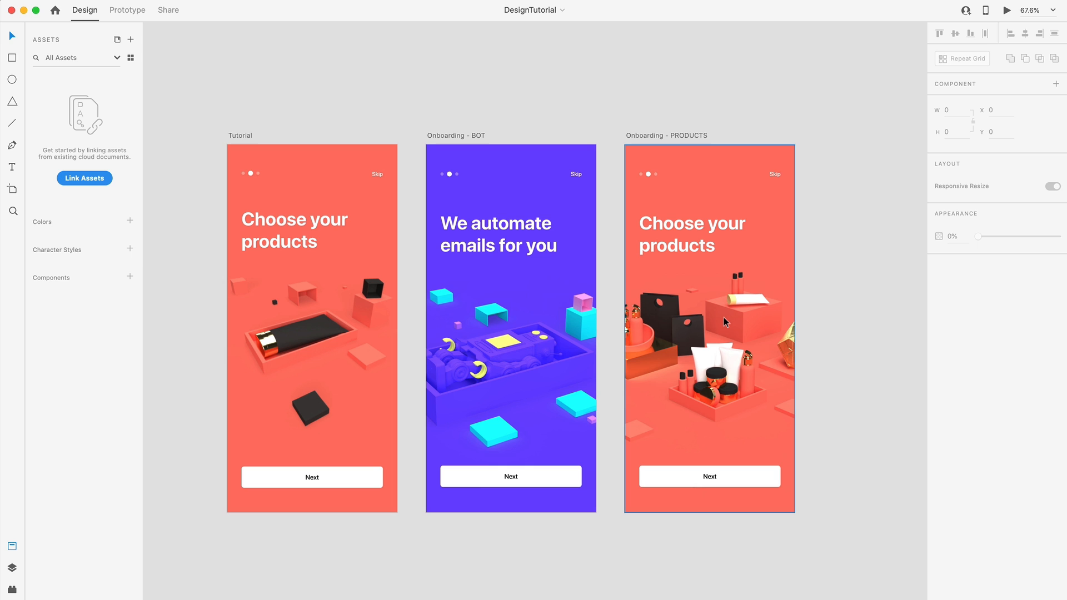
{"action": "left_click", "coordinate": [210, 376]}
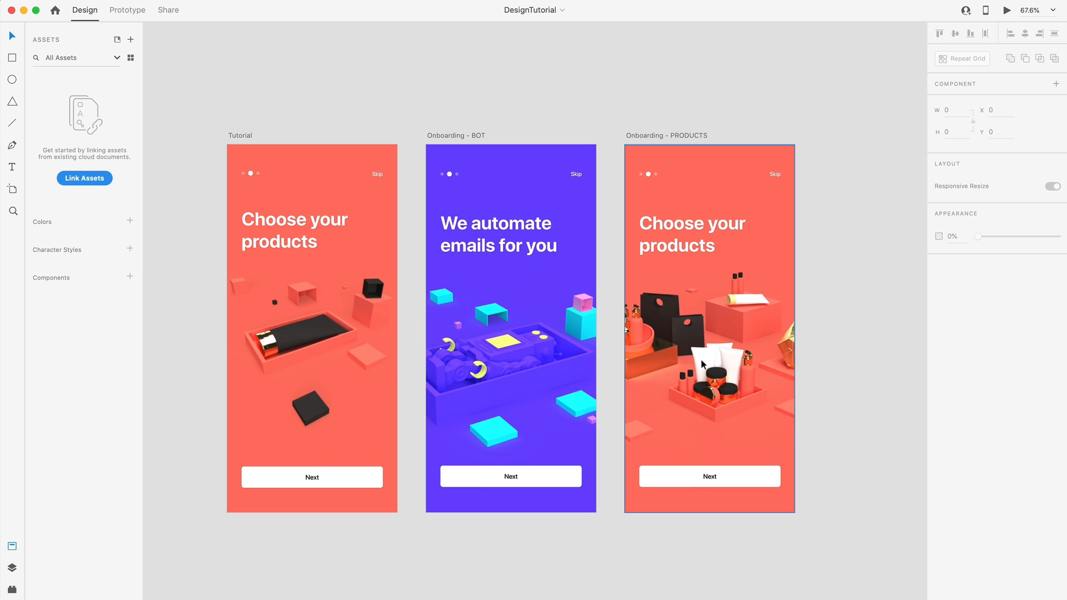
{"action": "left_click", "coordinate": [301, 332]}
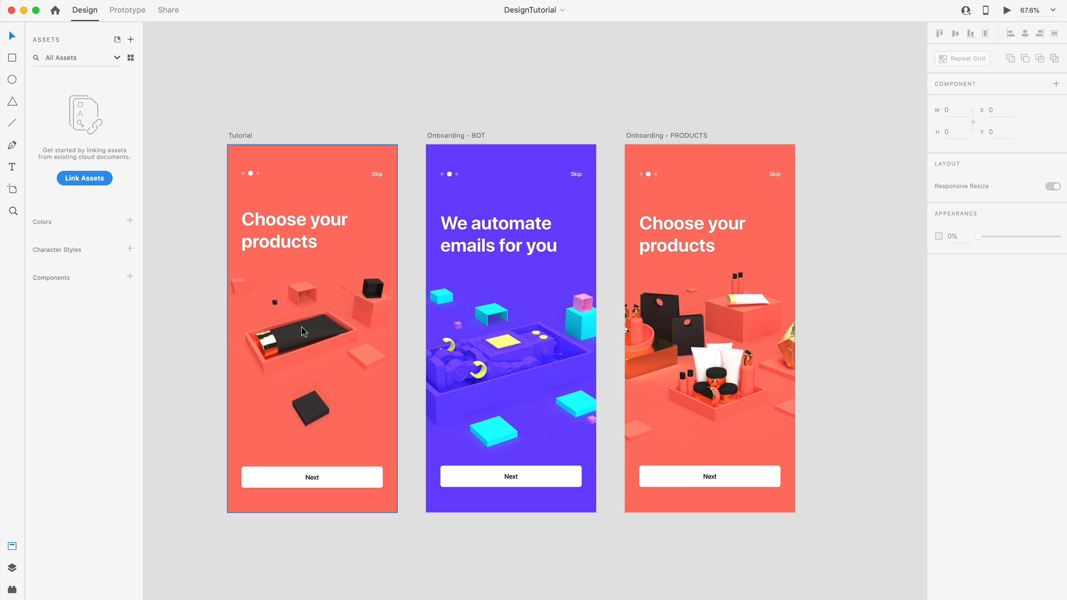
{"action": "left_click", "coordinate": [461, 83]}
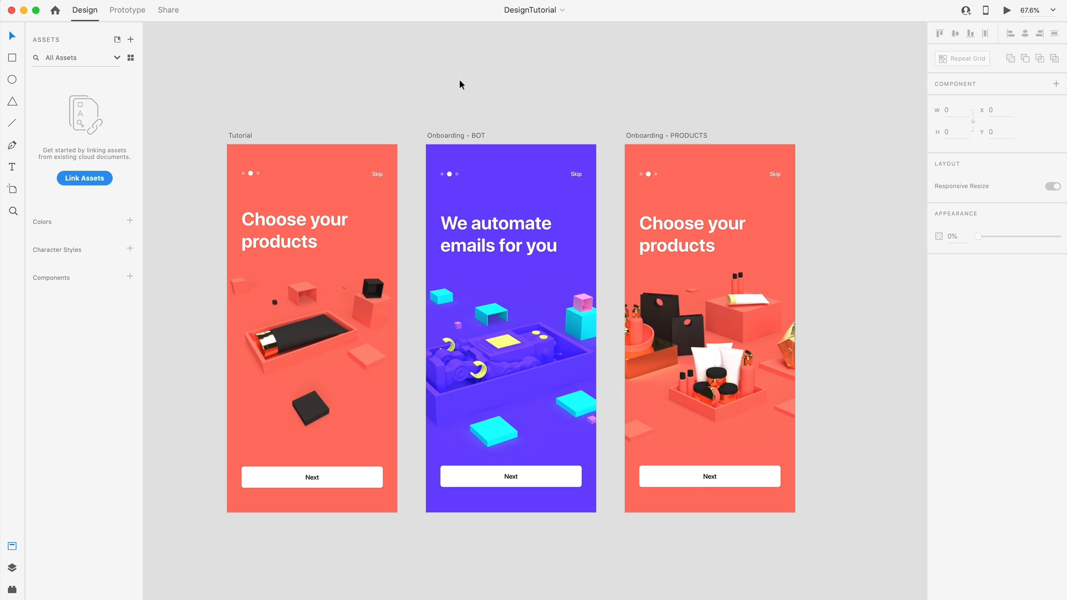